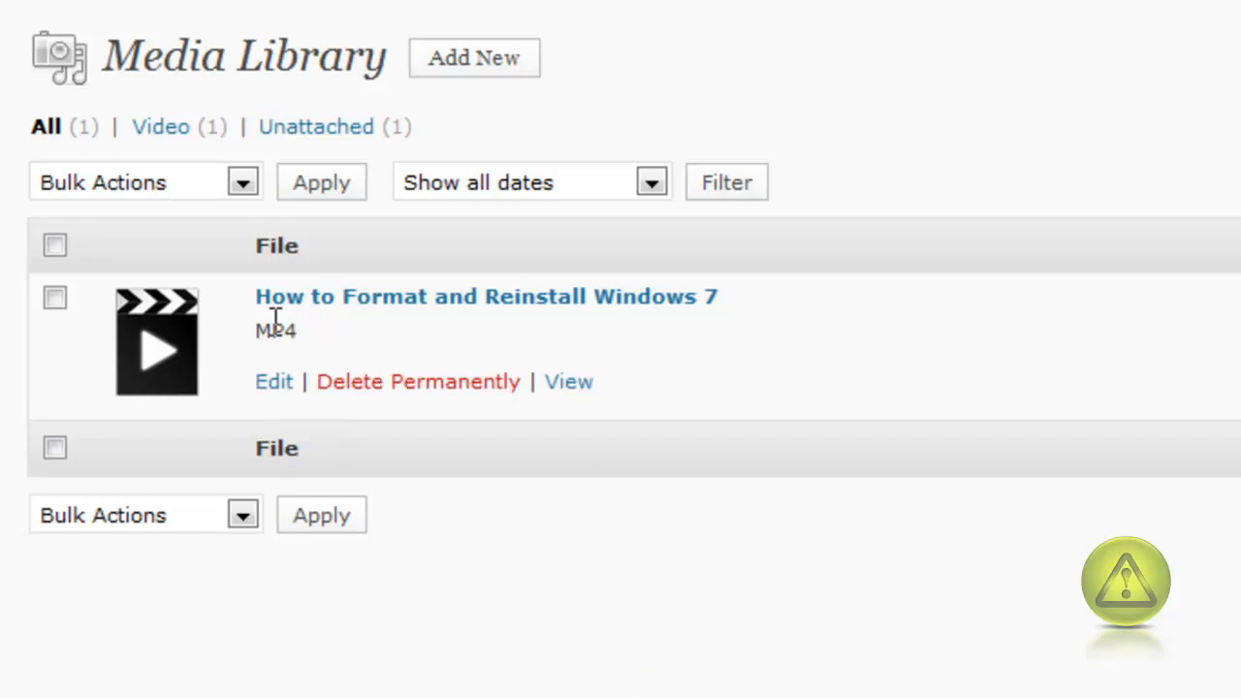
{"action": "mouse_move", "coordinate": [388, 340]}
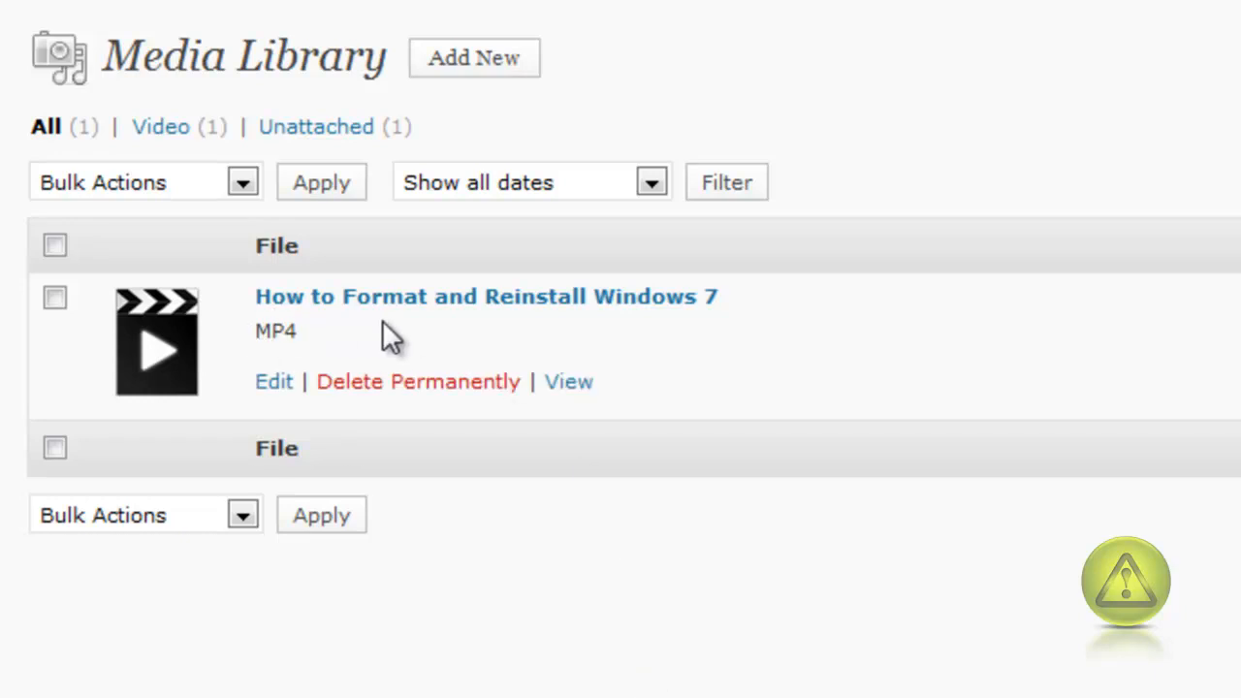
{"action": "mouse_move", "coordinate": [600, 333]}
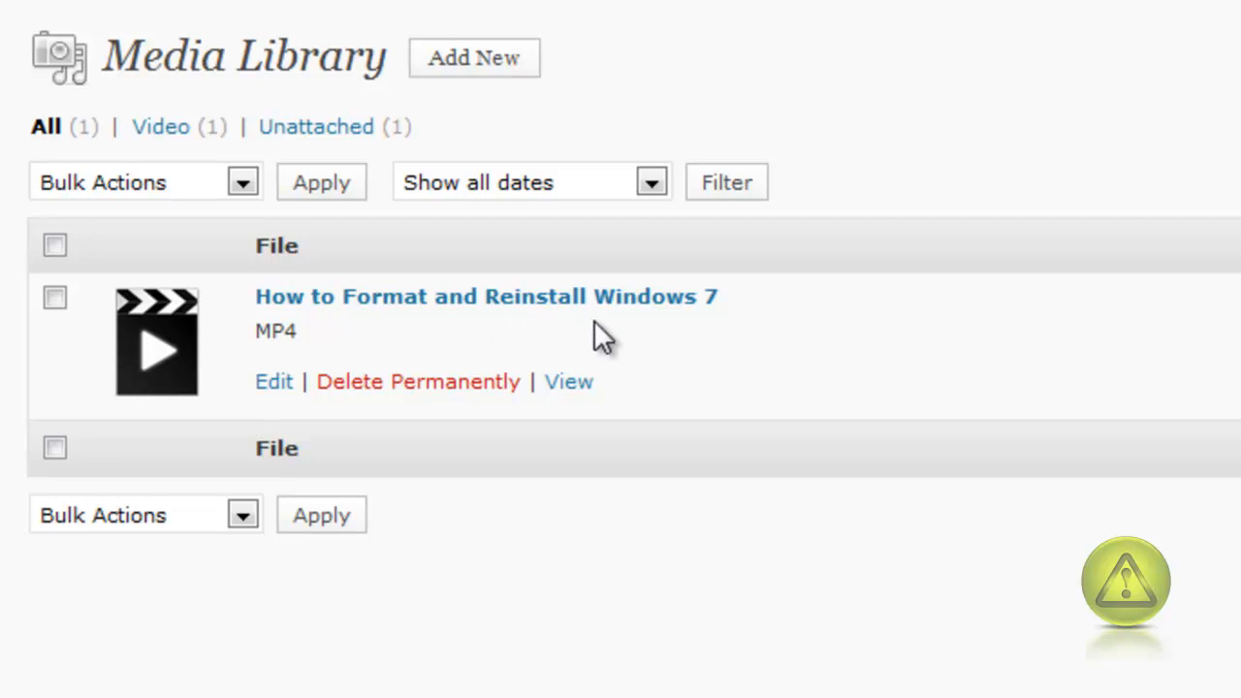
{"action": "mouse_move", "coordinate": [707, 339]}
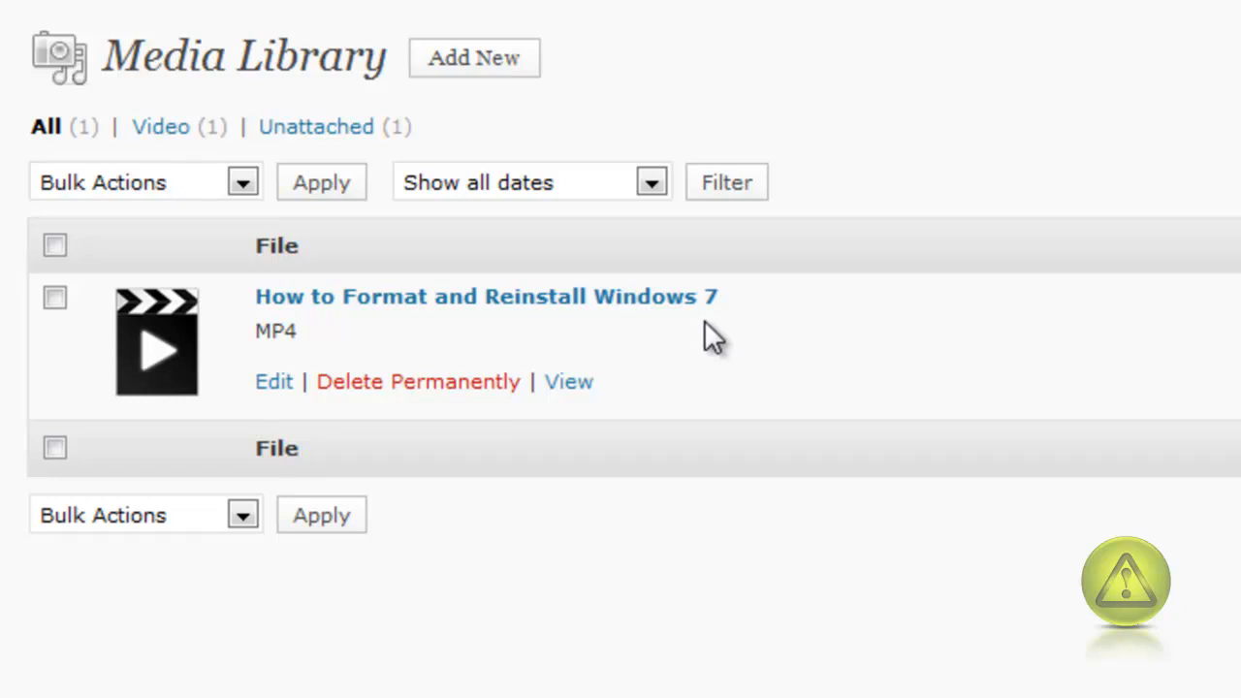
{"action": "mouse_move", "coordinate": [620, 500]}
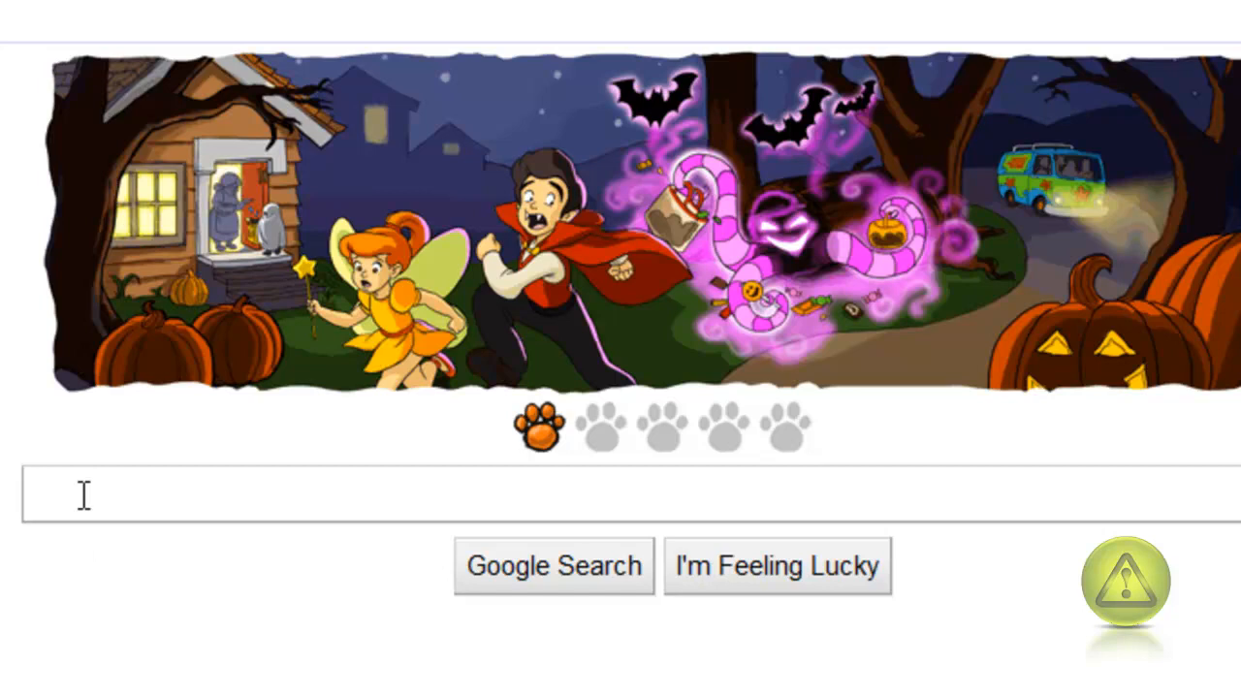
Search Google for 'jwplayer' and land on the LongTail Video homepage.
{"action": "type", "text": "jwpla"}
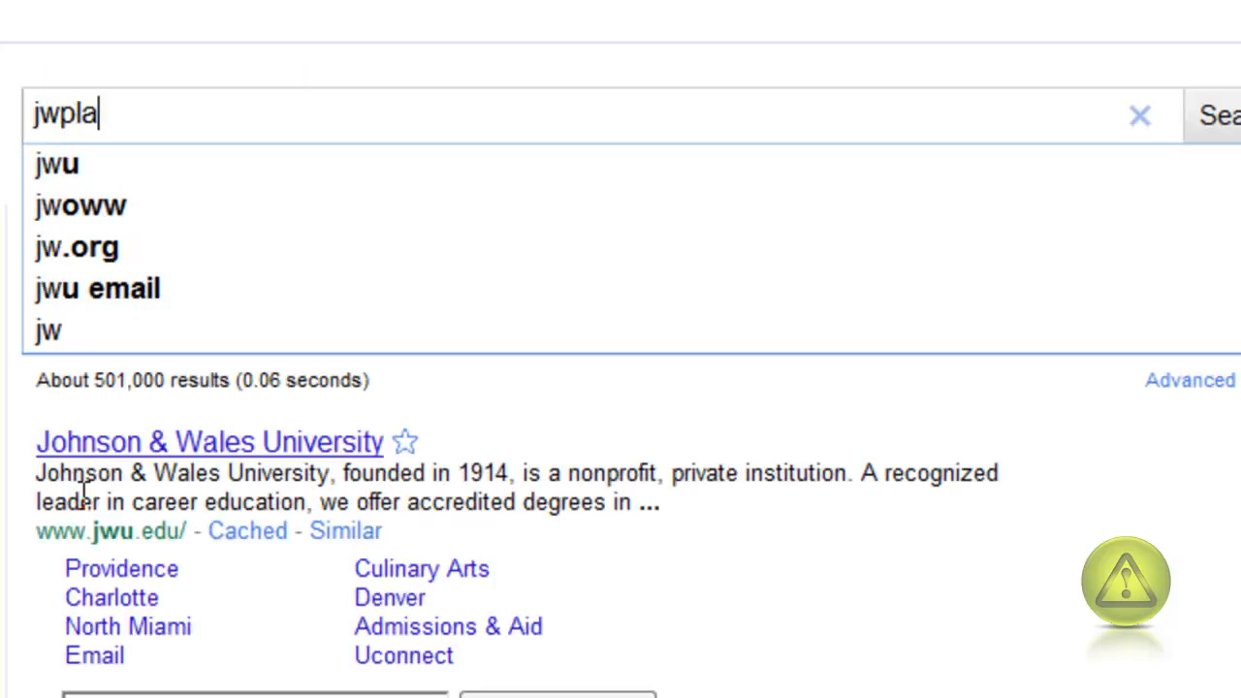
{"action": "type", "text": "yer"}
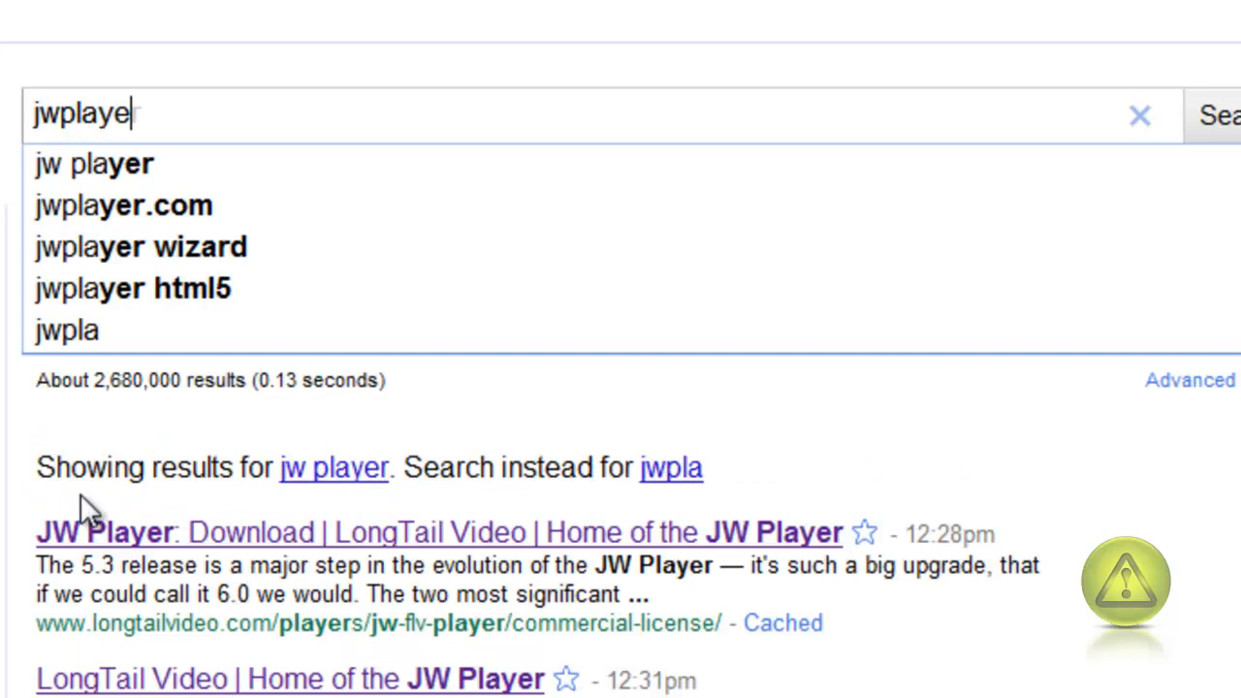
{"action": "type", "text": "r"}
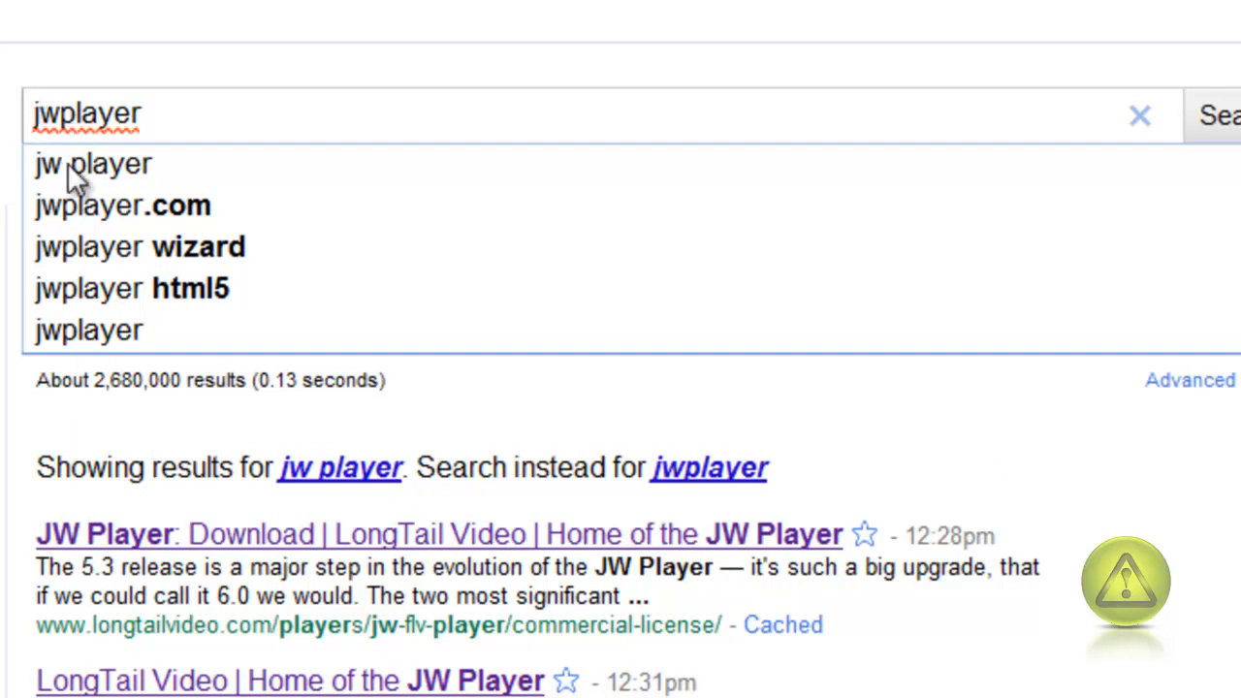
{"action": "left_click", "coordinate": [91, 163]}
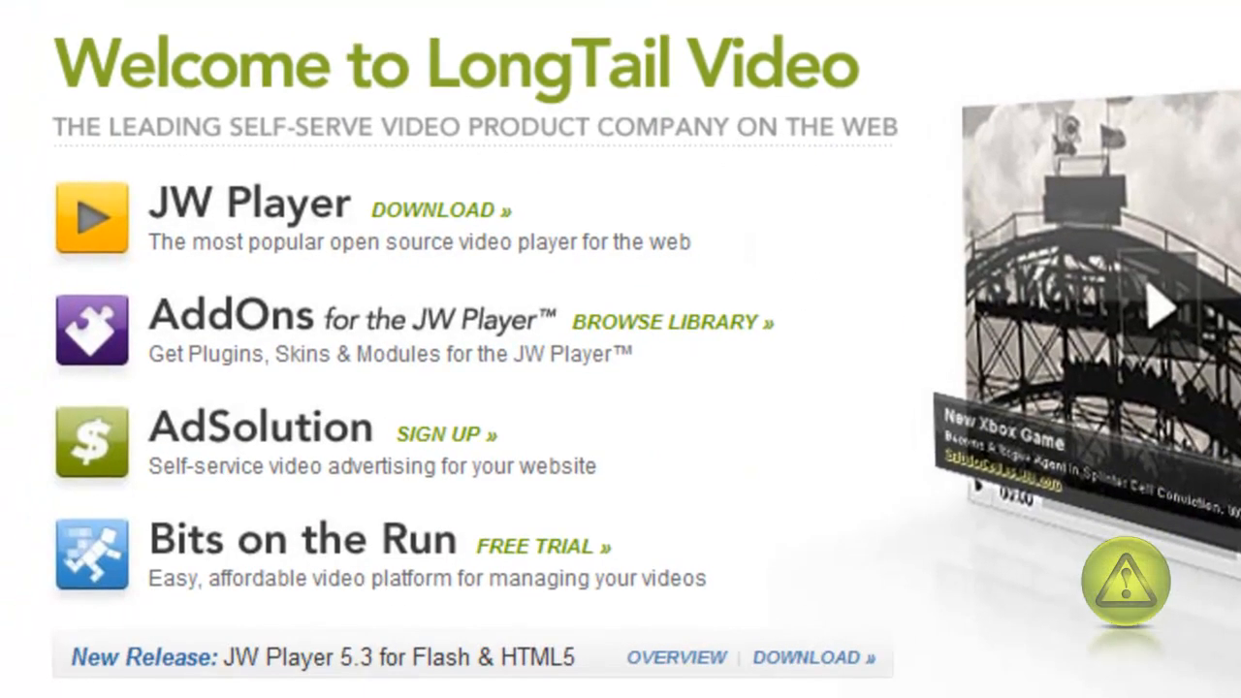
{"action": "mouse_move", "coordinate": [440, 210]}
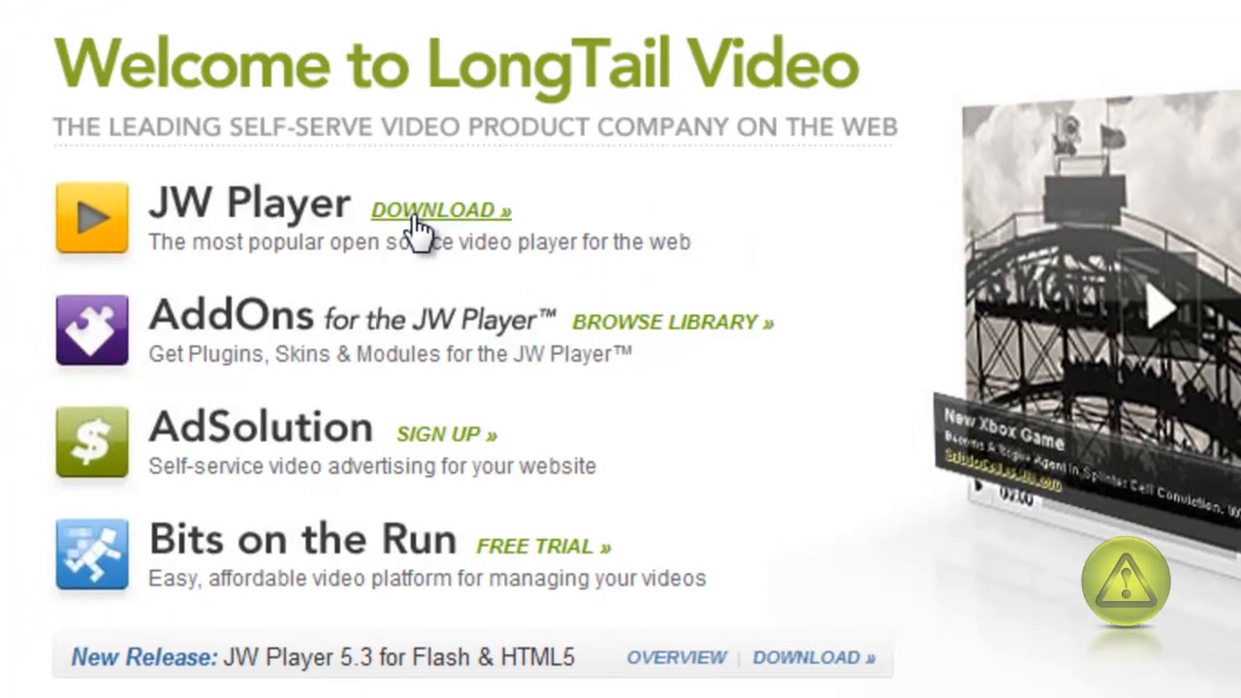
Go to the download page, start the JW Player 5.3 download and allow the blocked file.
{"action": "left_click", "coordinate": [440, 210]}
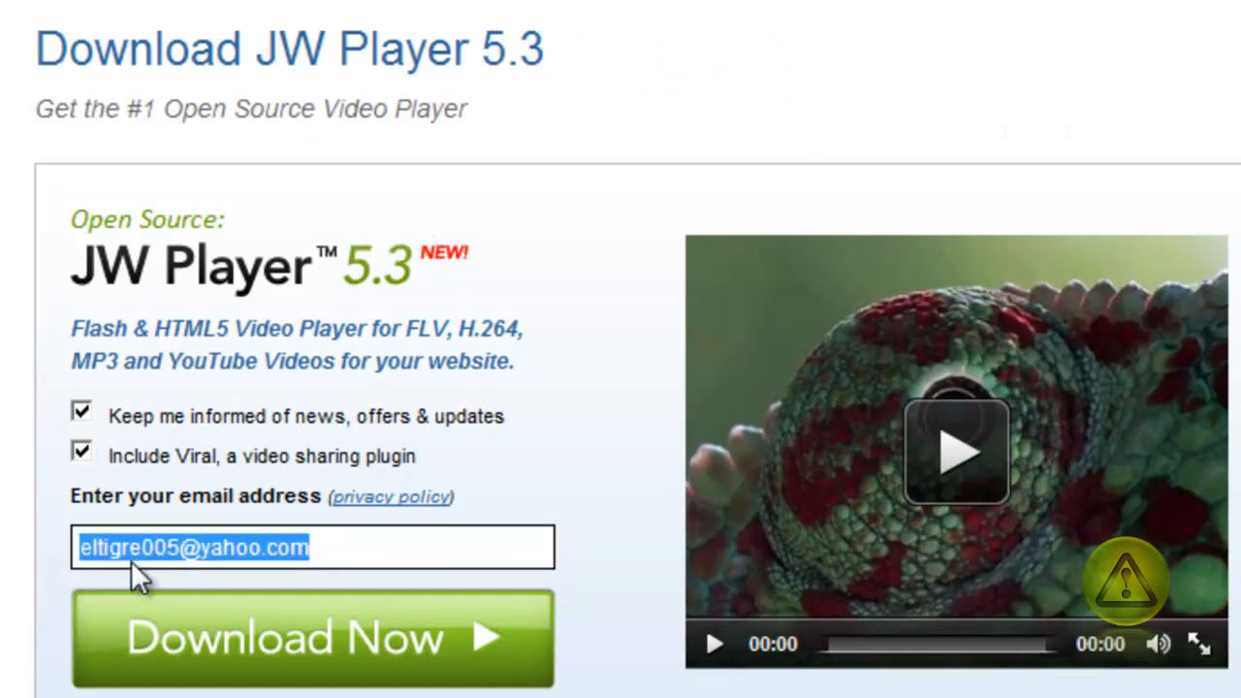
{"action": "mouse_move", "coordinate": [314, 562]}
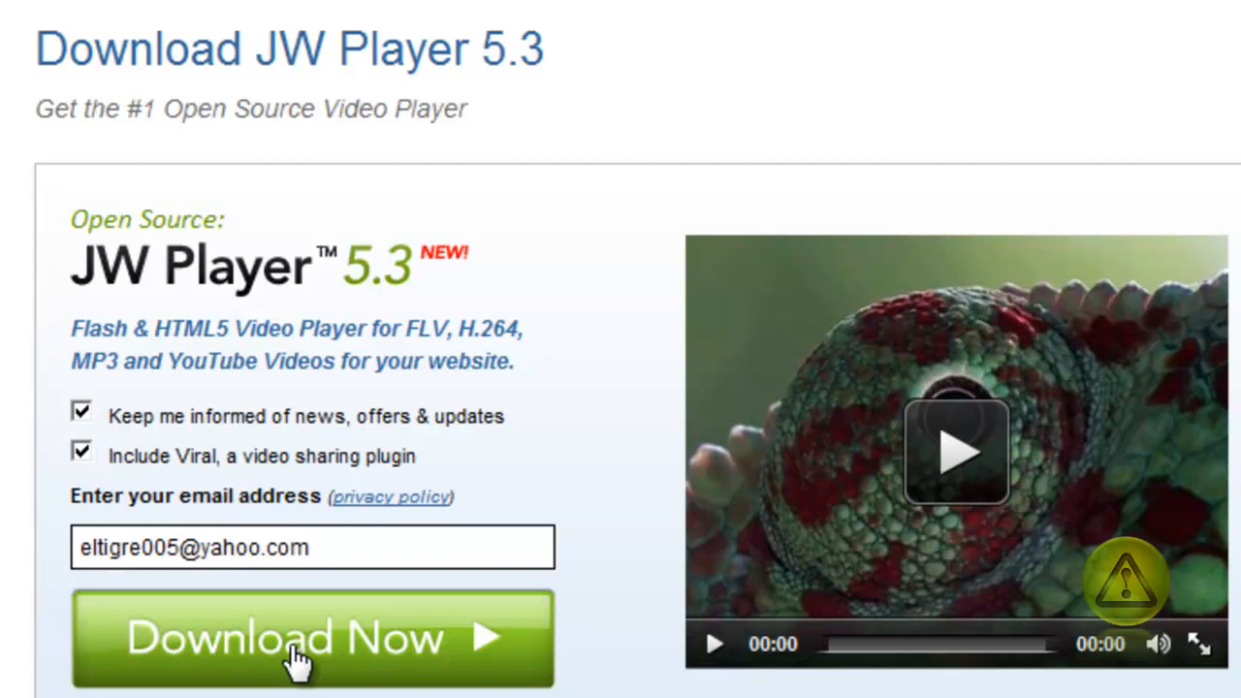
{"action": "left_click", "coordinate": [310, 636]}
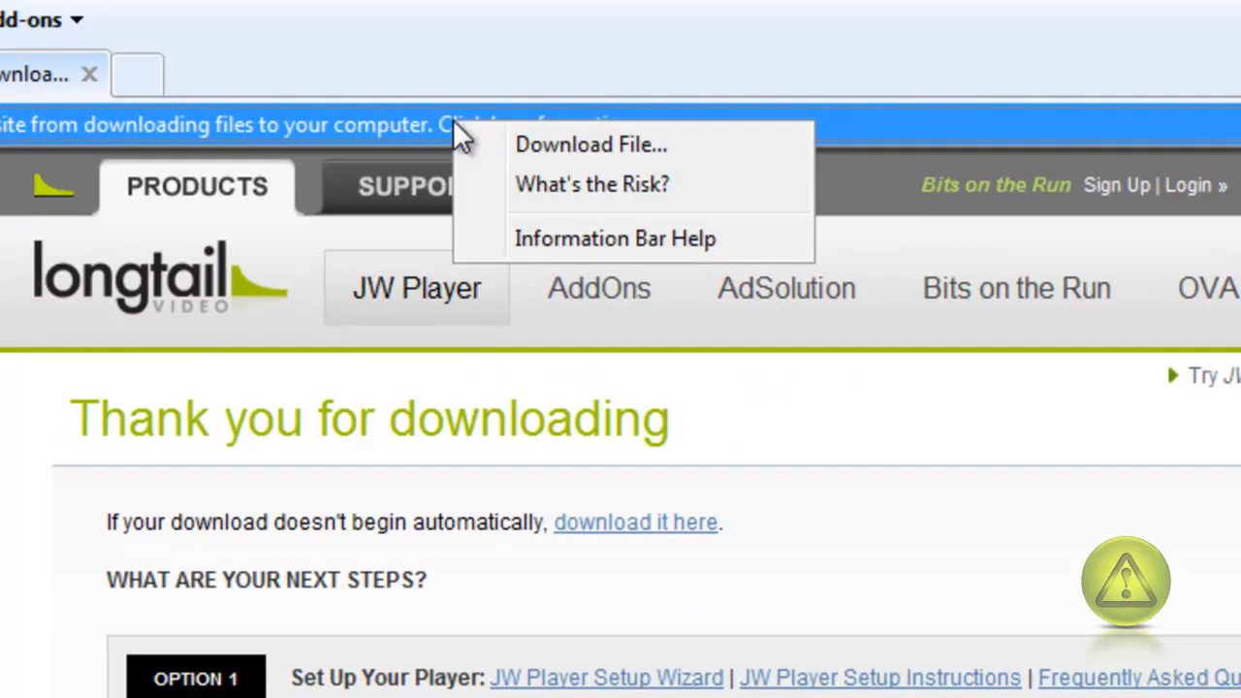
{"action": "mouse_move", "coordinate": [638, 165]}
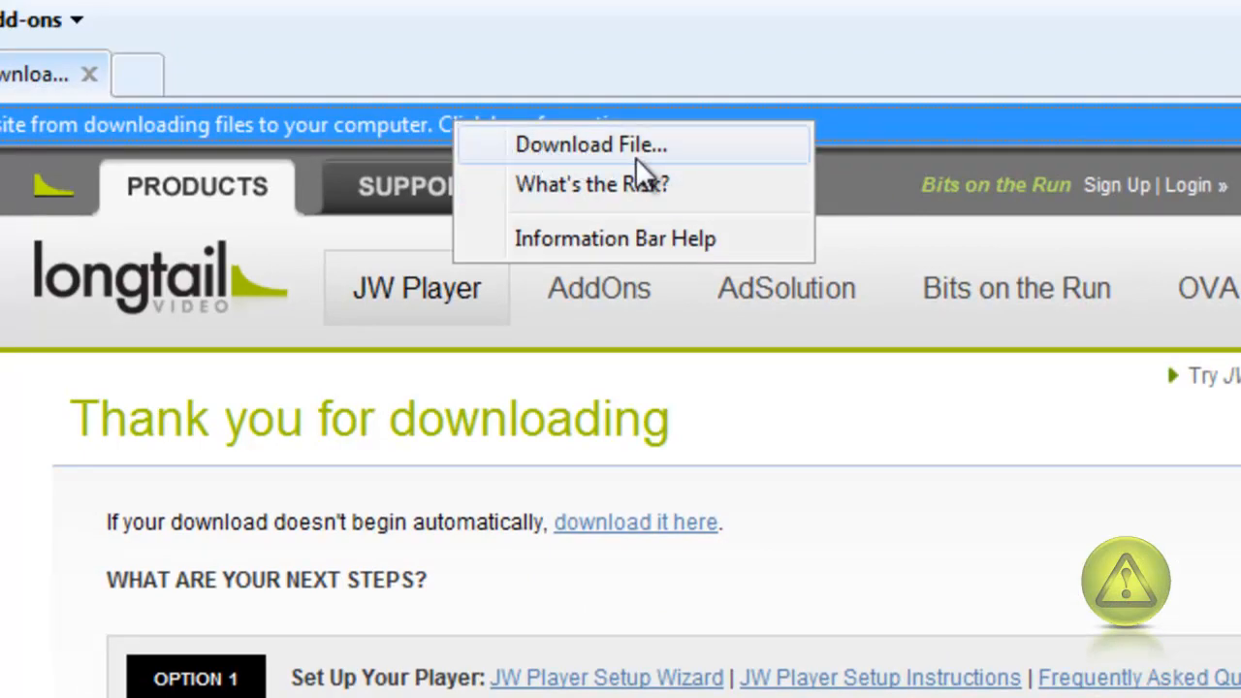
{"action": "left_click", "coordinate": [589, 143]}
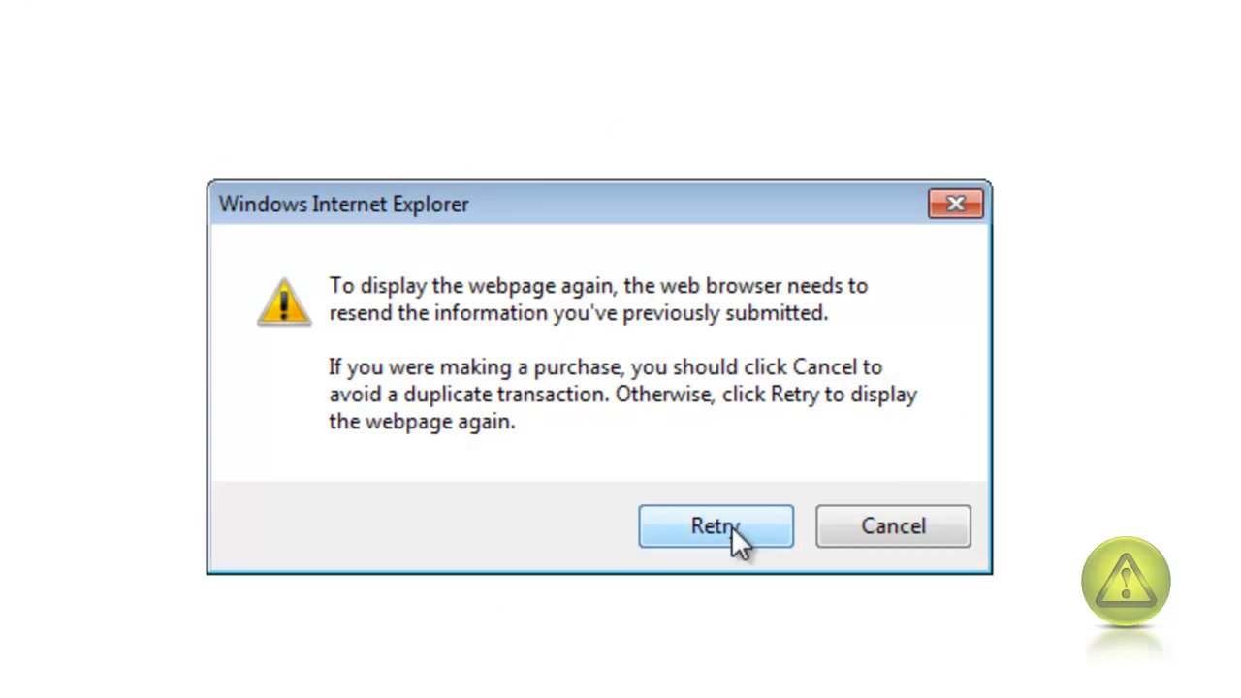
Retry the download, save the zip archive to the desktop and dismiss the completion notice.
{"action": "left_click", "coordinate": [713, 525]}
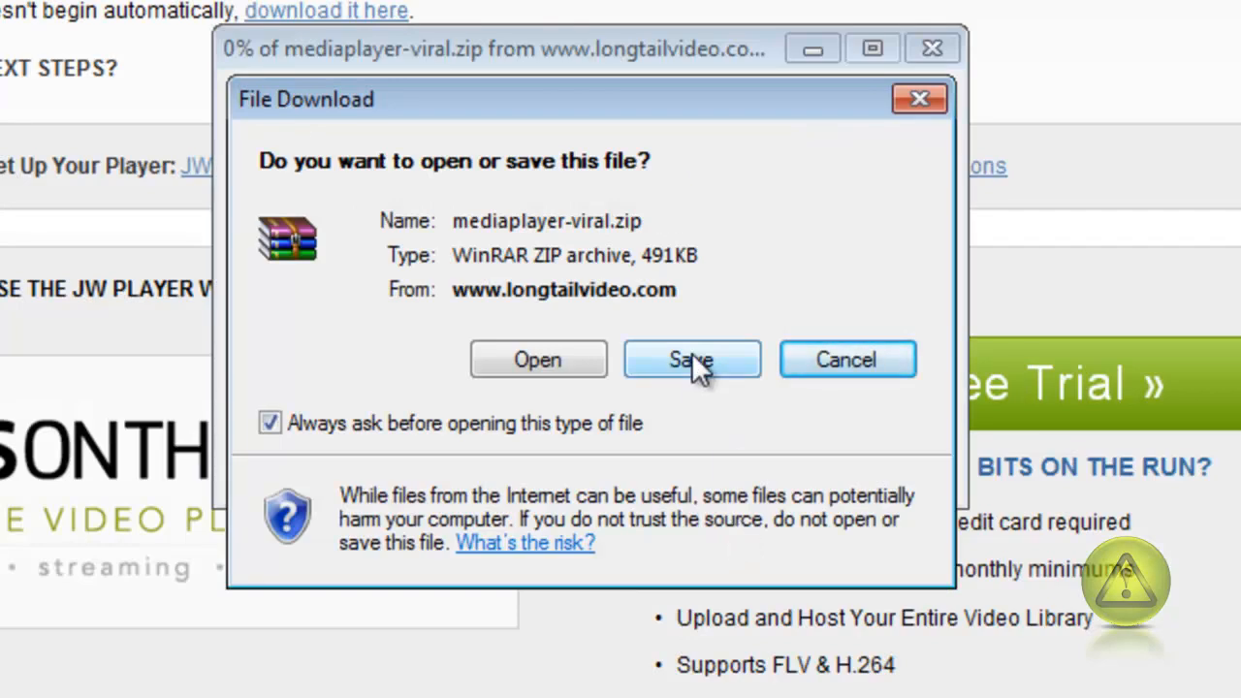
{"action": "left_click", "coordinate": [690, 359]}
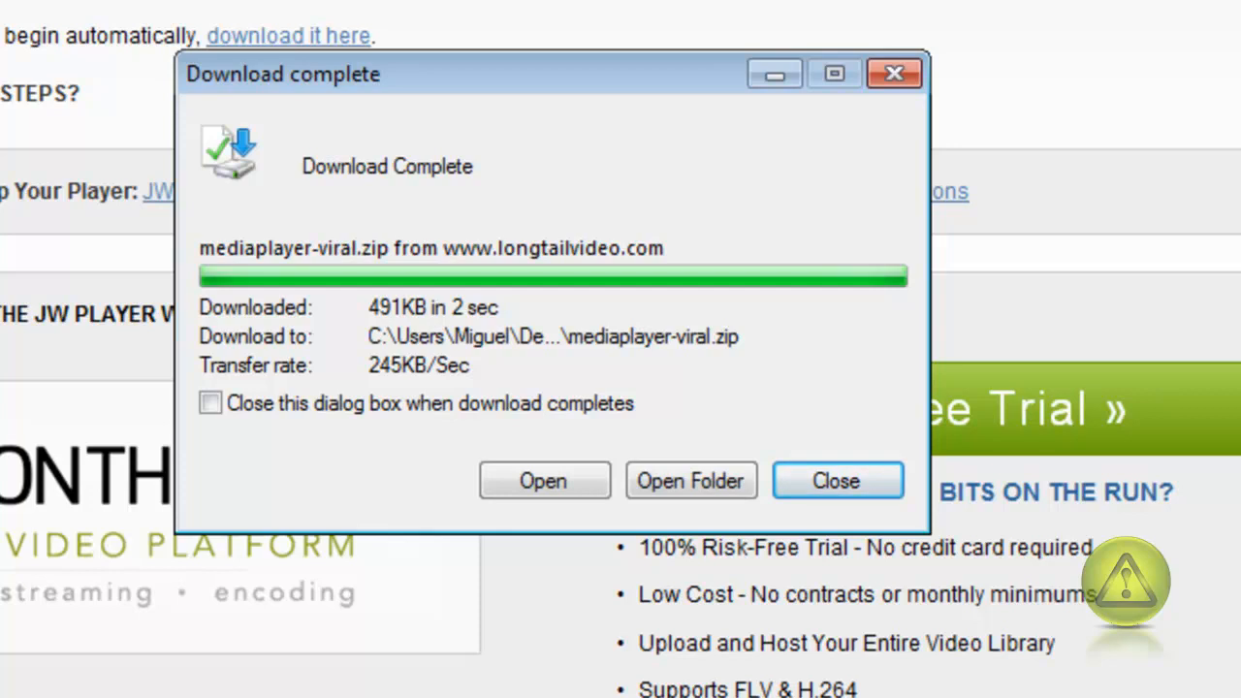
{"action": "left_click", "coordinate": [835, 481]}
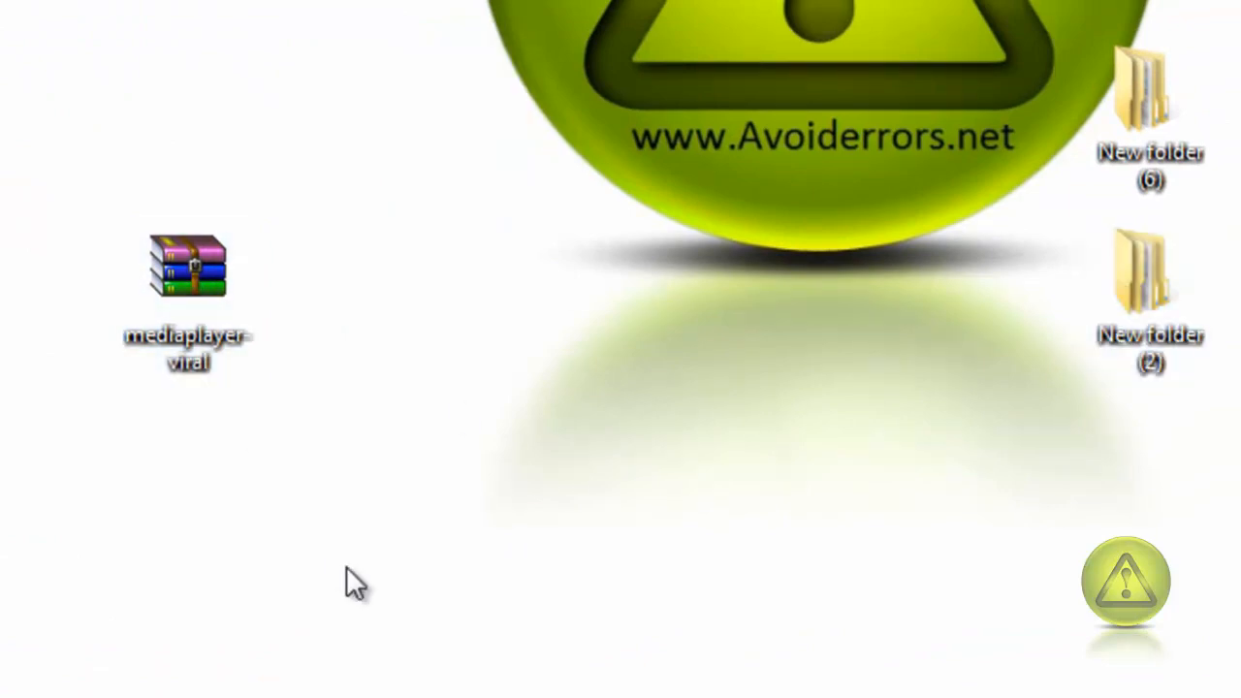
{"action": "mouse_move", "coordinate": [306, 268]}
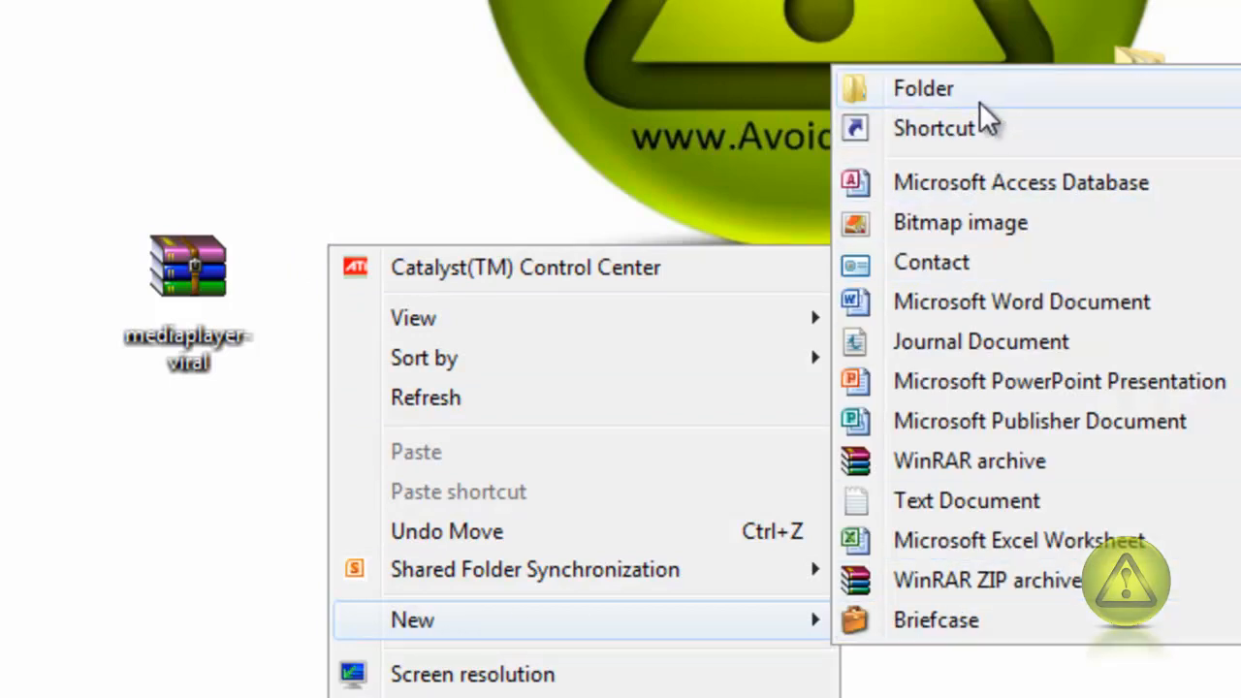
Create a new desktop folder and extract the mediaplayer-viral zip inside it.
{"action": "left_click", "coordinate": [923, 89]}
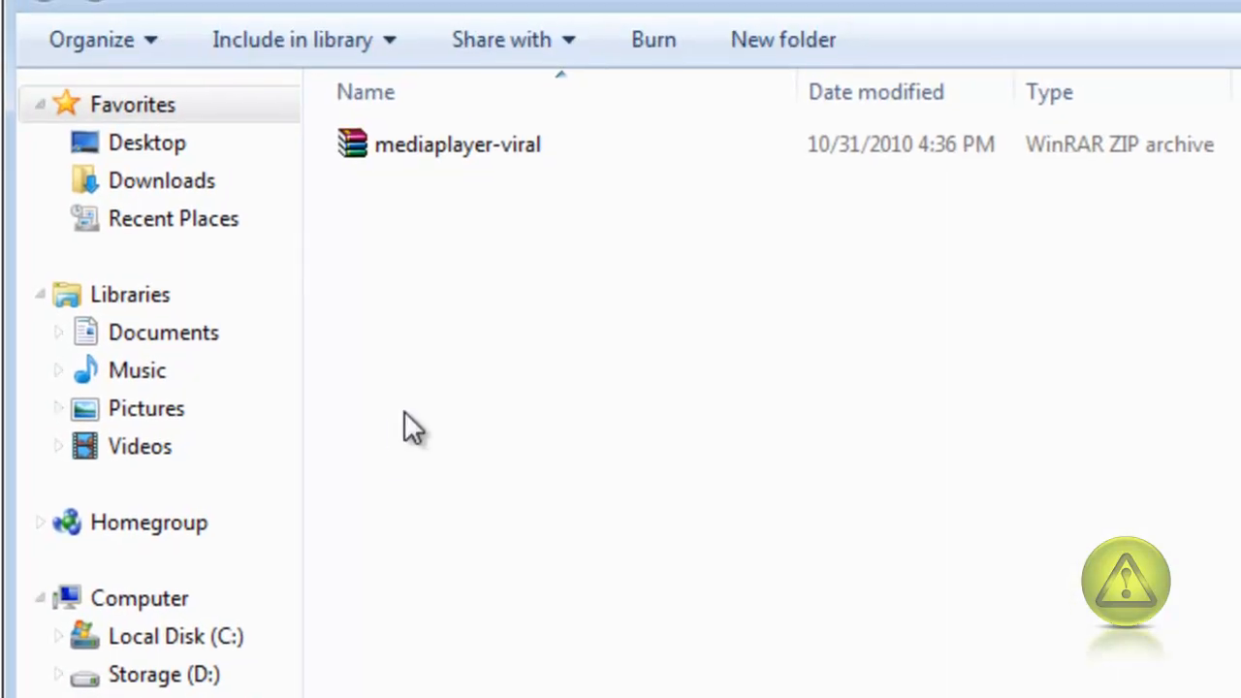
{"action": "left_click", "coordinate": [457, 143]}
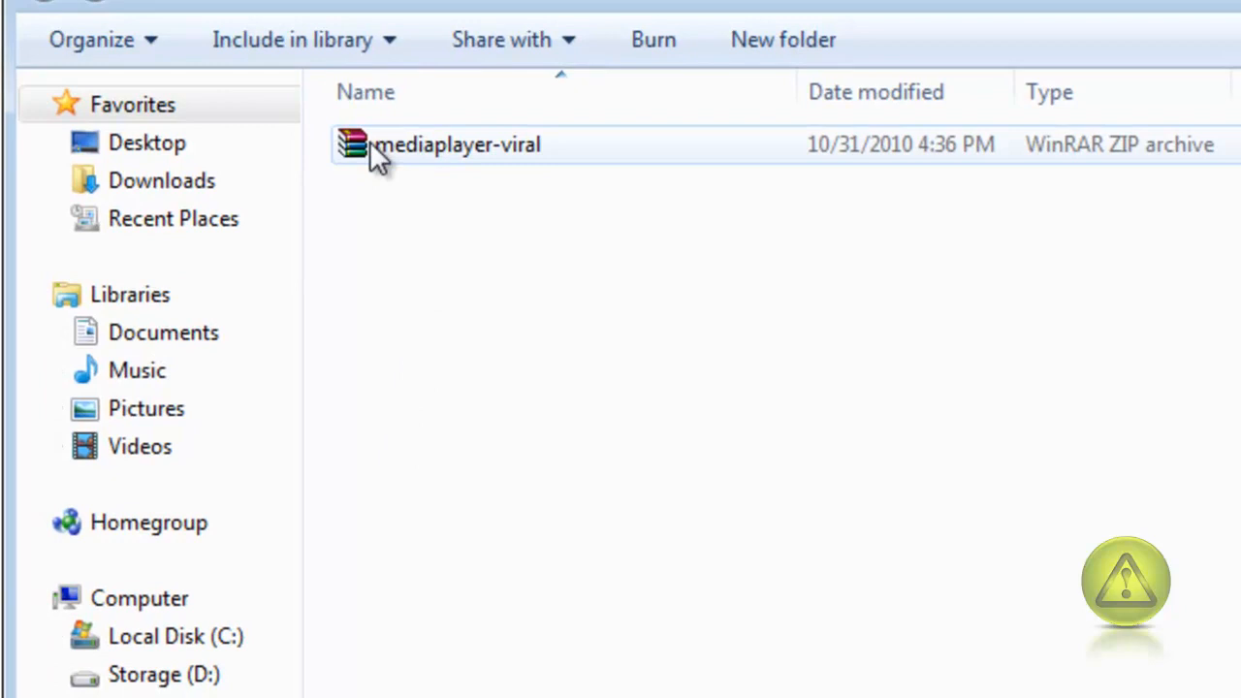
{"action": "right_click", "coordinate": [456, 144]}
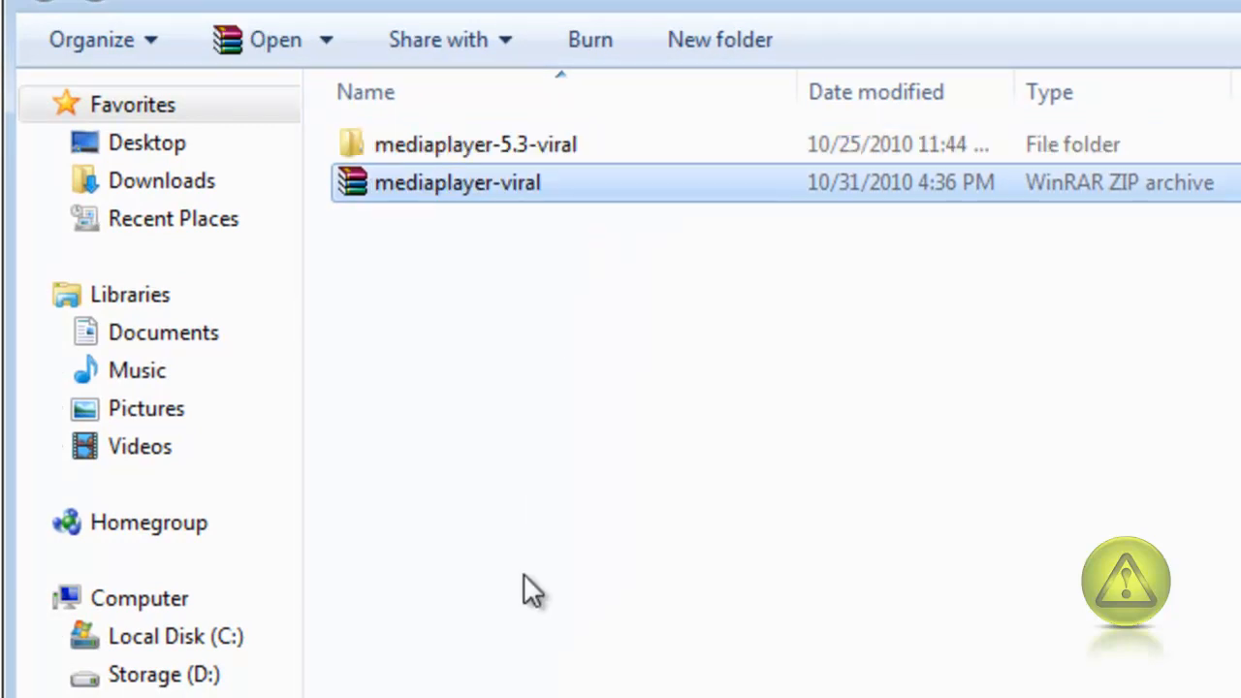
{"action": "mouse_move", "coordinate": [484, 372]}
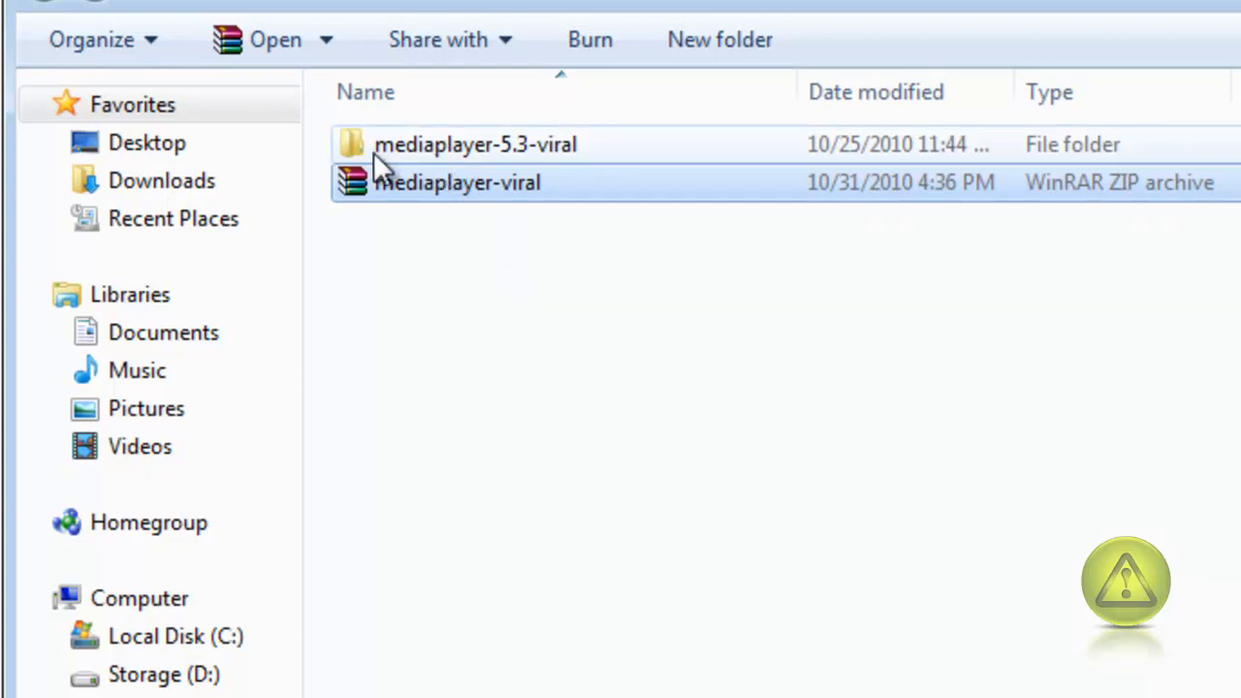
{"action": "mouse_move", "coordinate": [524, 170]}
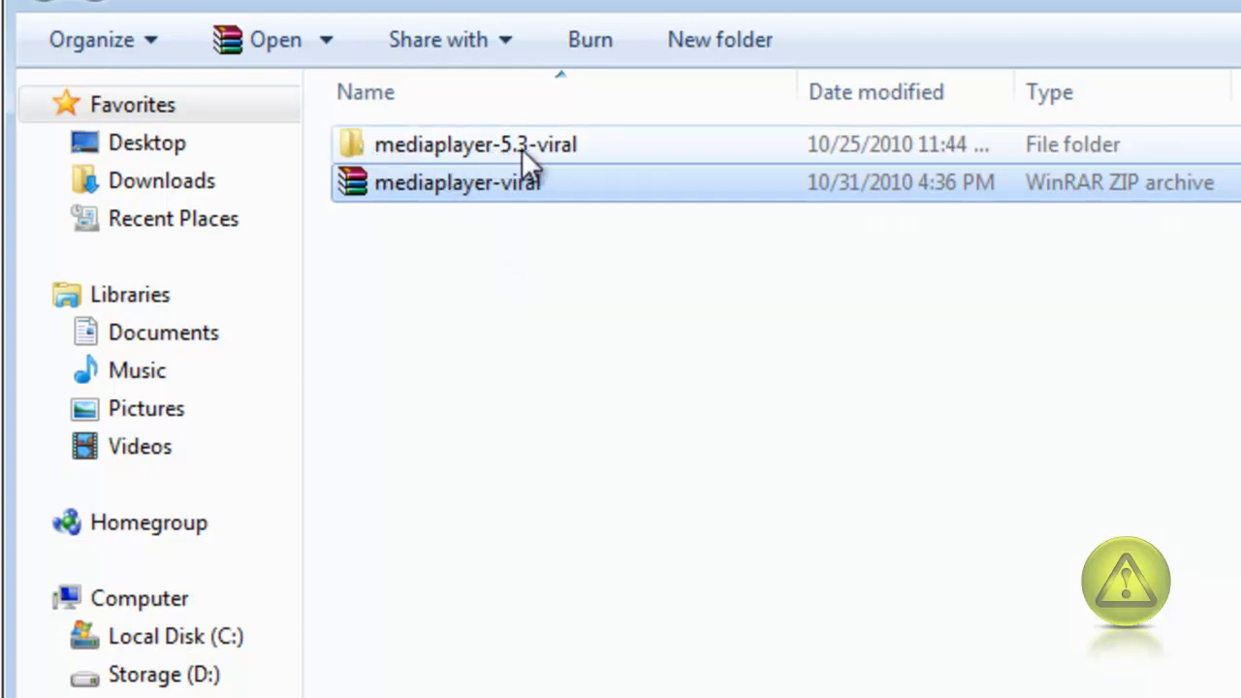
{"action": "mouse_move", "coordinate": [560, 159]}
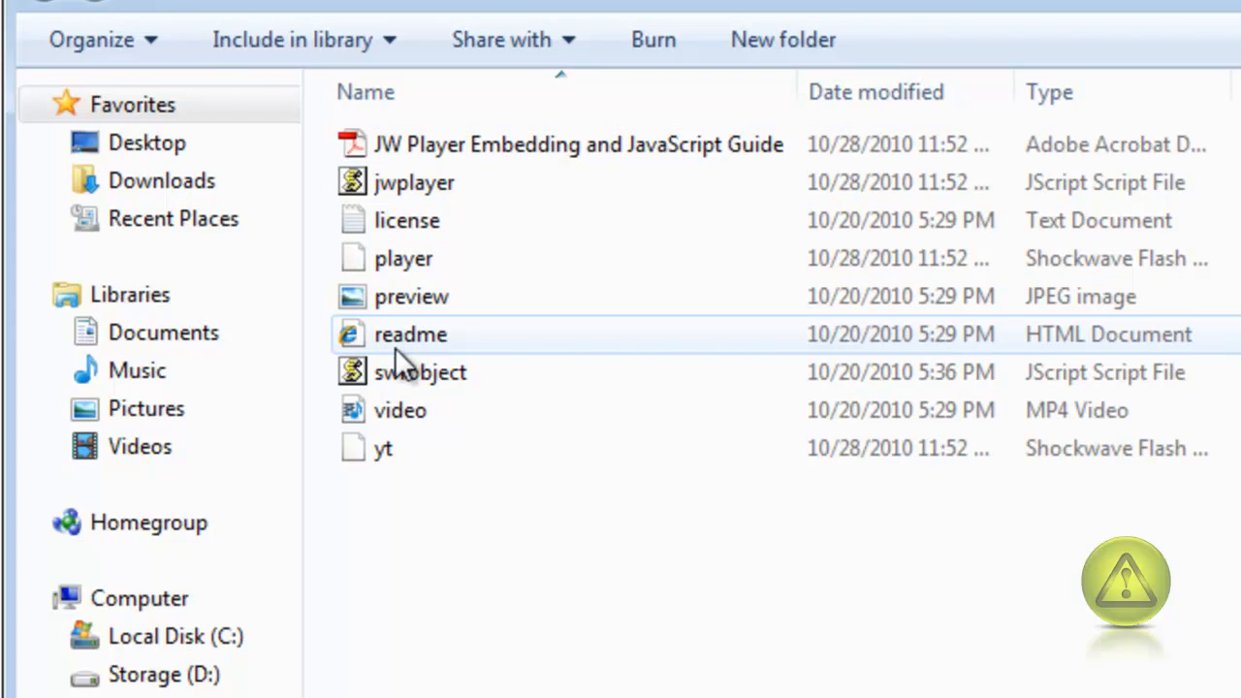
Read the readme's Quickstart and select the folder name jwplayer it specifies.
{"action": "double_click", "coordinate": [411, 334]}
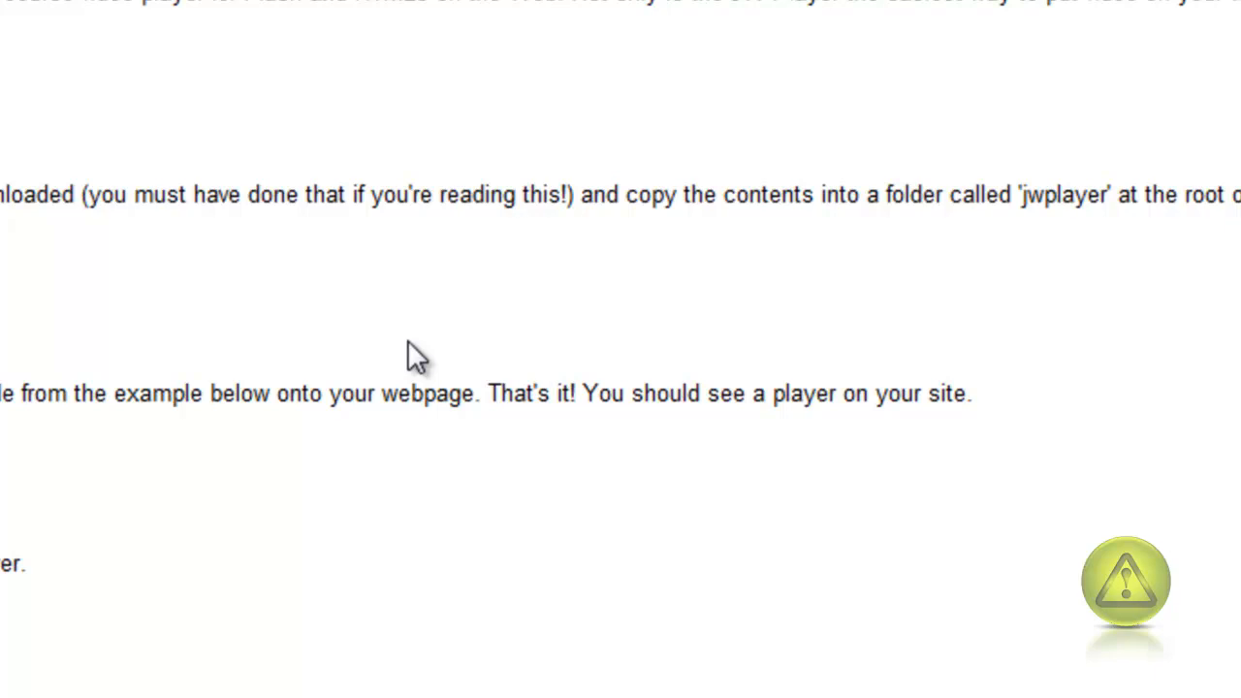
{"action": "scroll", "scroll_direction": "down", "scroll_amount": 3}
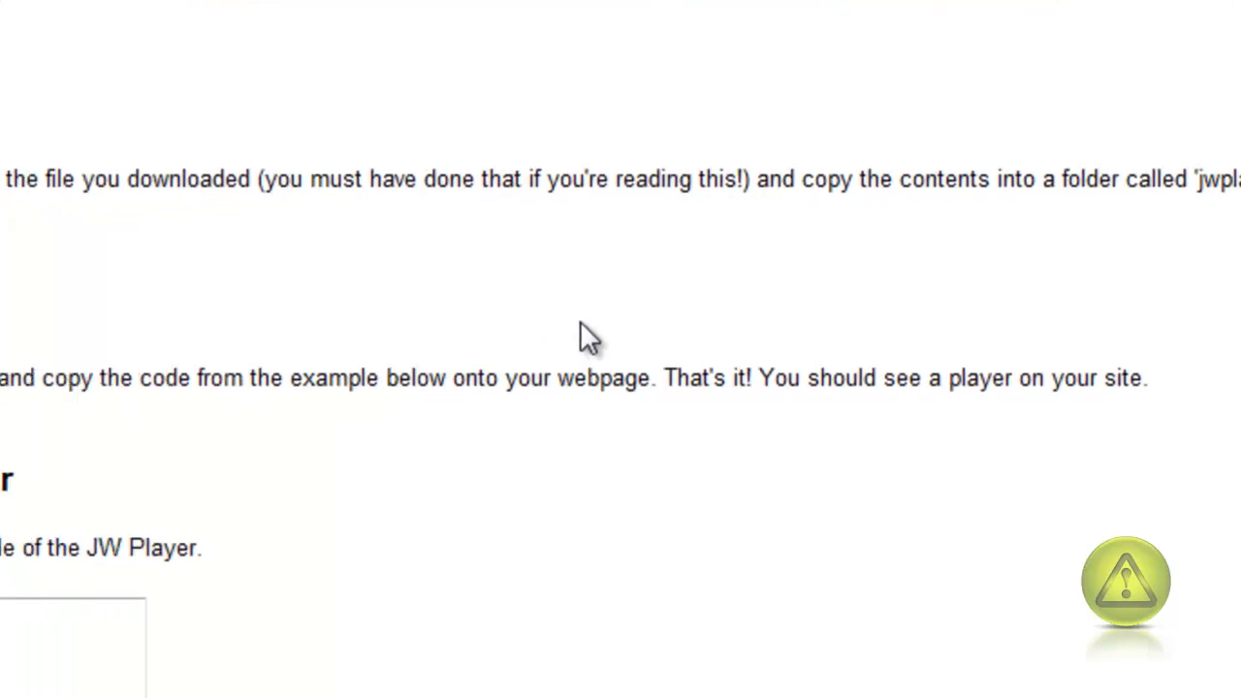
{"action": "scroll", "scroll_direction": "up", "scroll_amount": 3}
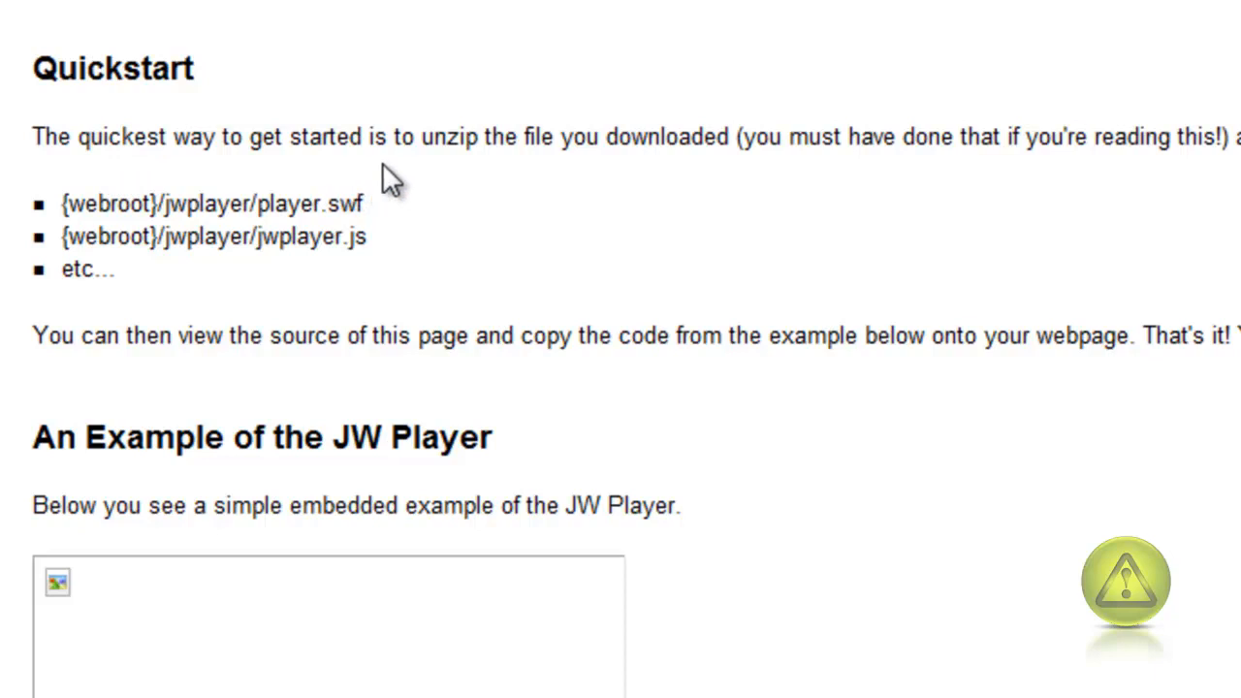
{"action": "mouse_move", "coordinate": [647, 192]}
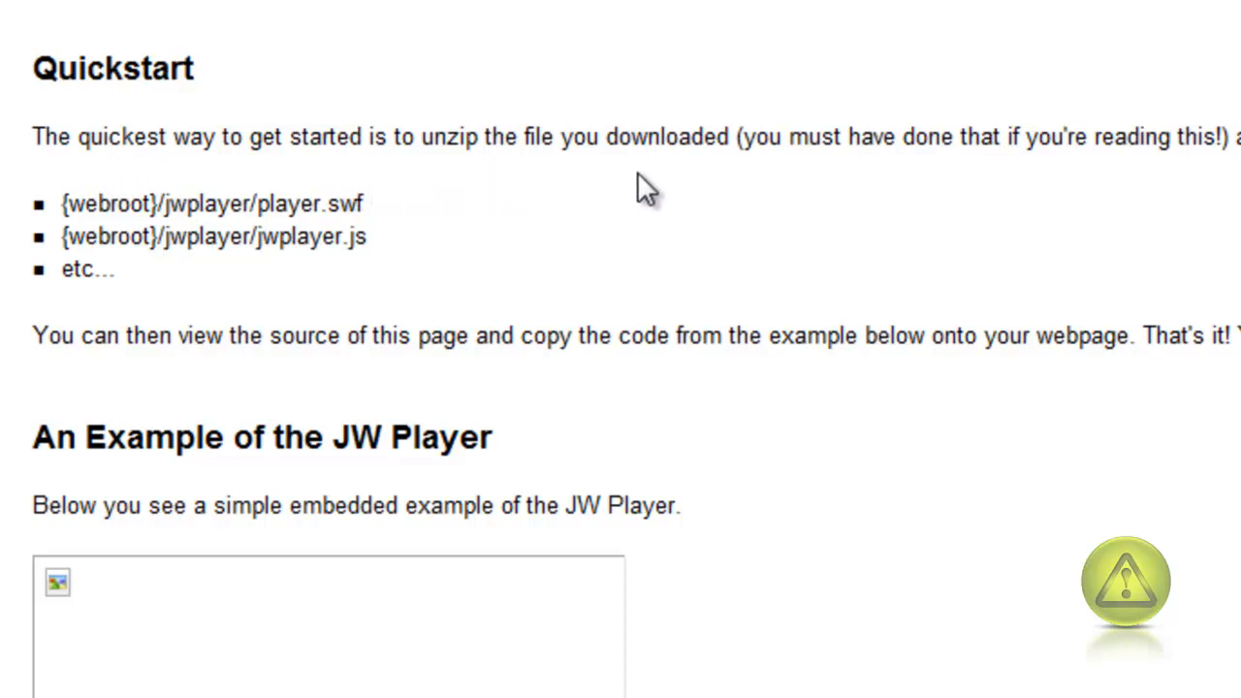
{"action": "mouse_move", "coordinate": [752, 190]}
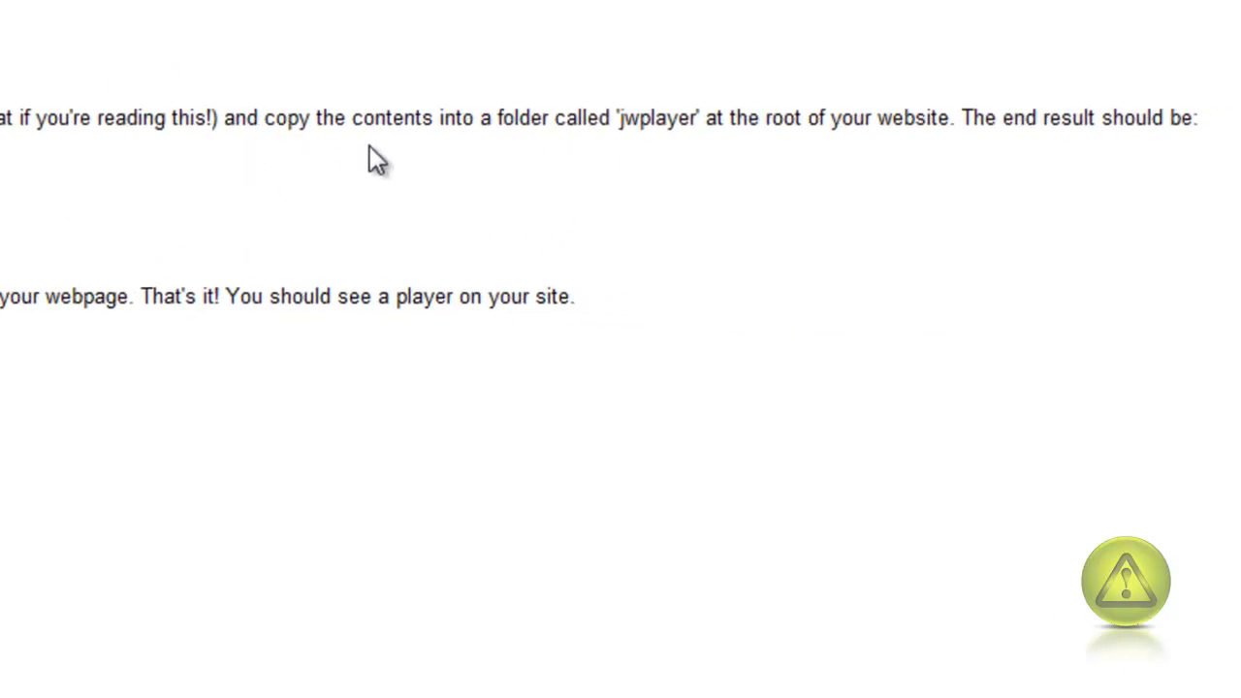
{"action": "mouse_move", "coordinate": [648, 159]}
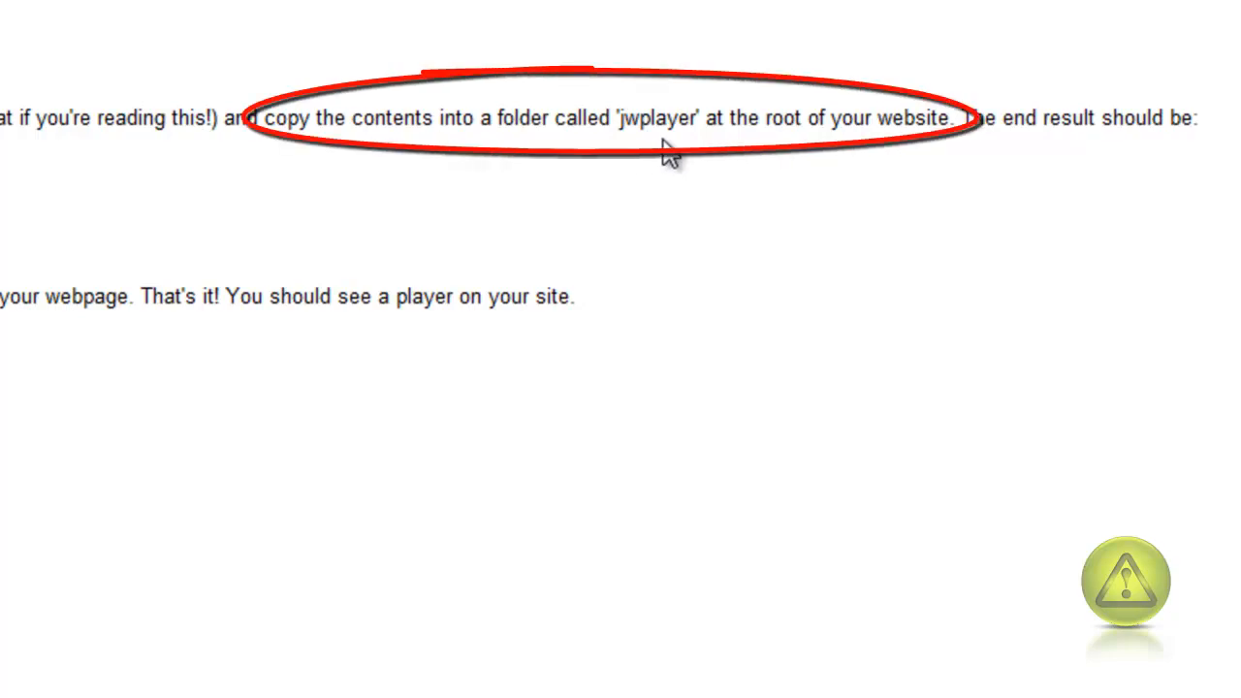
{"action": "mouse_move", "coordinate": [902, 157]}
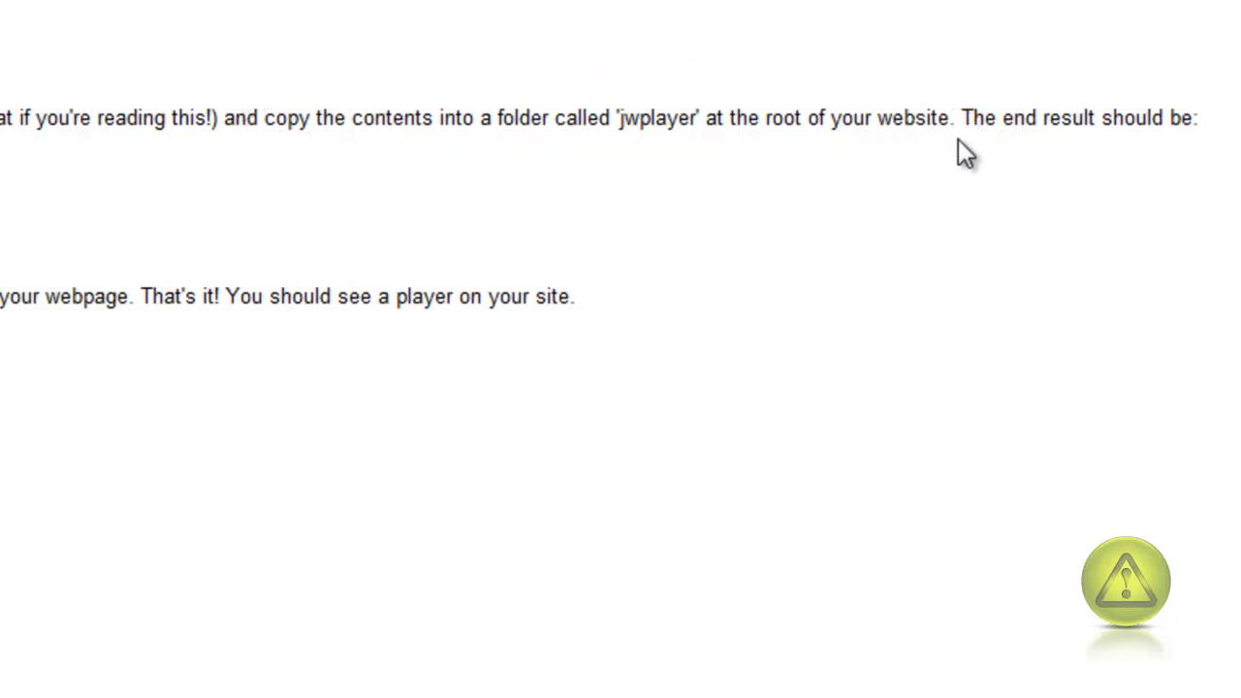
{"action": "scroll", "scroll_direction": "down", "scroll_amount": 3}
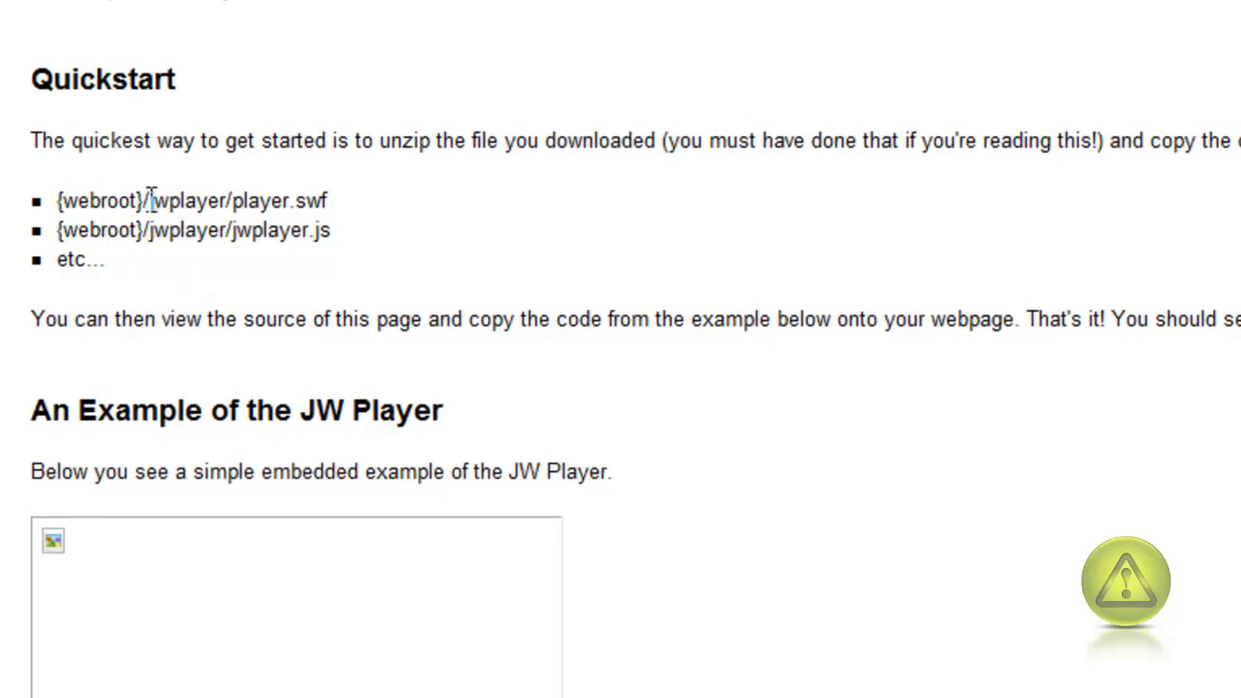
{"action": "double_click", "coordinate": [186, 200]}
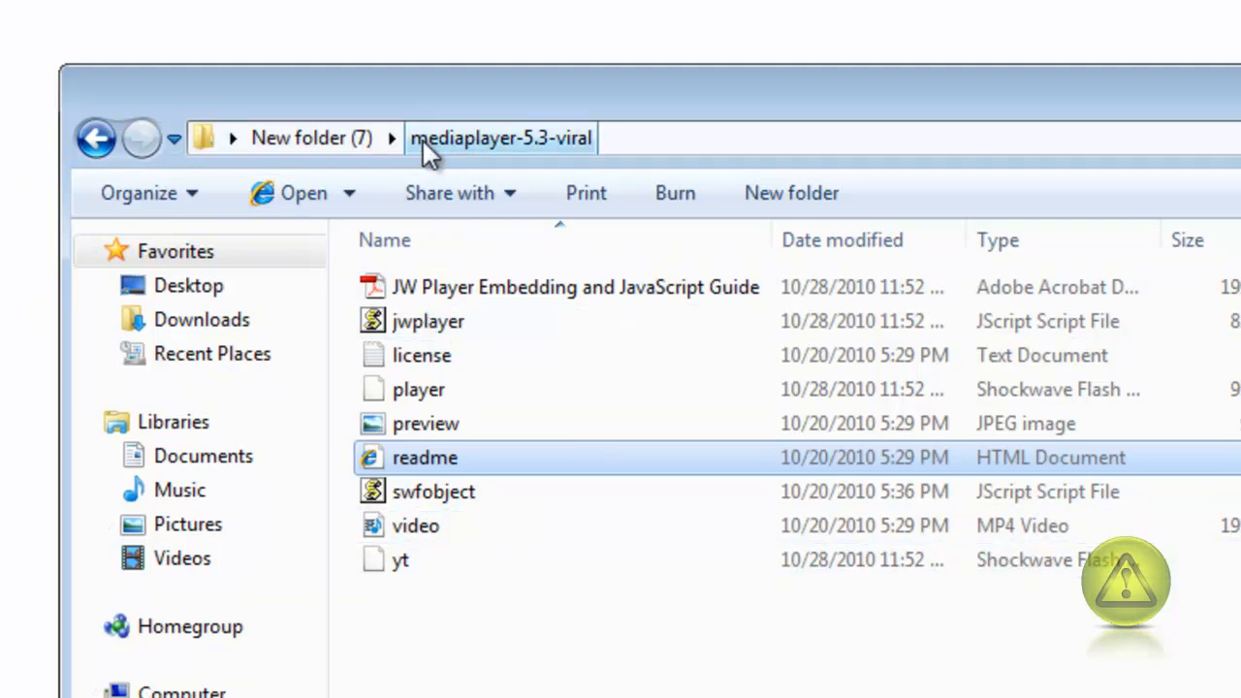
{"action": "mouse_move", "coordinate": [578, 159]}
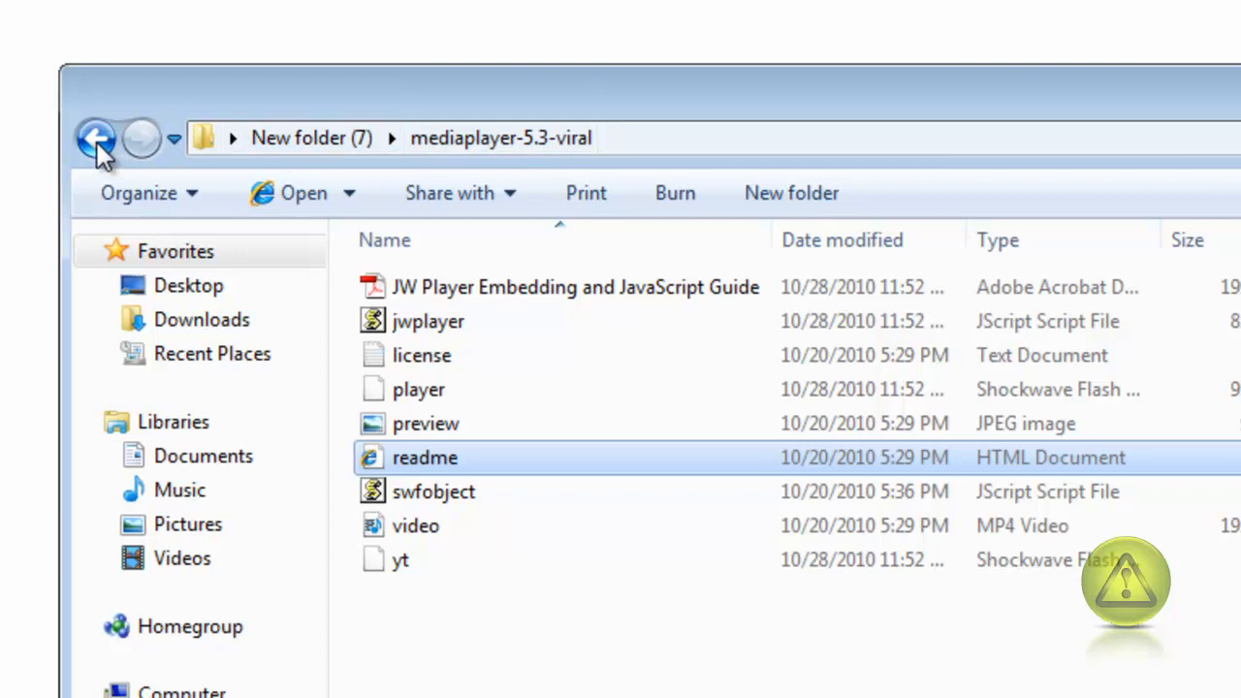
Create a new folder named jwplayer beside the extracted player folder.
{"action": "left_click", "coordinate": [95, 137]}
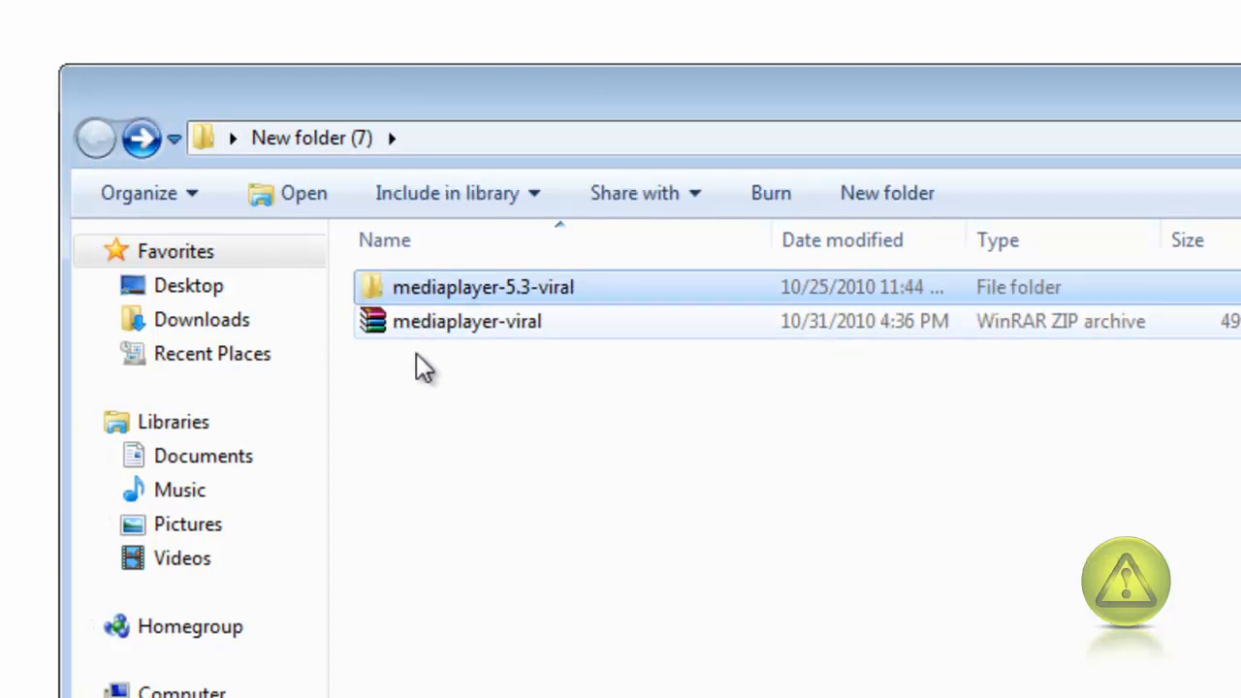
{"action": "right_click", "coordinate": [423, 366]}
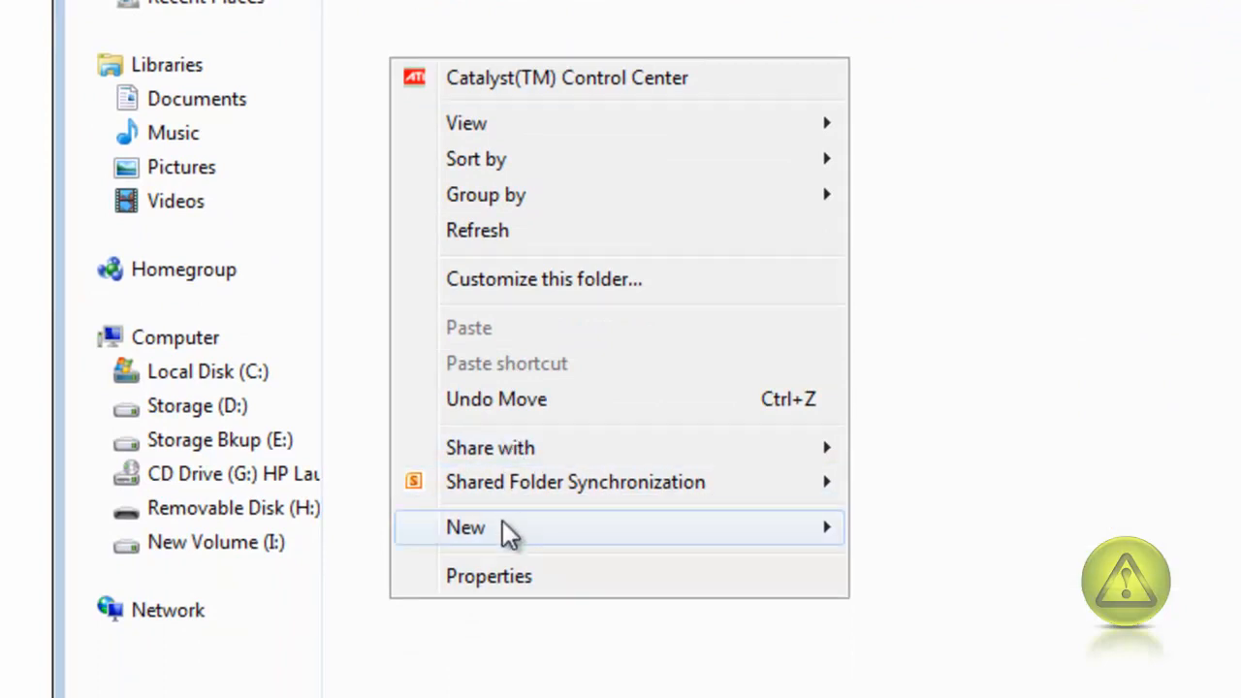
{"action": "left_click", "coordinate": [465, 528]}
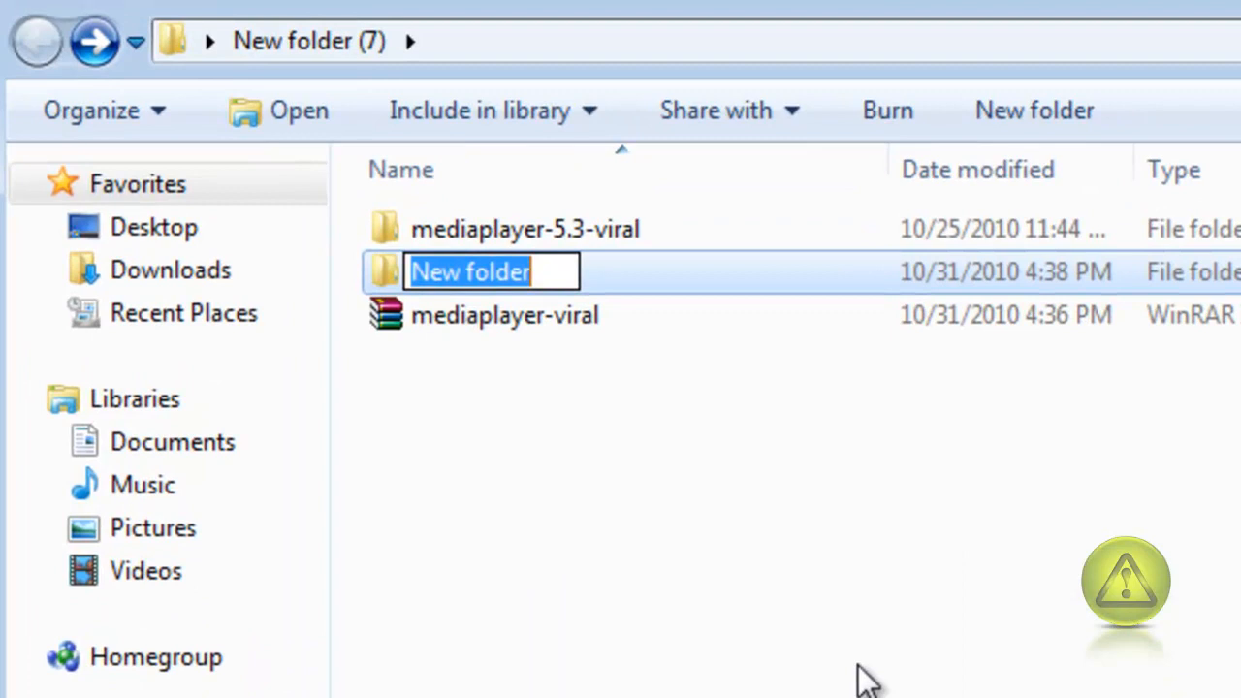
{"action": "type", "text": "jw"}
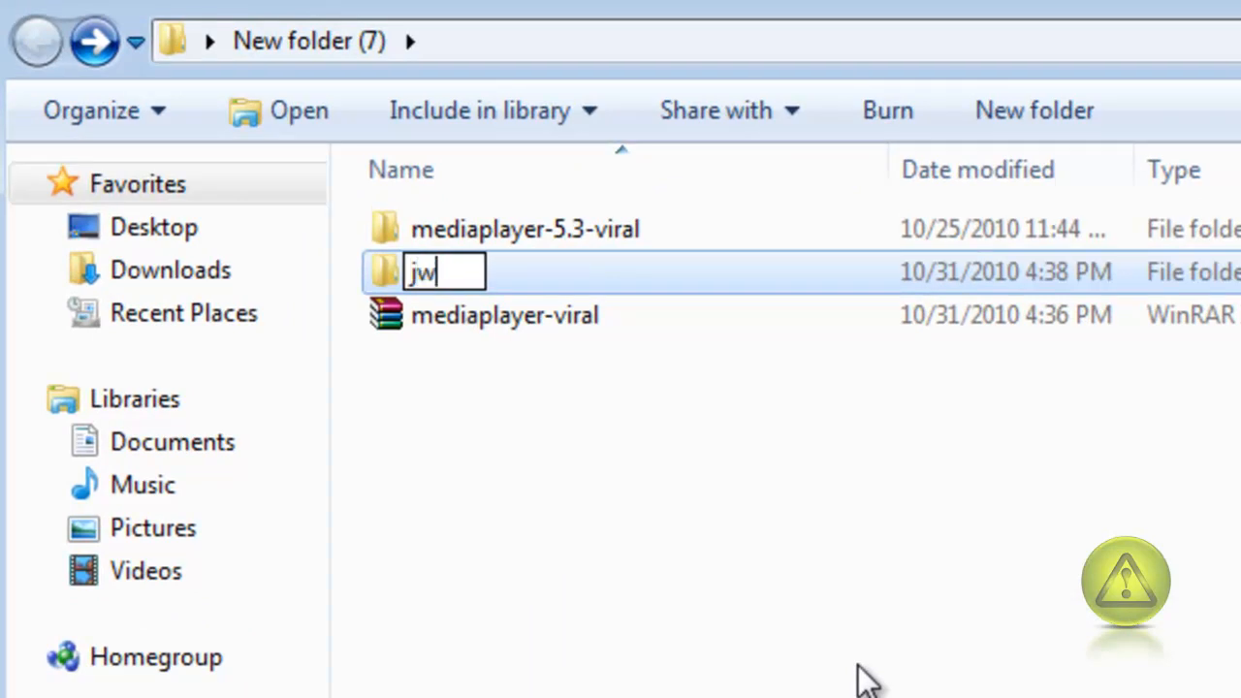
{"action": "type", "text": "playe"}
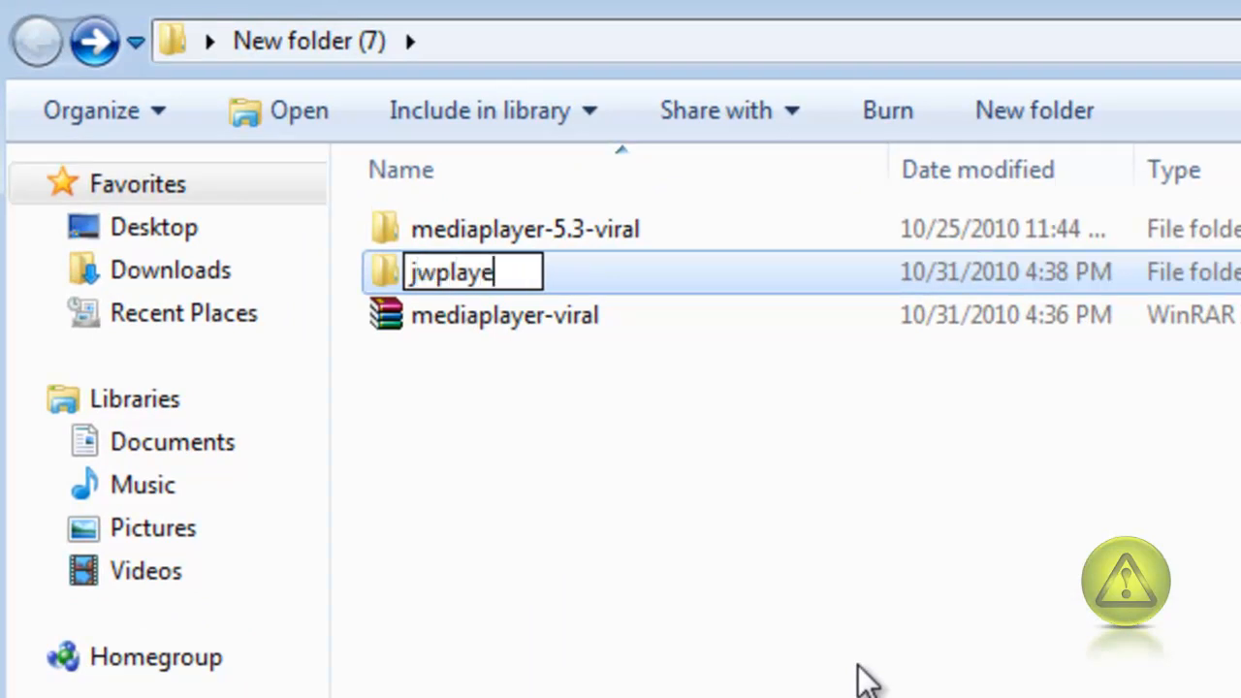
{"action": "type", "text": "r"}
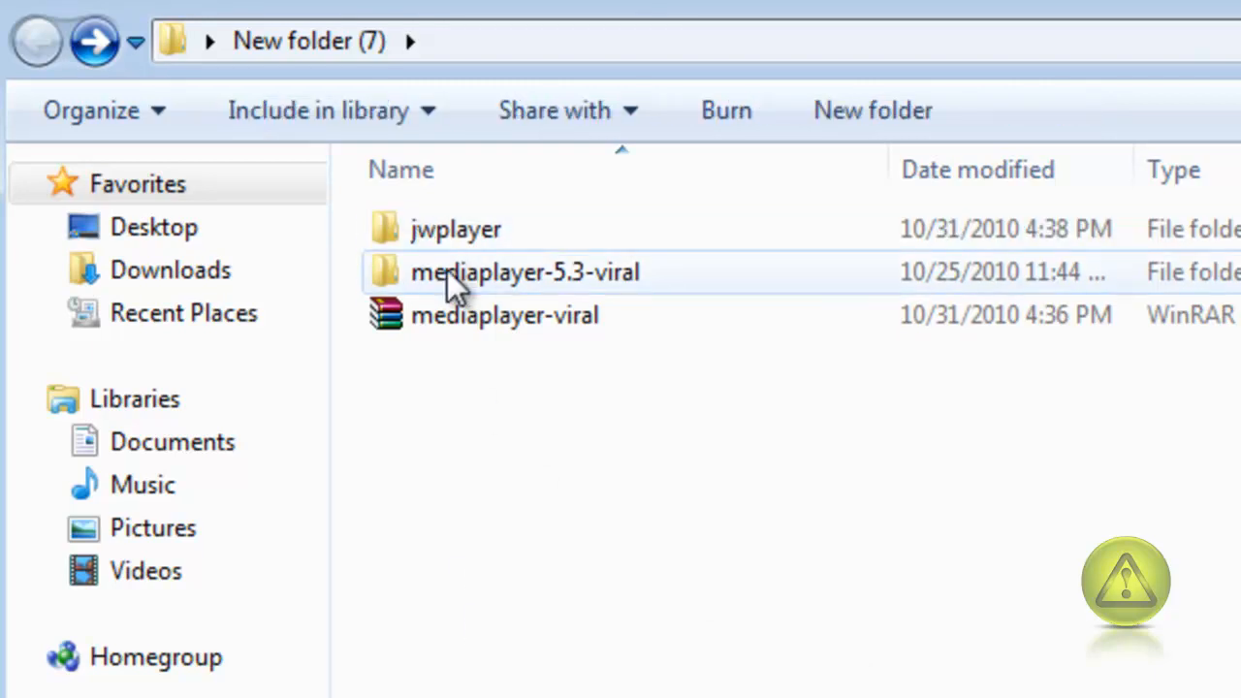
Copy all files from mediaplayer-5.3-viral into jwplayer and arrange the folders on the desktop.
{"action": "double_click", "coordinate": [523, 271]}
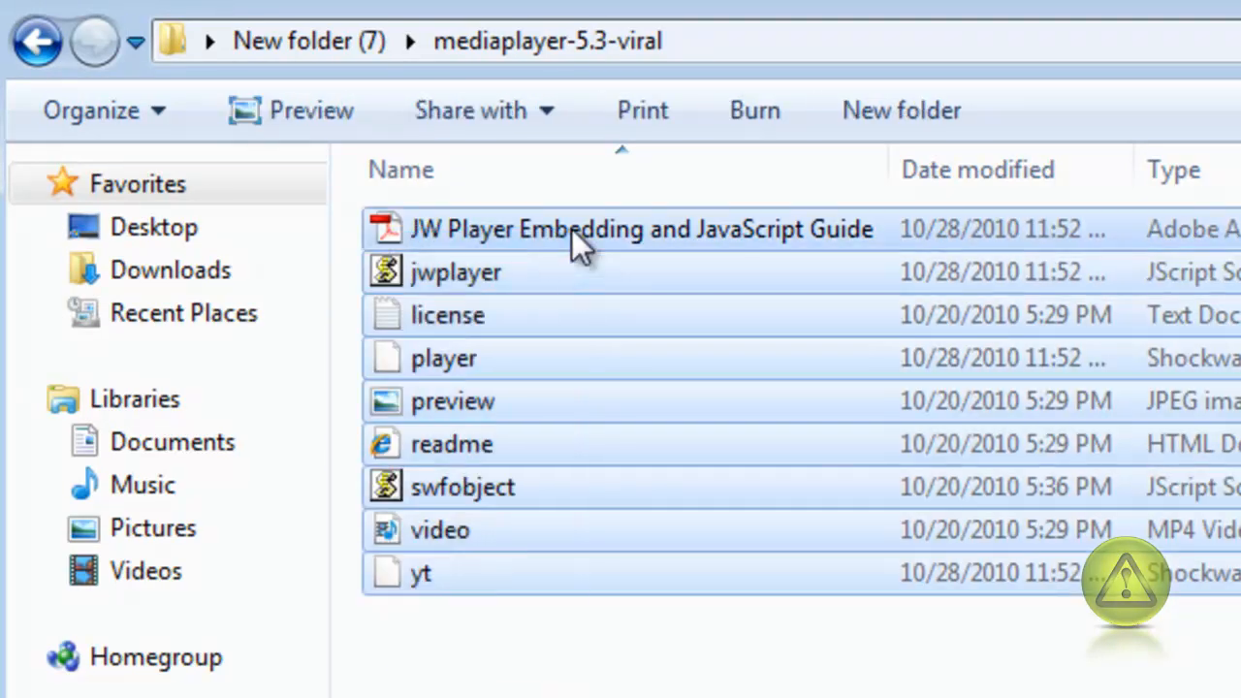
{"action": "left_click", "coordinate": [642, 228]}
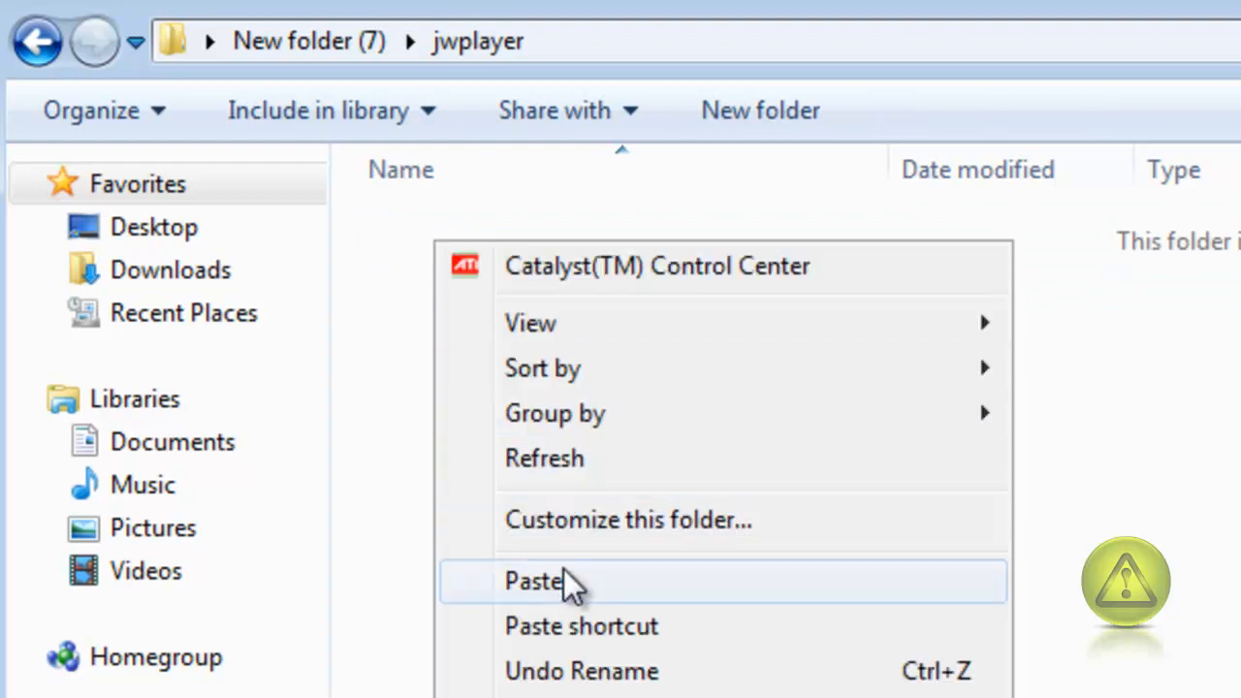
{"action": "left_click", "coordinate": [535, 581]}
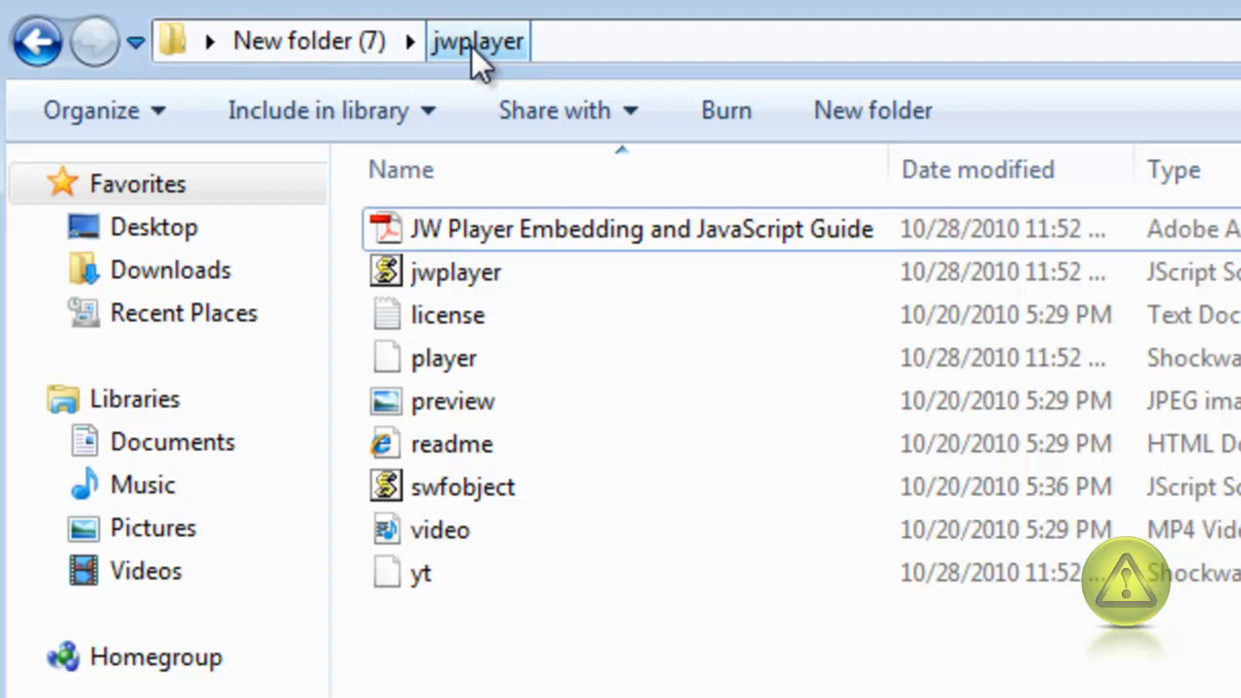
{"action": "left_click", "coordinate": [37, 40]}
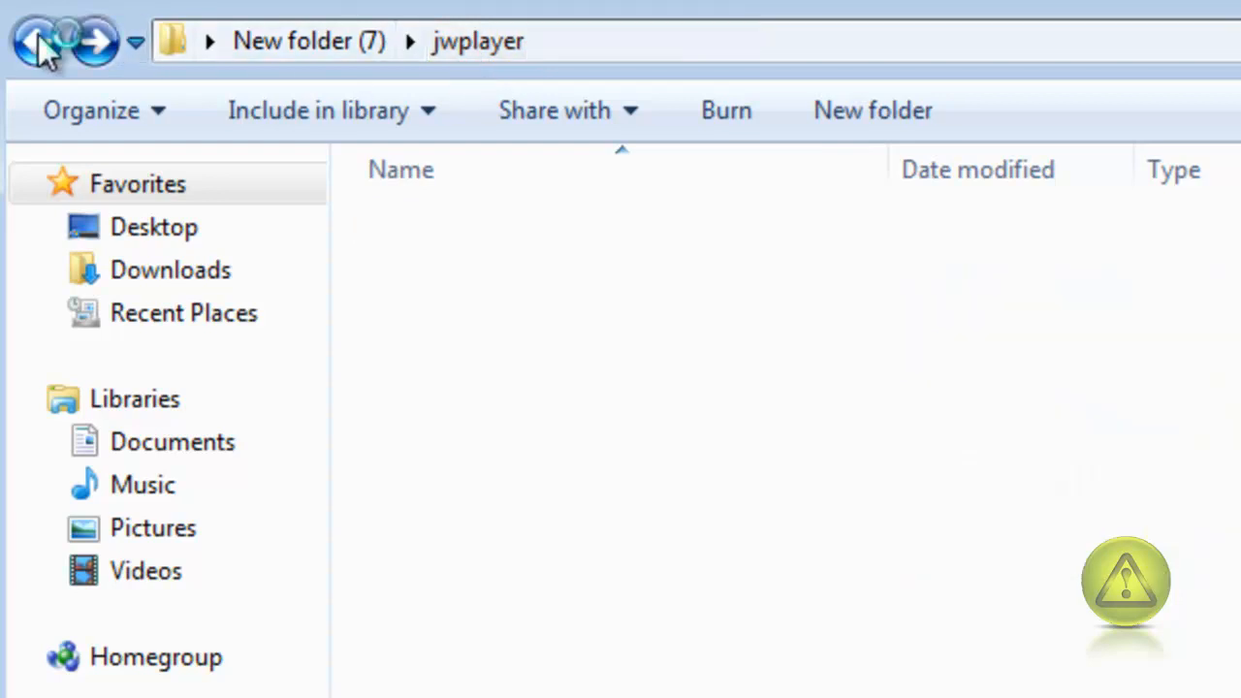
{"action": "left_click", "coordinate": [37, 41]}
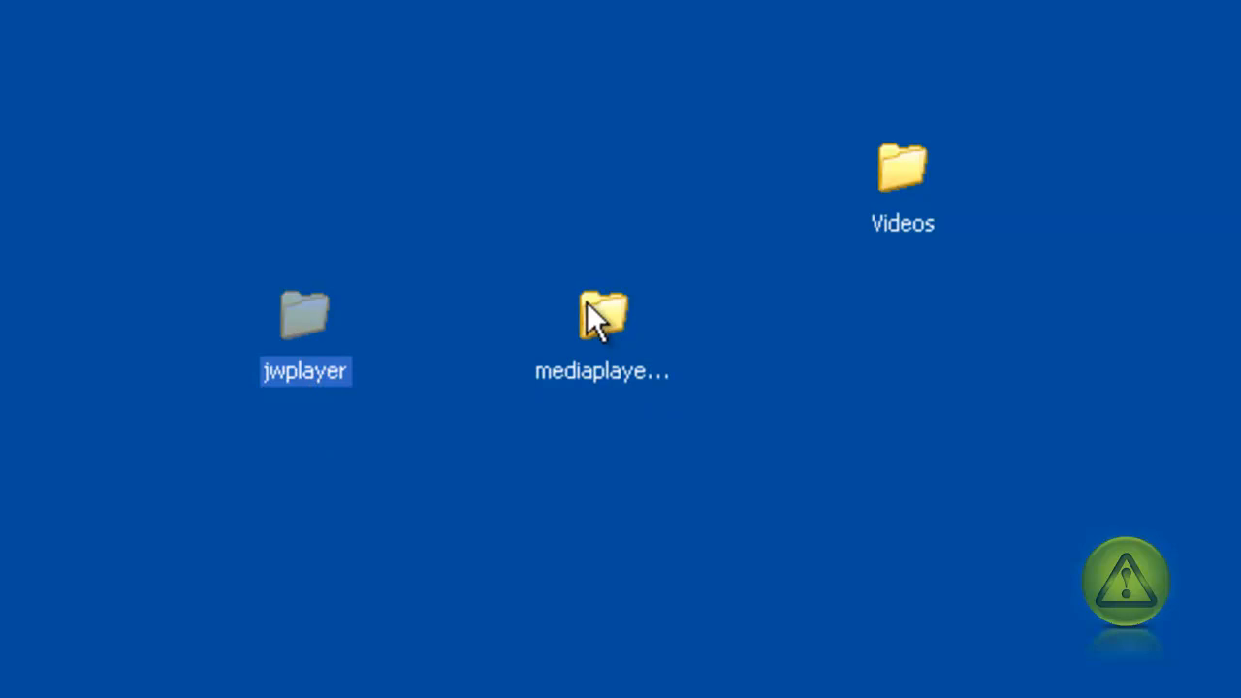
{"action": "left_click_drag", "start_coordinate": [601, 314], "coordinate": [901, 314]}
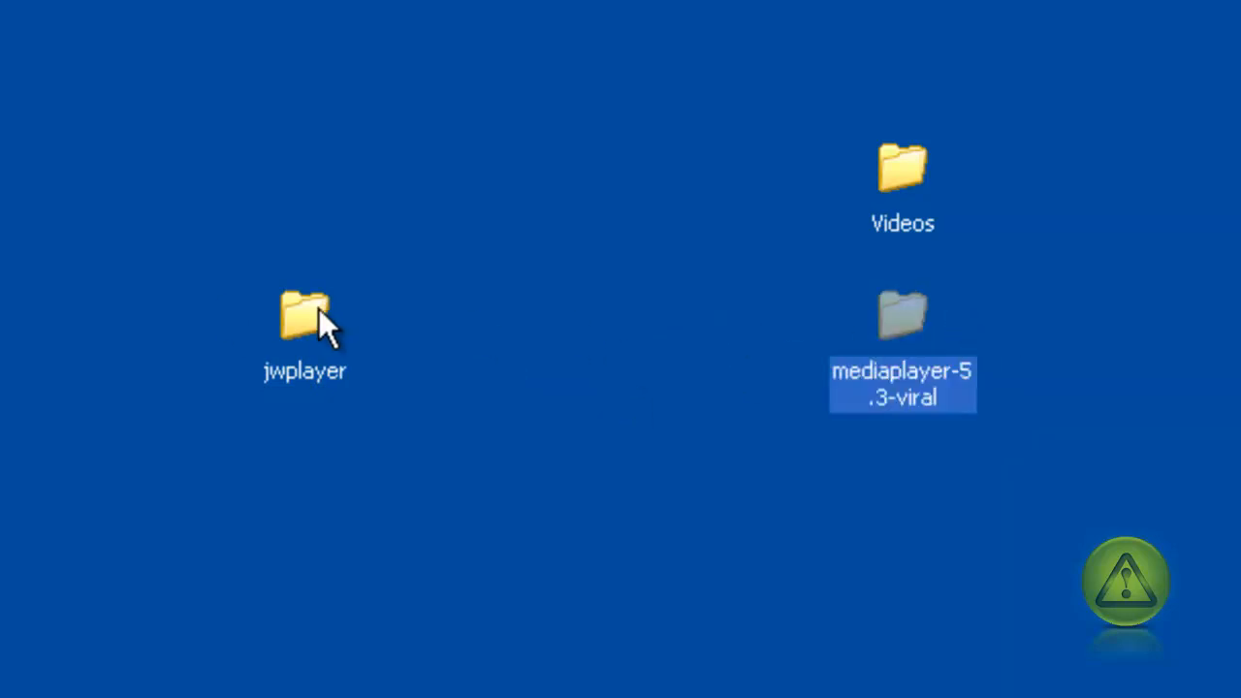
{"action": "left_click", "coordinate": [304, 319]}
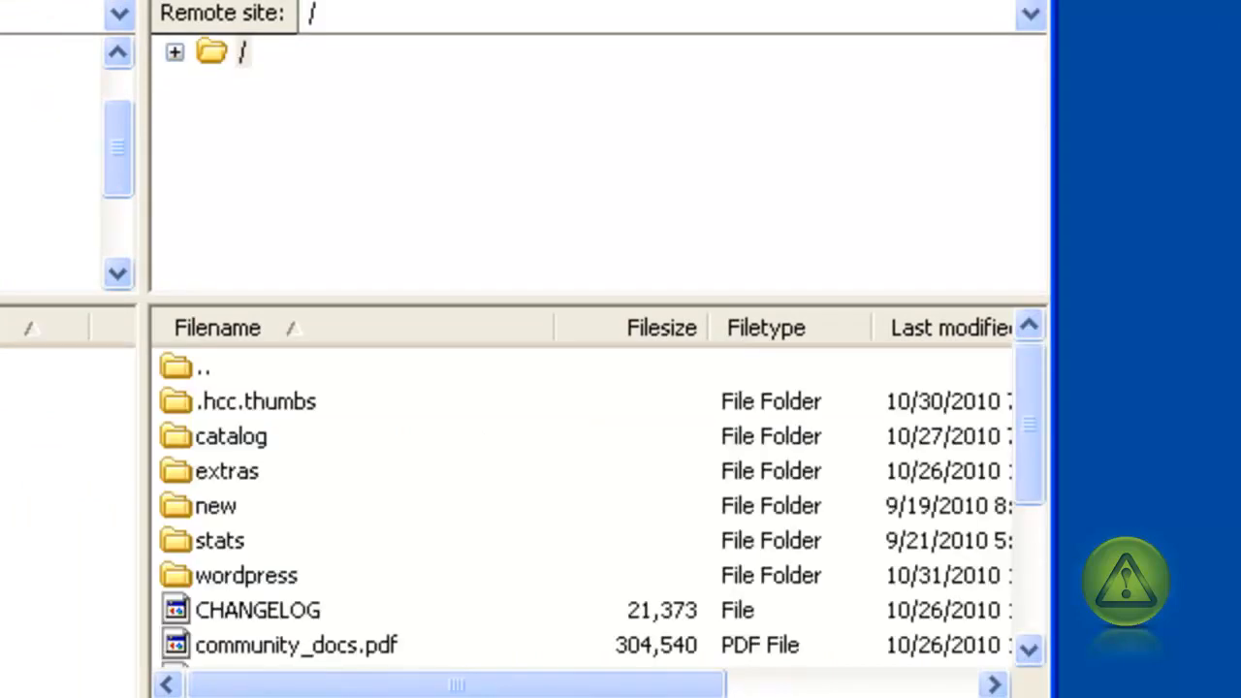
{"action": "mouse_move", "coordinate": [184, 62]}
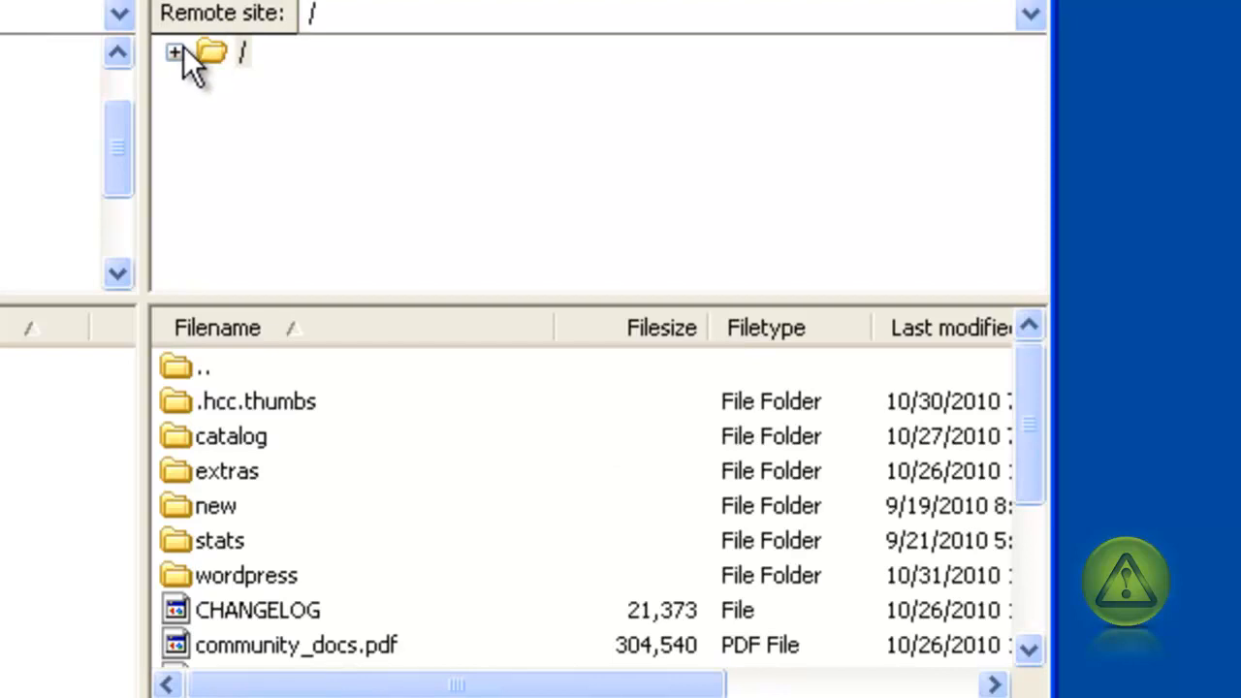
Open the remote wordpress folder and upload the desktop jwplayer folder into it.
{"action": "left_click", "coordinate": [175, 54]}
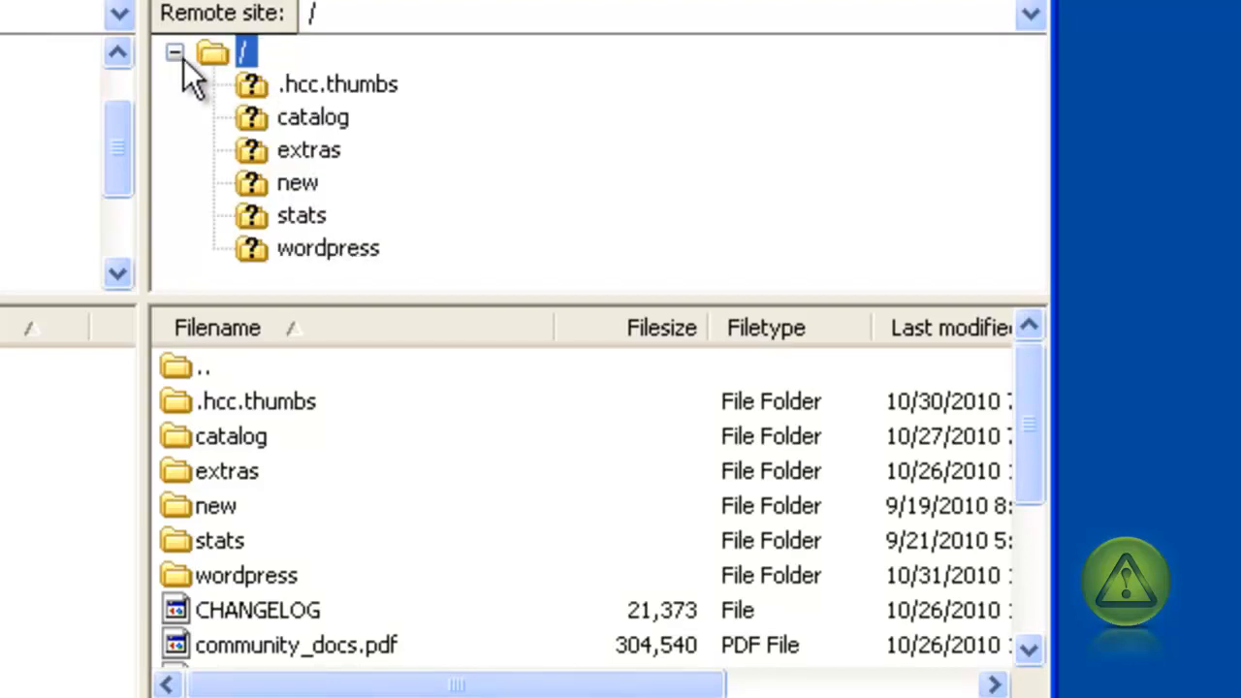
{"action": "left_click", "coordinate": [328, 248]}
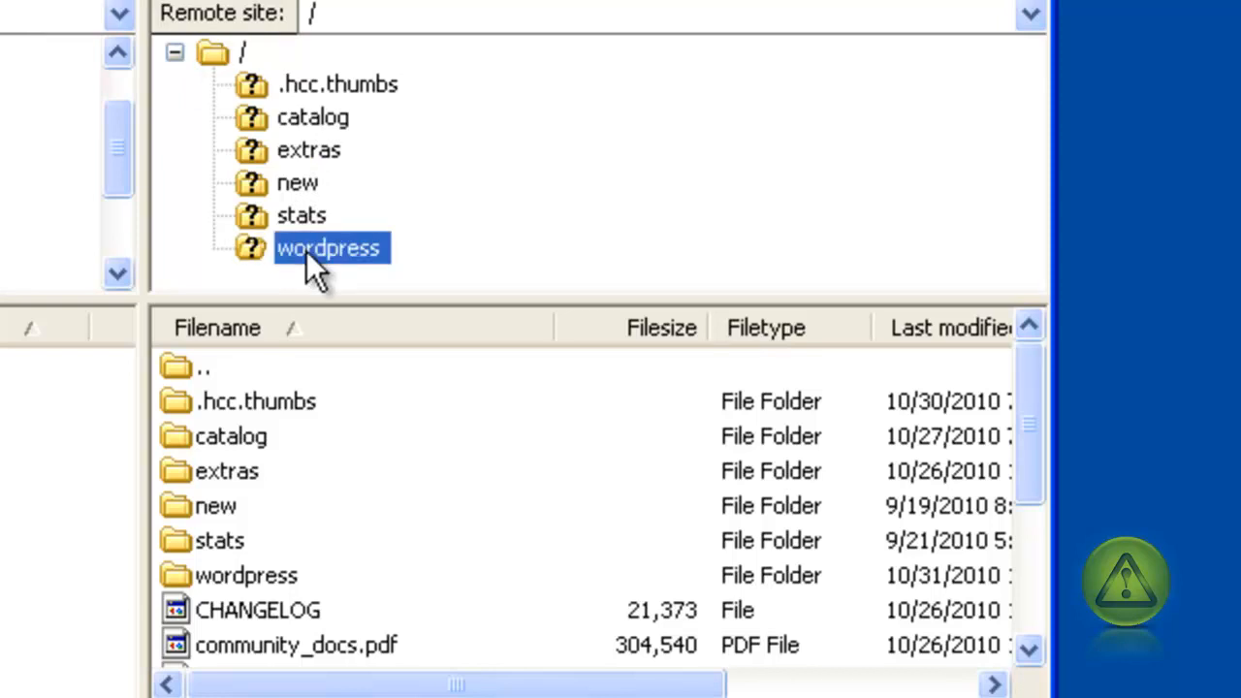
{"action": "double_click", "coordinate": [329, 248]}
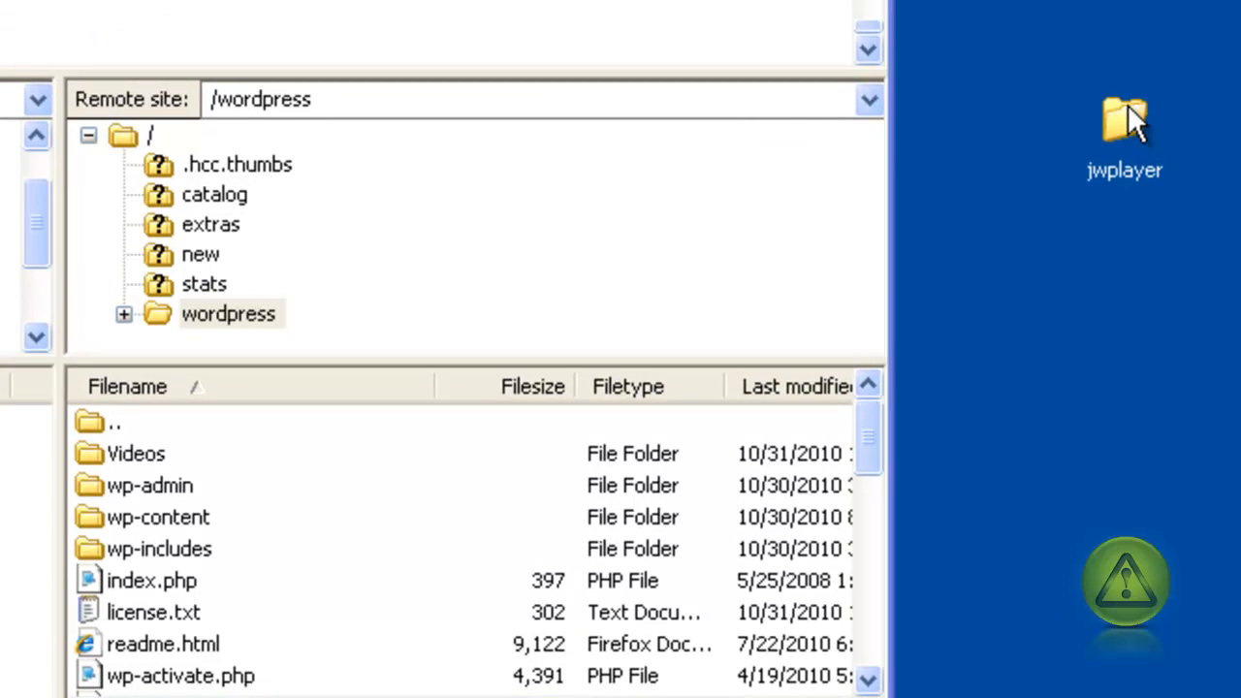
{"action": "mouse_move", "coordinate": [1124, 120]}
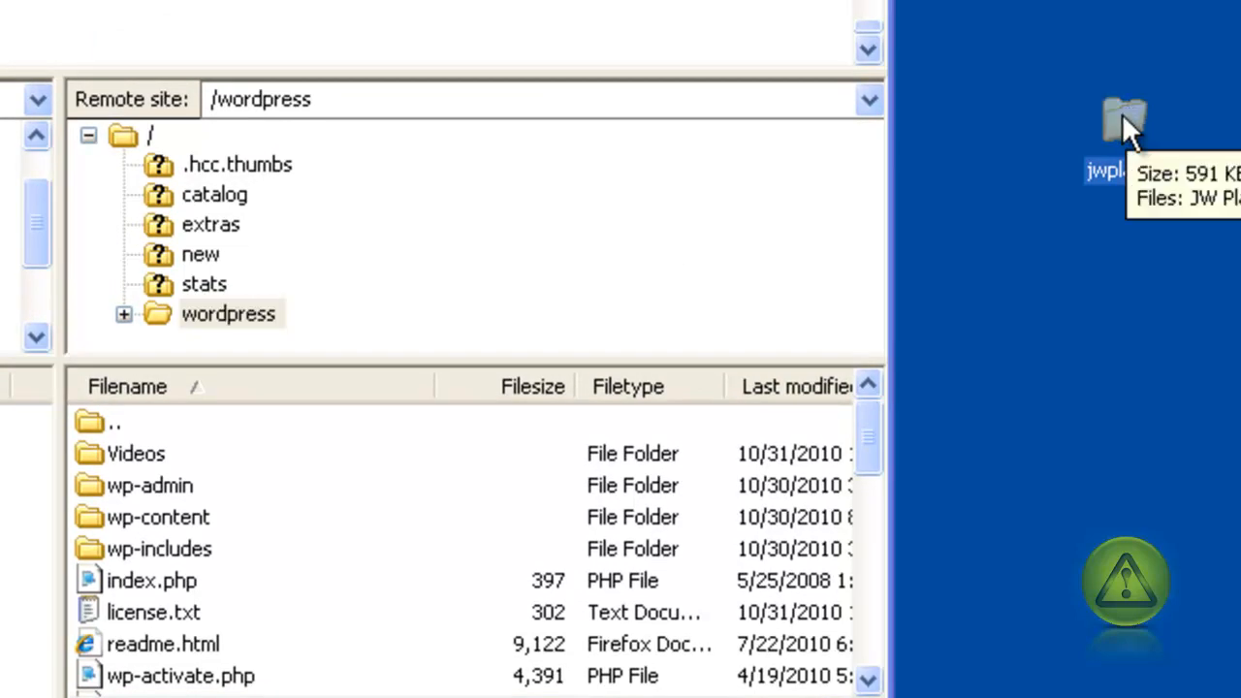
{"action": "left_click", "coordinate": [229, 314]}
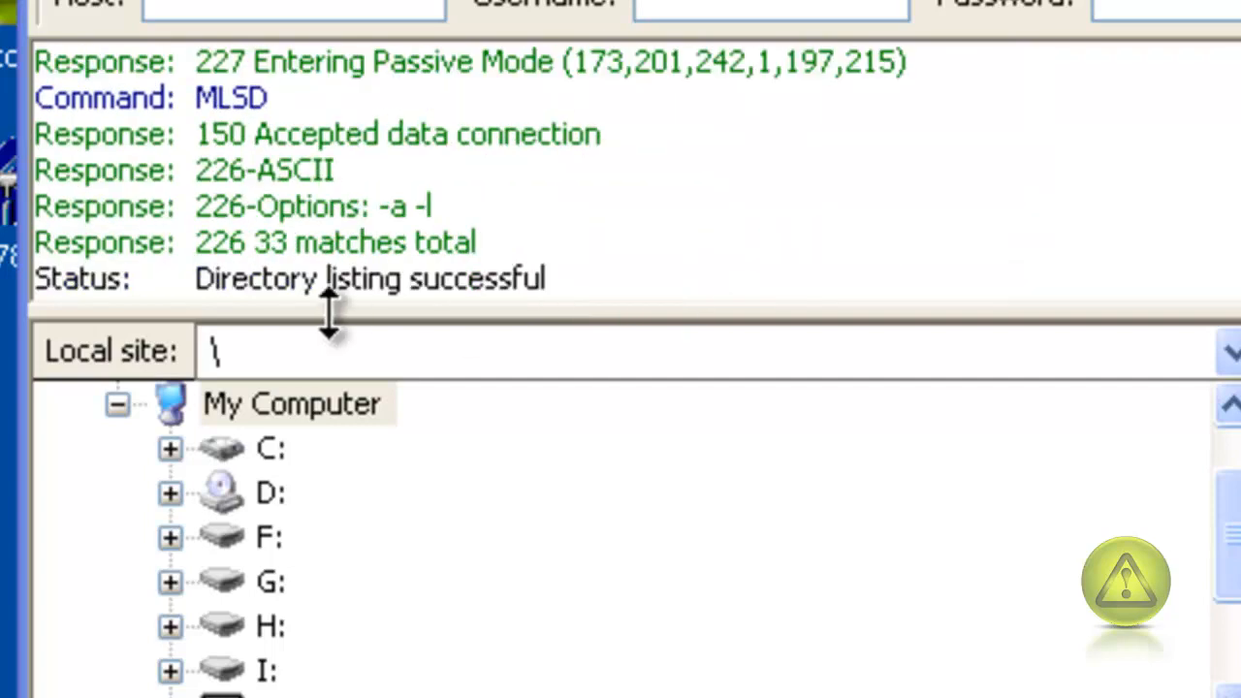
{"action": "mouse_move", "coordinate": [430, 281]}
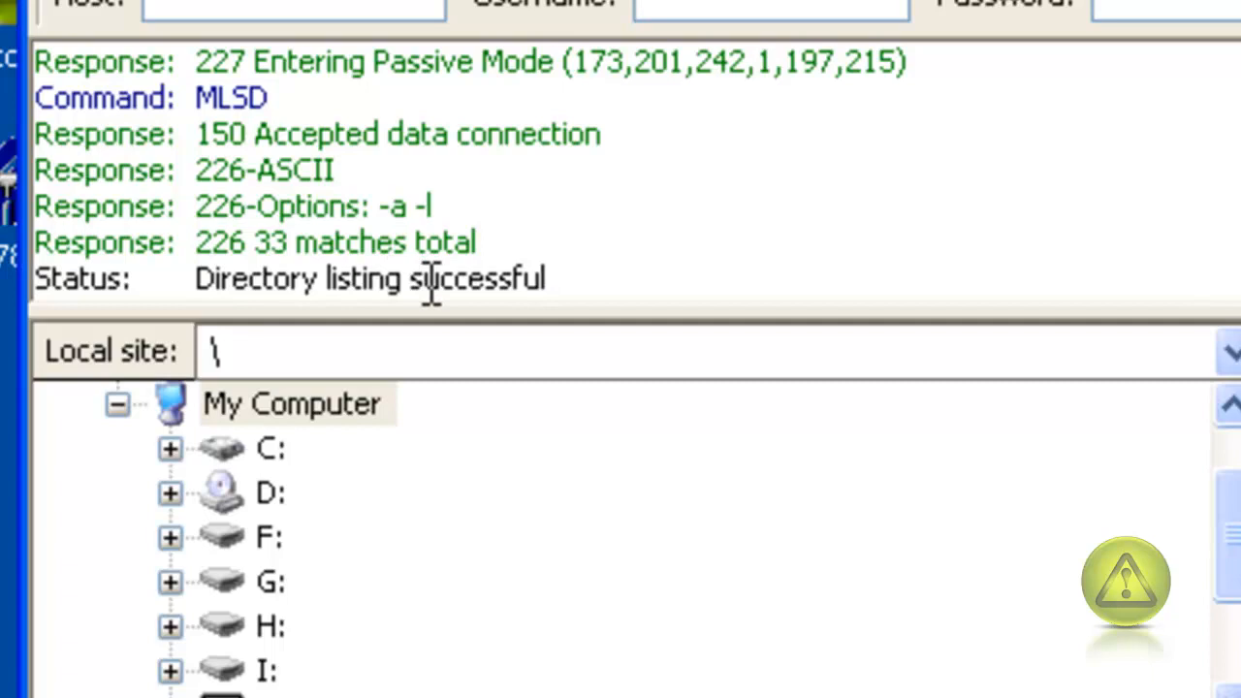
{"action": "mouse_move", "coordinate": [582, 358]}
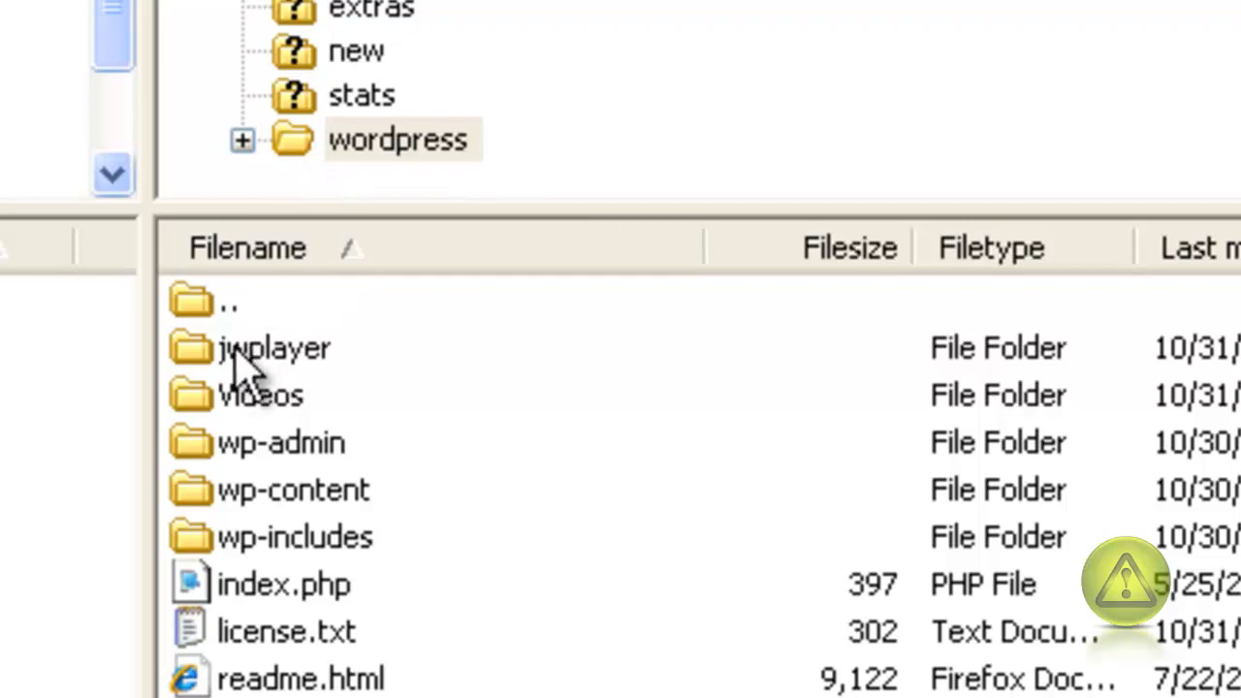
Confirm jwplayer appears on the server and open the remote Videos folder.
{"action": "left_click", "coordinate": [273, 349]}
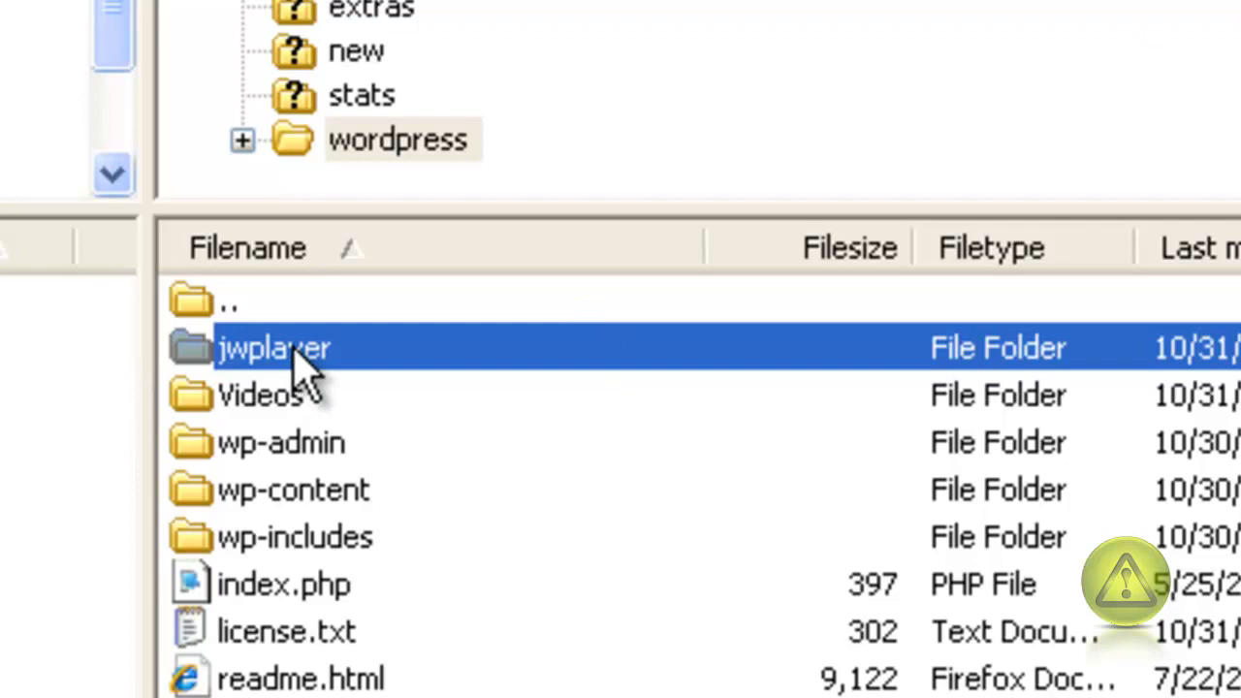
{"action": "mouse_move", "coordinate": [281, 417]}
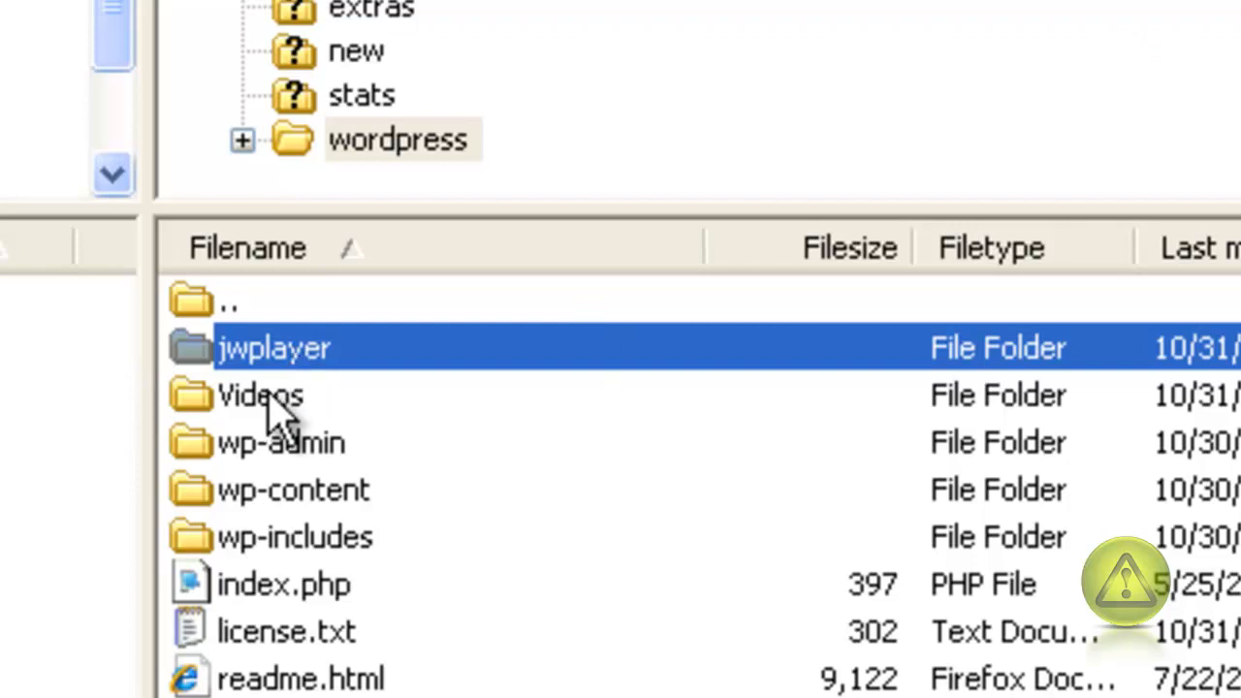
{"action": "left_click", "coordinate": [260, 396]}
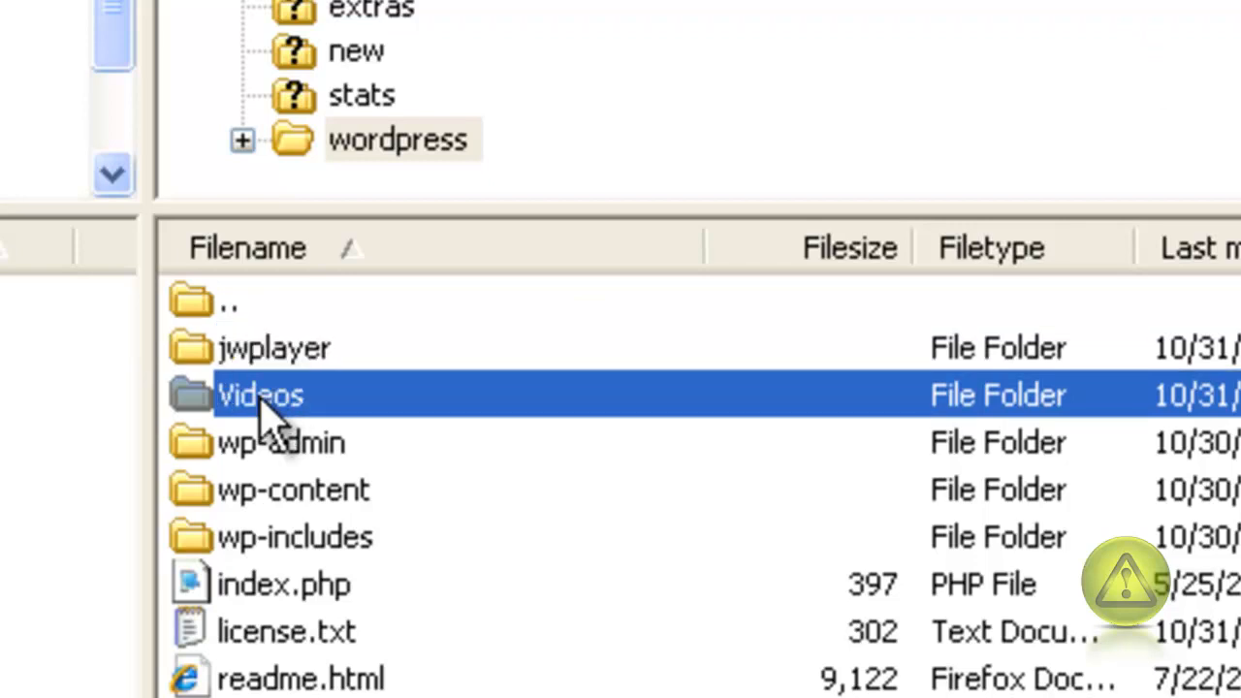
{"action": "double_click", "coordinate": [260, 396]}
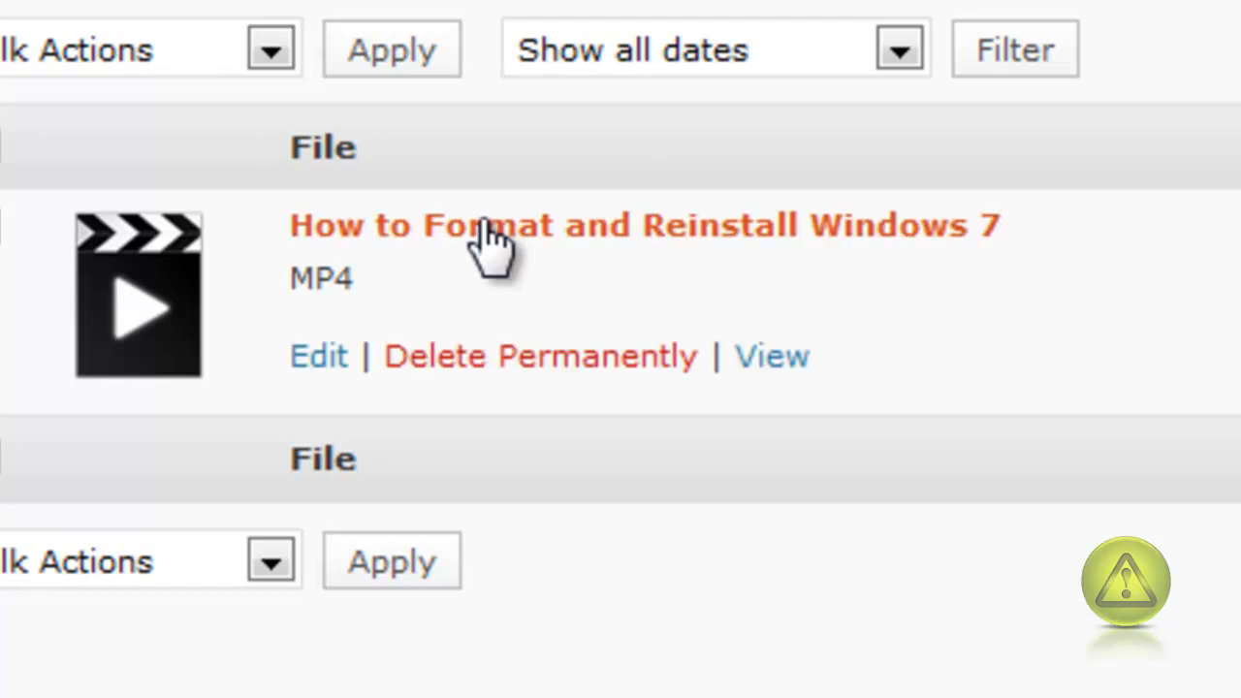
{"action": "mouse_move", "coordinate": [475, 407]}
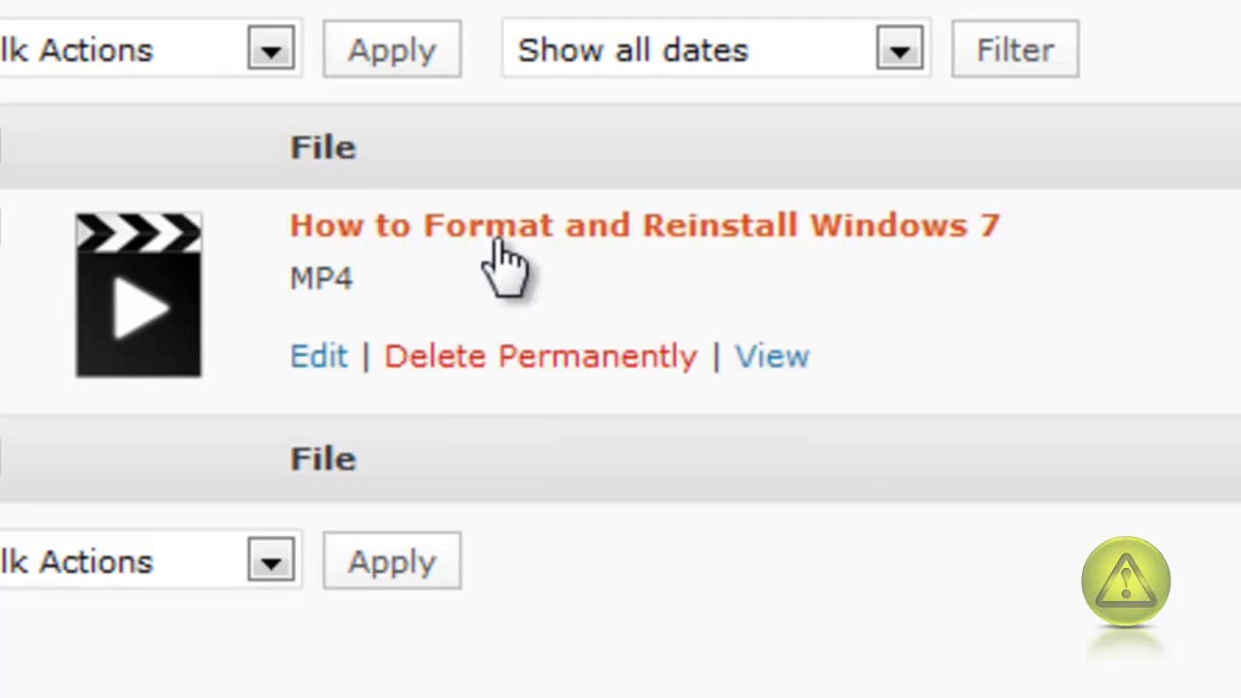
{"action": "mouse_move", "coordinate": [502, 242]}
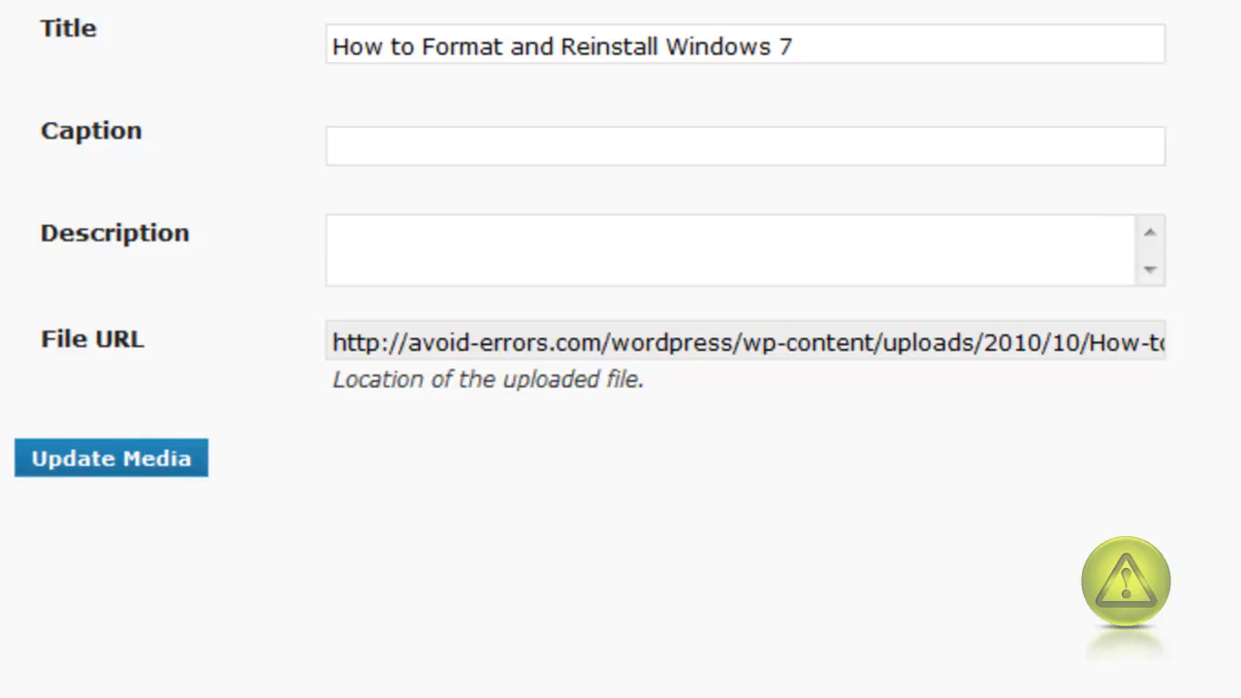
{"action": "mouse_move", "coordinate": [366, 31]}
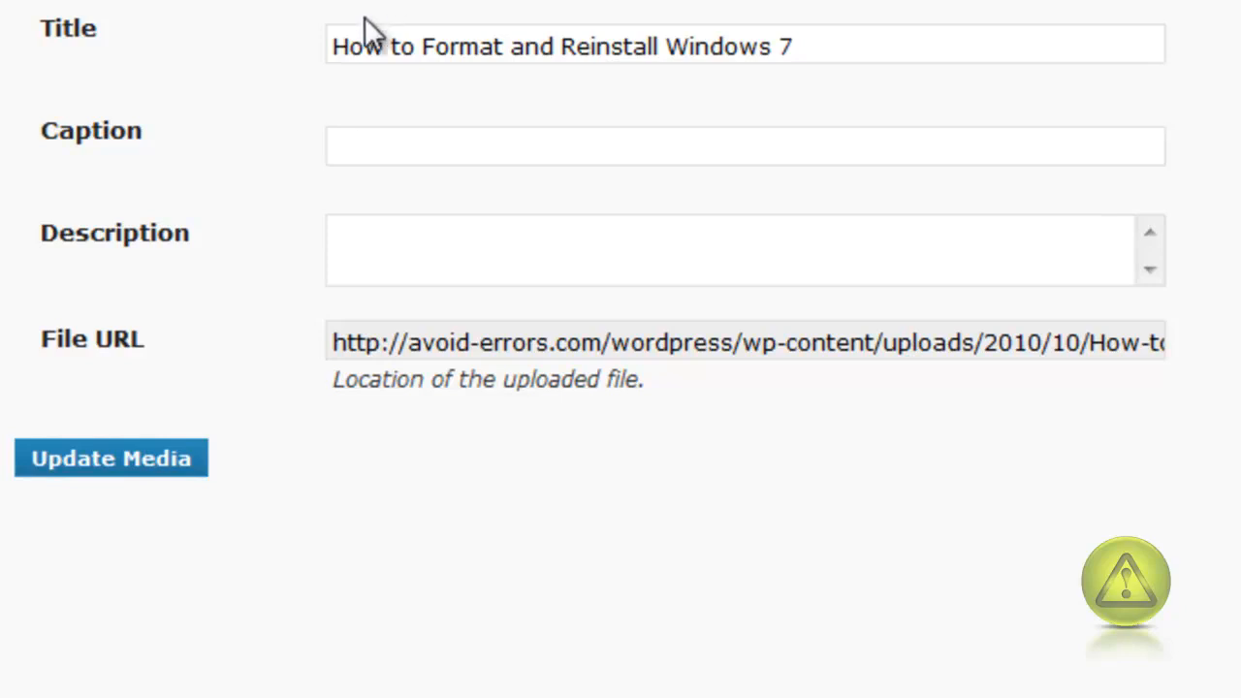
Select the MP4's full File URL ending in How-to-Format-and-Reinstall-Windows-7.mp4.
{"action": "left_click_drag", "start_coordinate": [333, 47], "coordinate": [504, 47]}
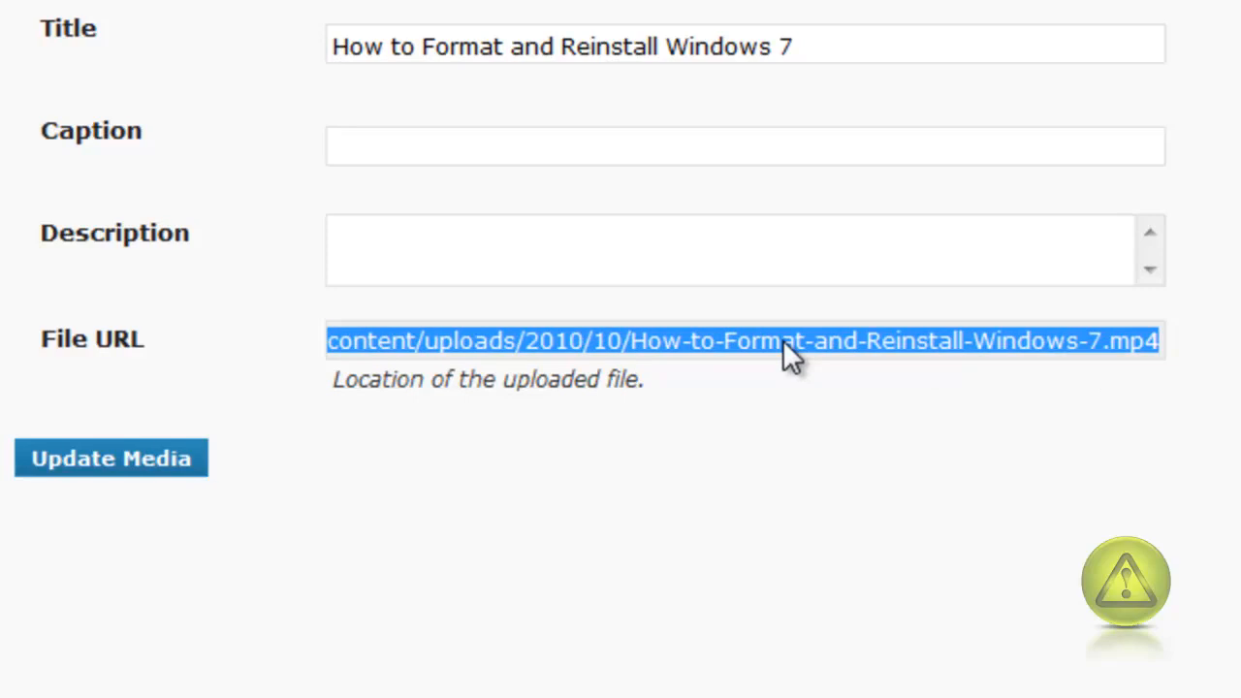
{"action": "mouse_move", "coordinate": [901, 481]}
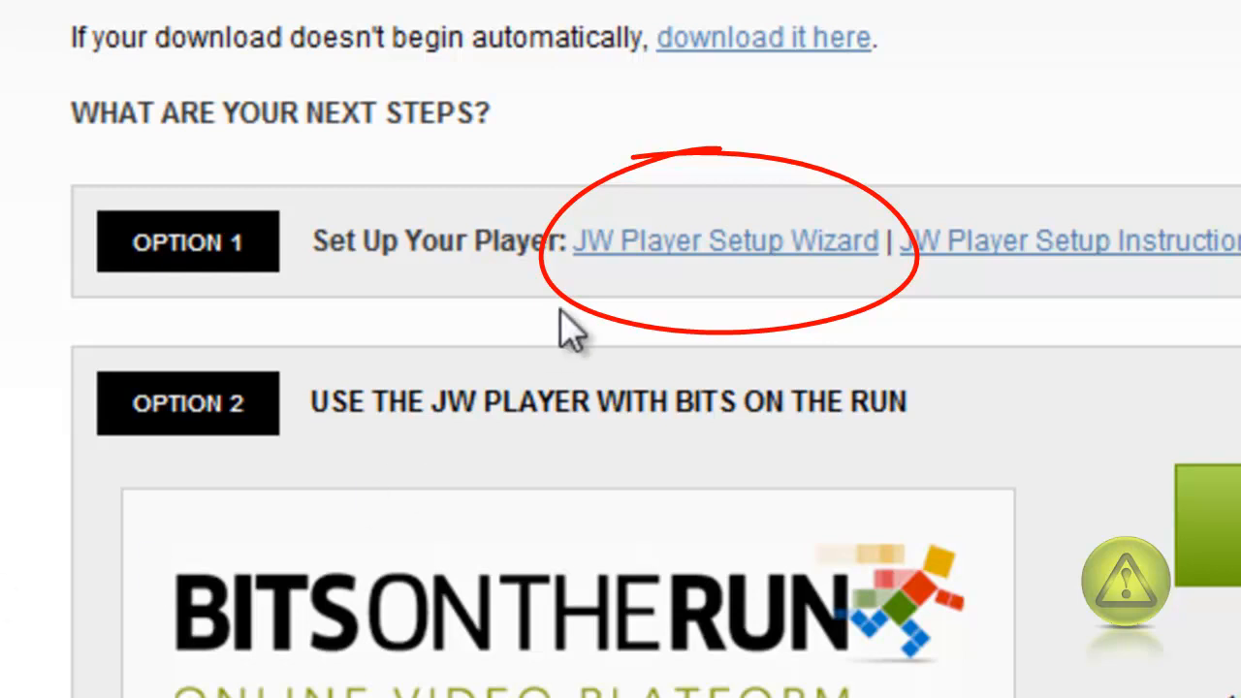
{"action": "mouse_move", "coordinate": [752, 291]}
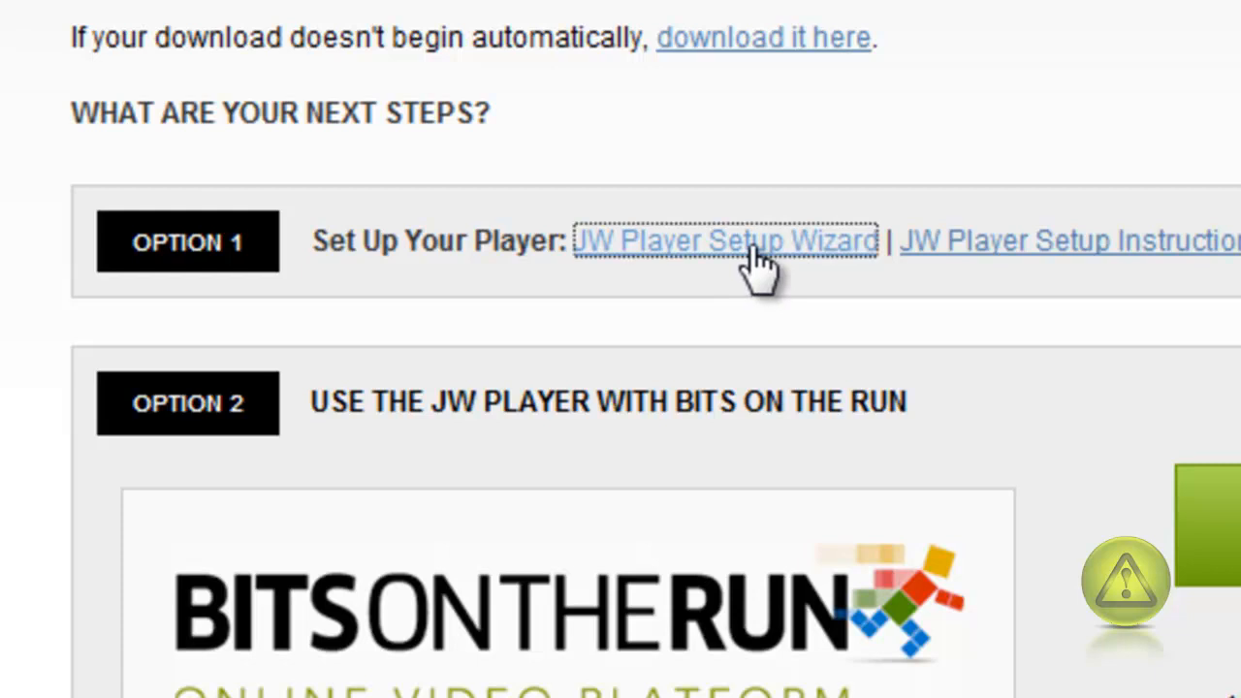
Start the Setup Wizard and set the player size to 604 wide by 340 high.
{"action": "left_click", "coordinate": [725, 240]}
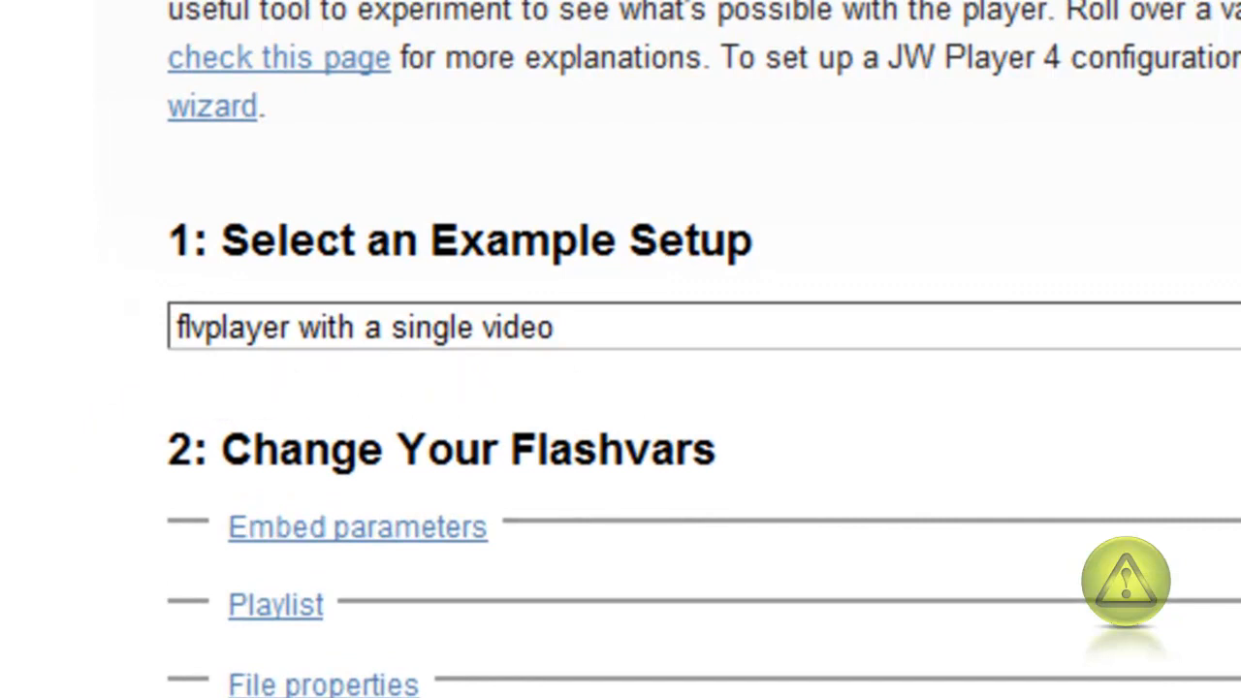
{"action": "scroll", "scroll_direction": "down", "scroll_amount": 3}
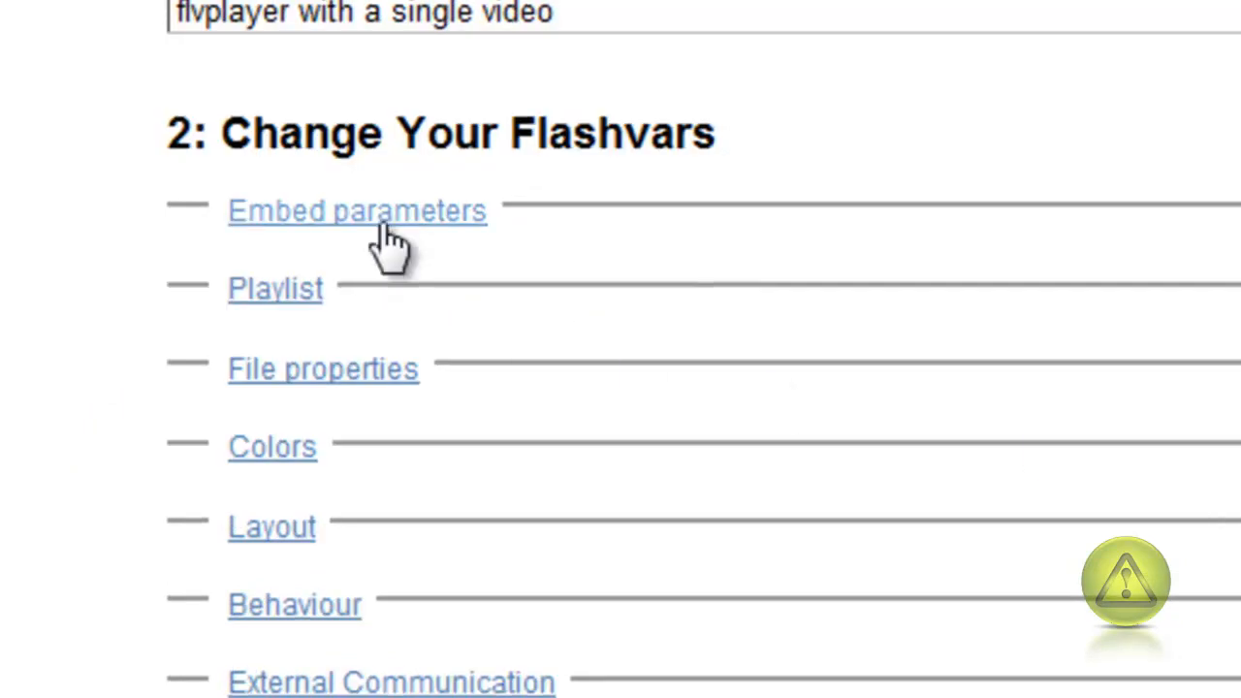
{"action": "left_click", "coordinate": [356, 210]}
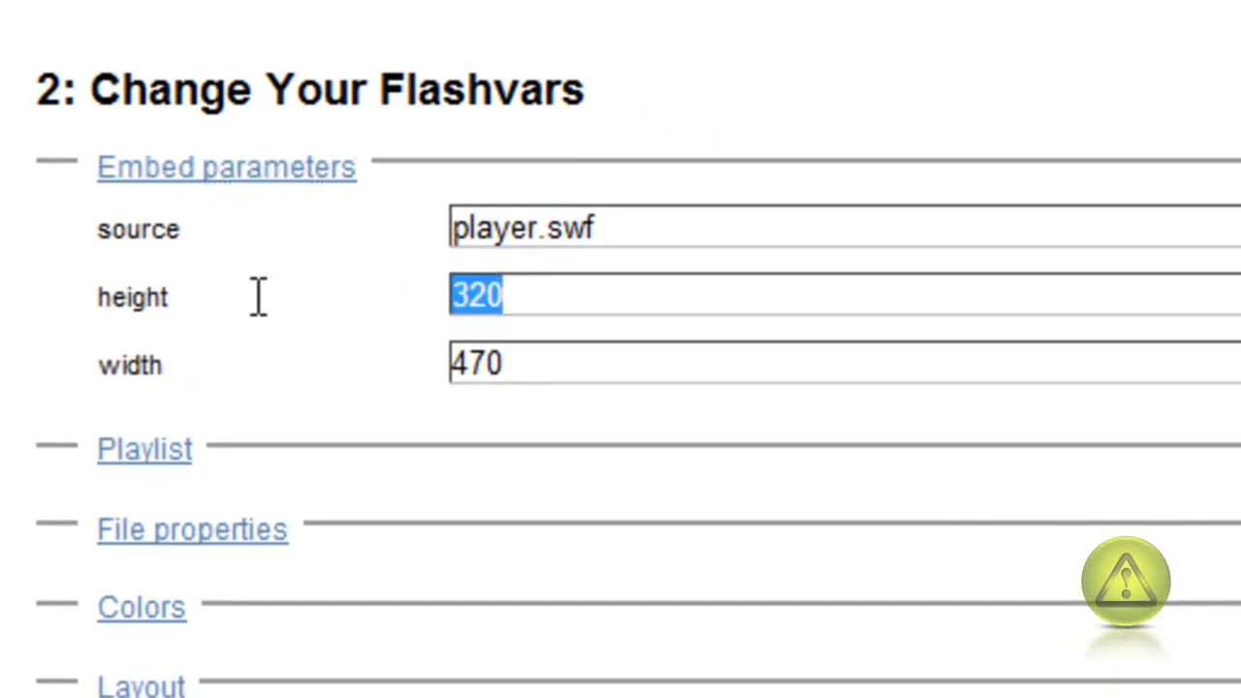
{"action": "mouse_move", "coordinate": [291, 271]}
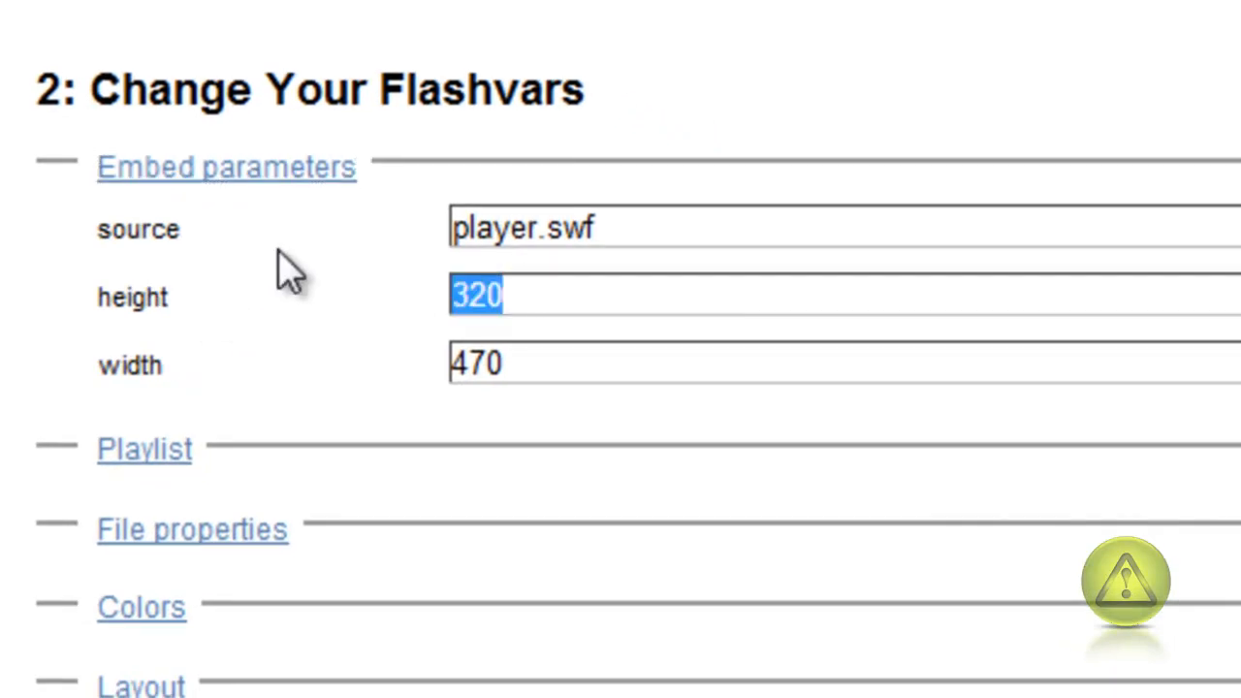
{"action": "type", "text": "34"}
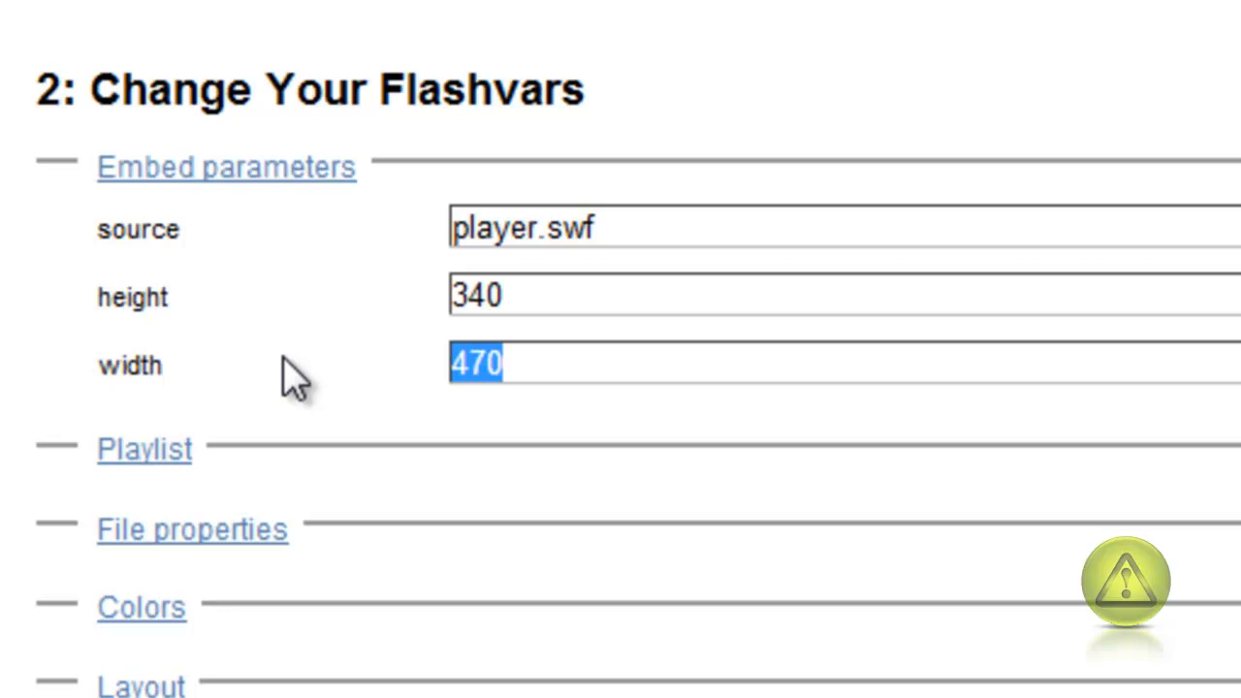
{"action": "type", "text": "604"}
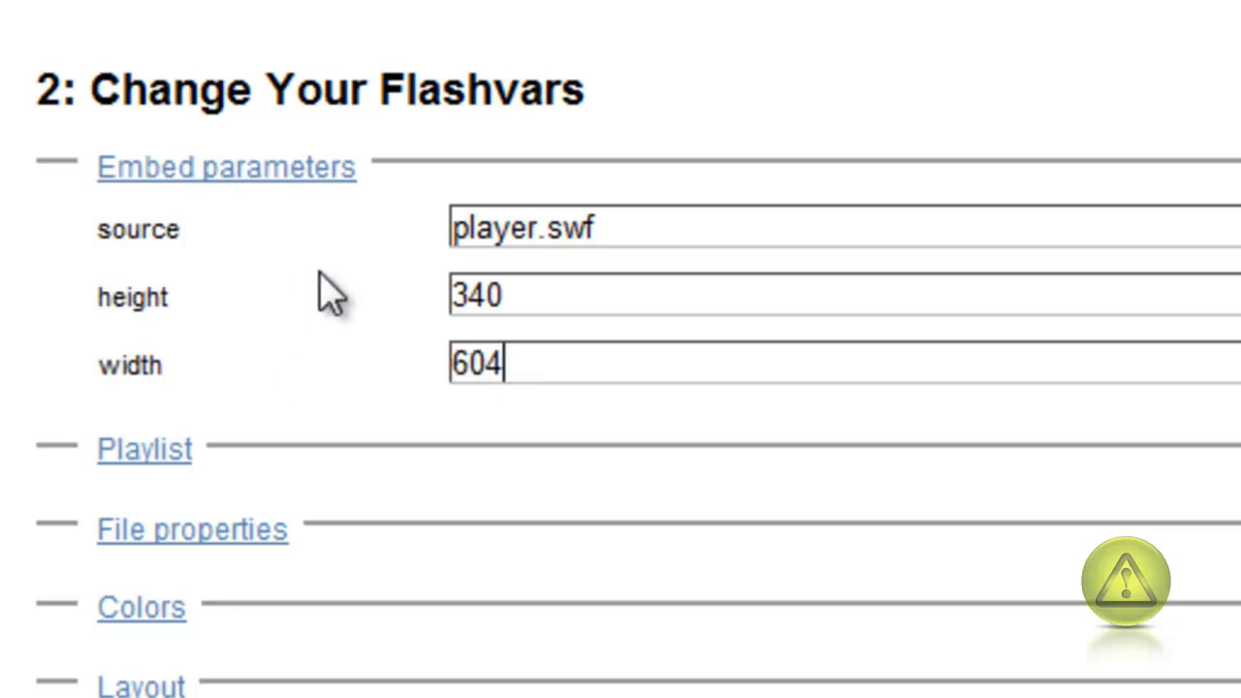
Replace the sample file with the uploaded Windows 7 MP4's URL.
{"action": "left_click", "coordinate": [143, 447]}
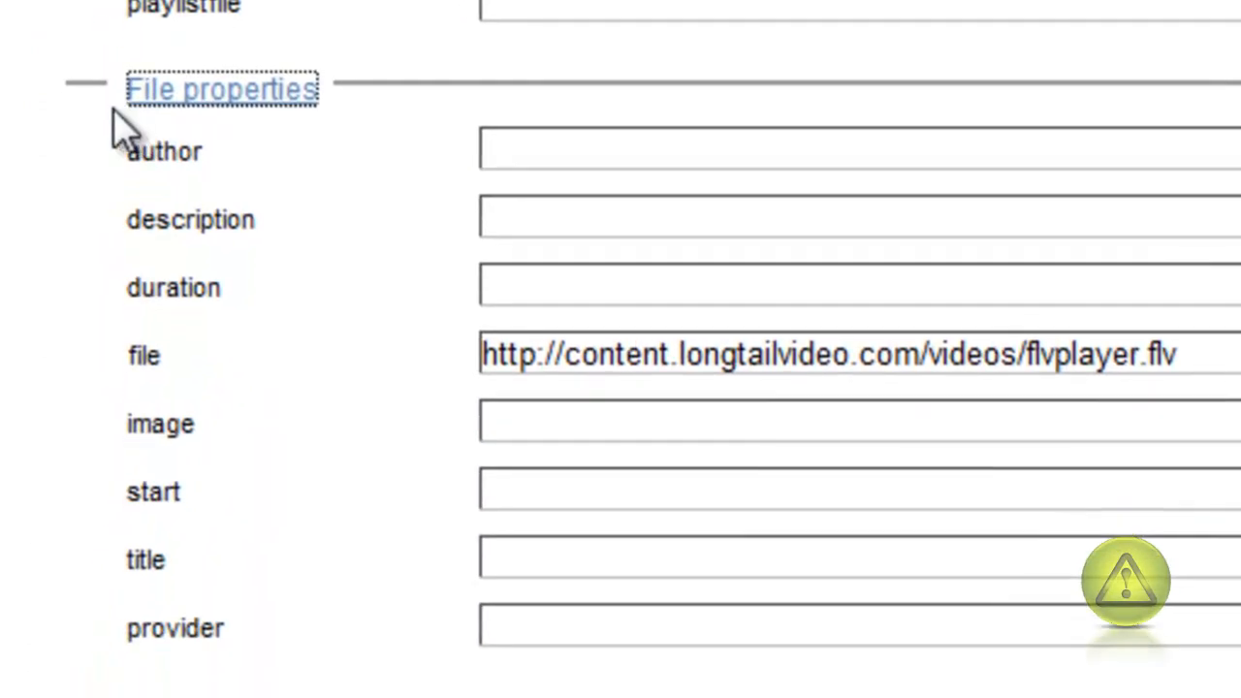
{"action": "scroll", "scroll_direction": "down", "scroll_amount": 3}
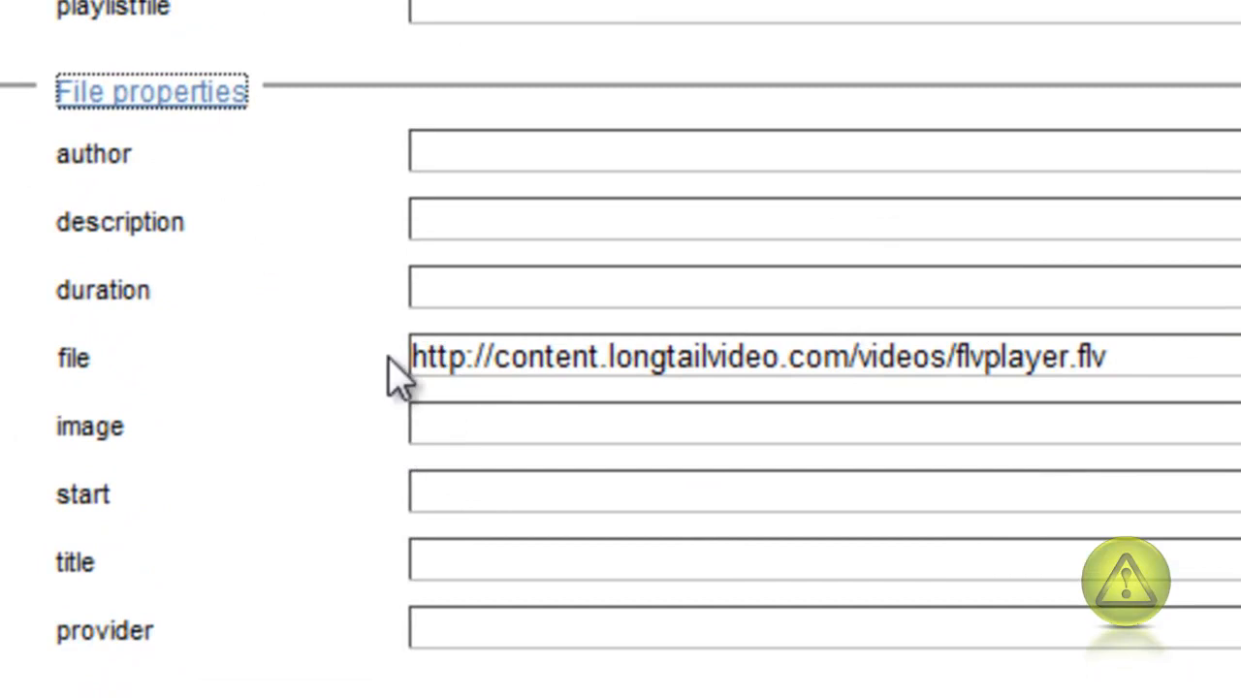
{"action": "mouse_move", "coordinate": [81, 397]}
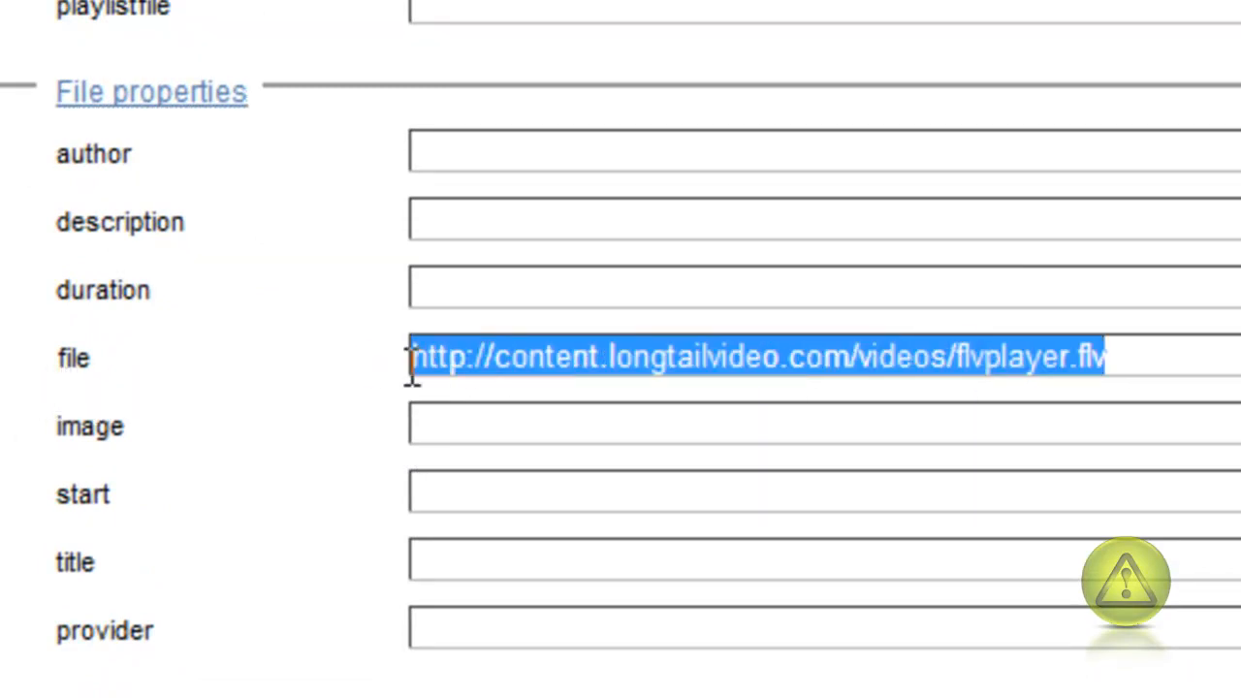
{"action": "right_click", "coordinate": [756, 357]}
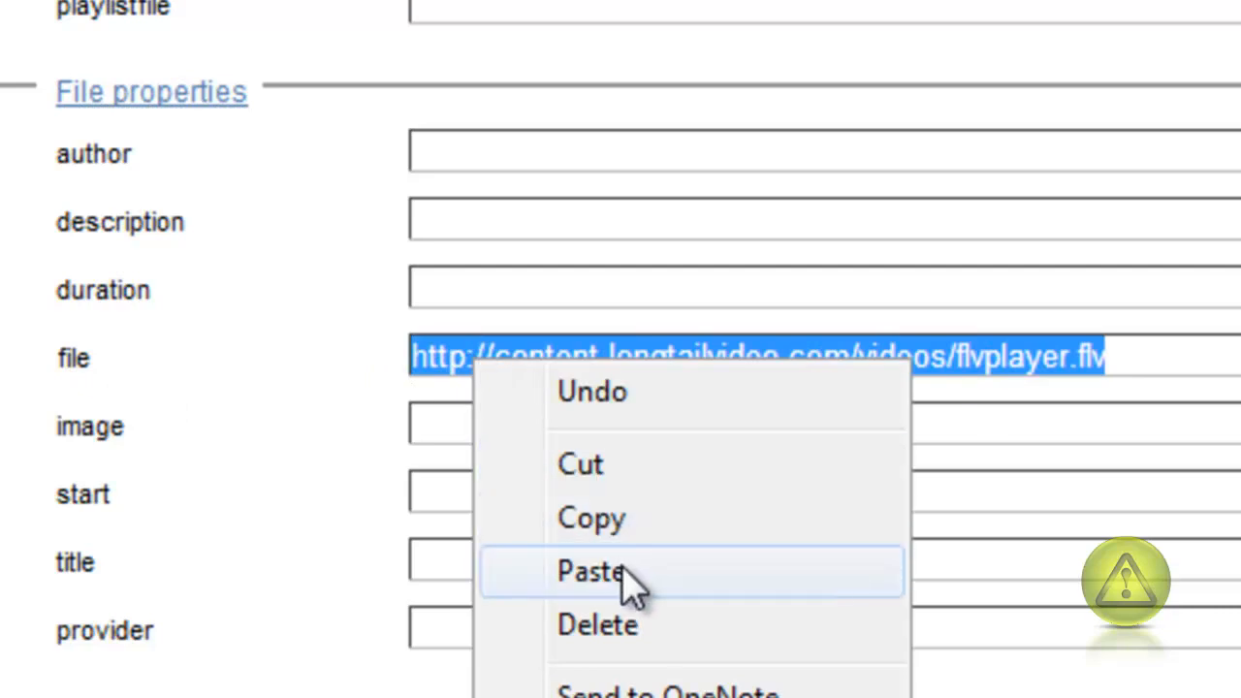
{"action": "left_click", "coordinate": [591, 570]}
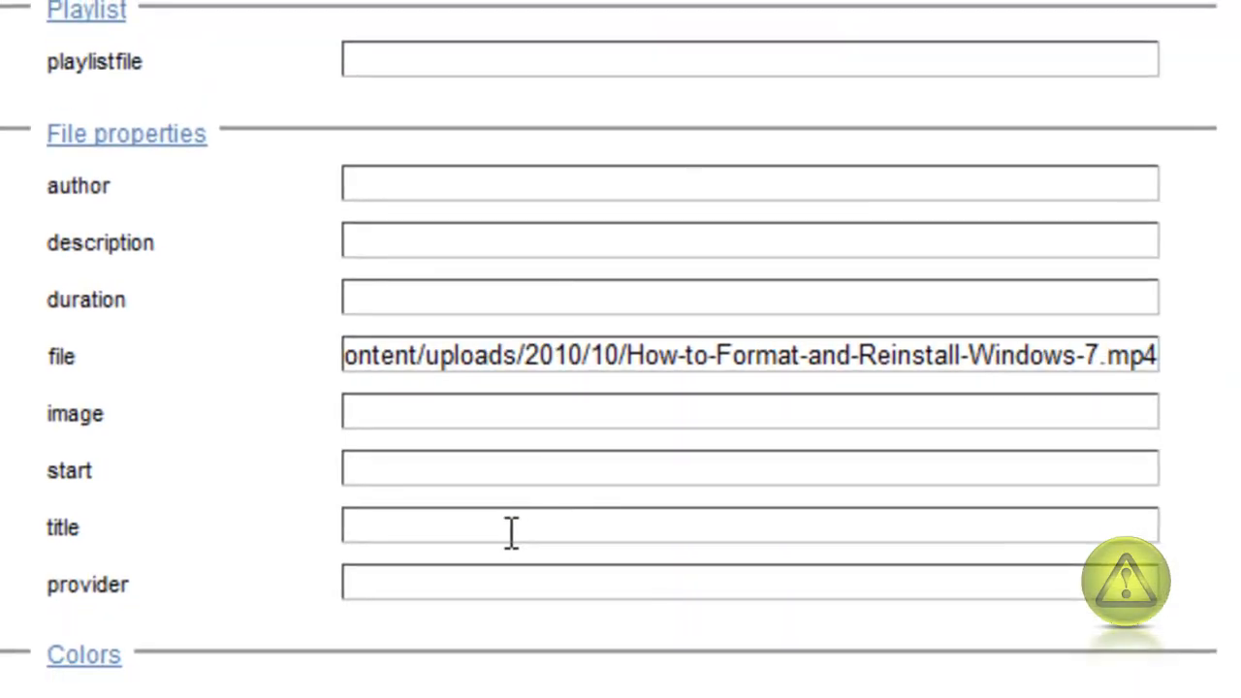
{"action": "mouse_move", "coordinate": [93, 427]}
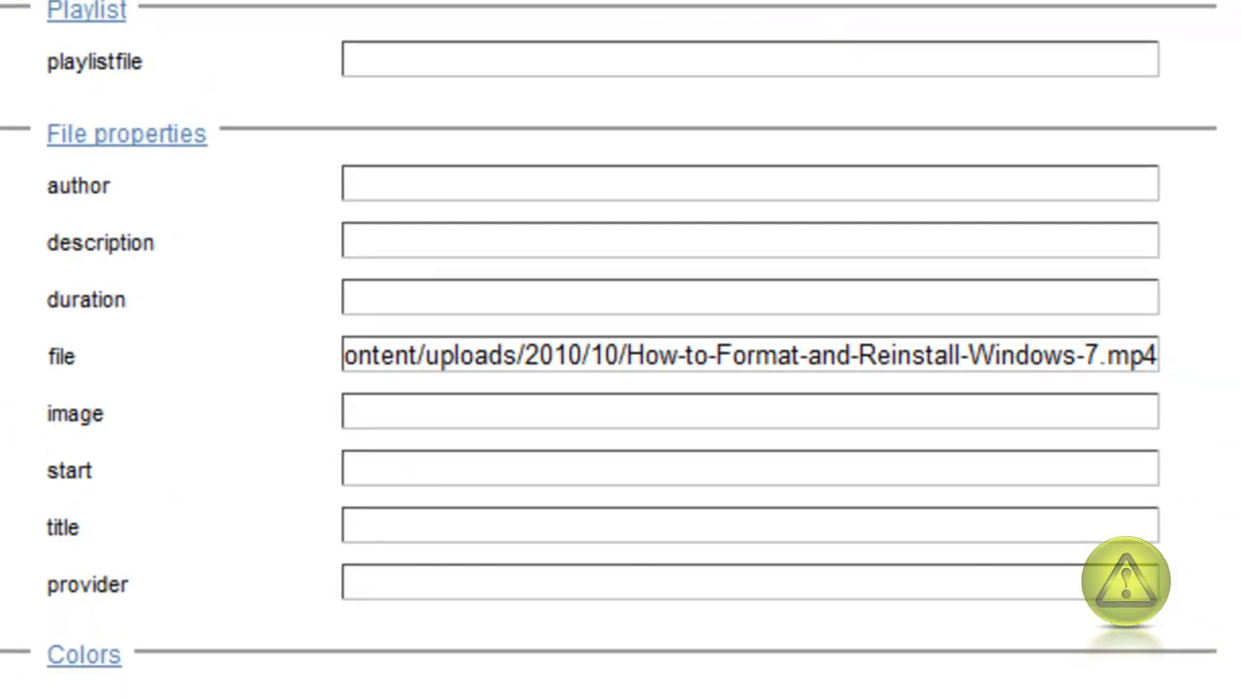
{"action": "scroll", "scroll_direction": "down", "scroll_amount": 3}
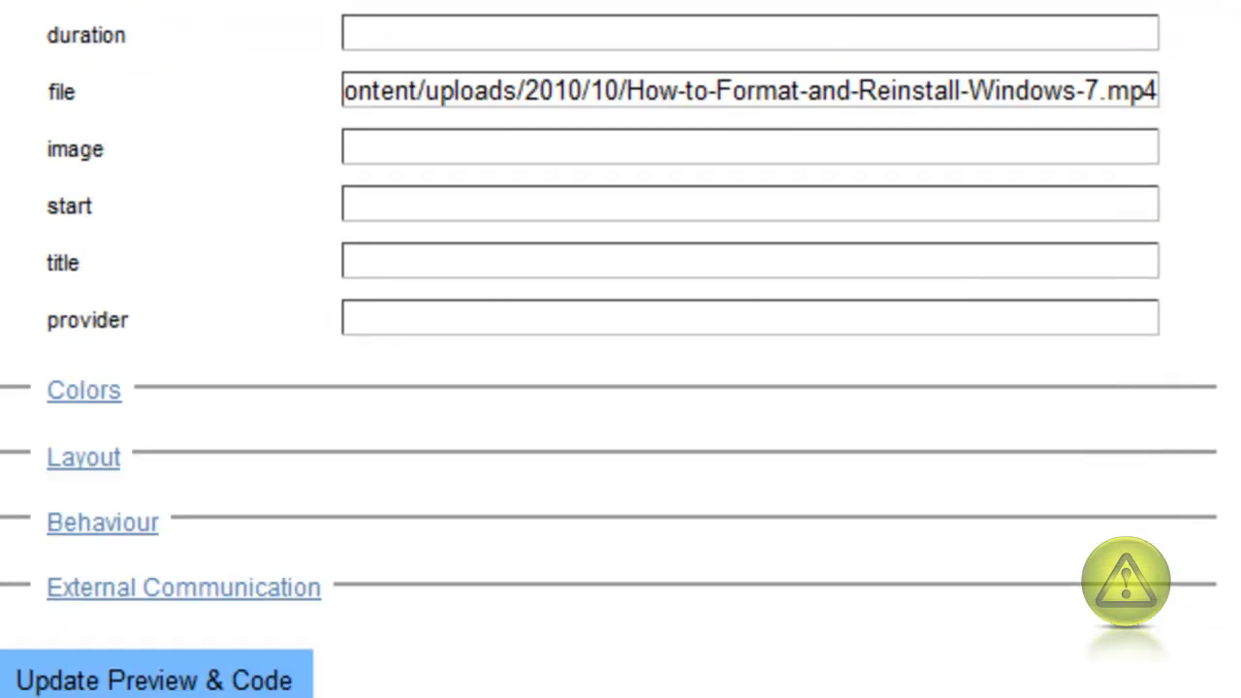
Set controlbar to over and autostart to true, then update the preview and code.
{"action": "left_click", "coordinate": [84, 387]}
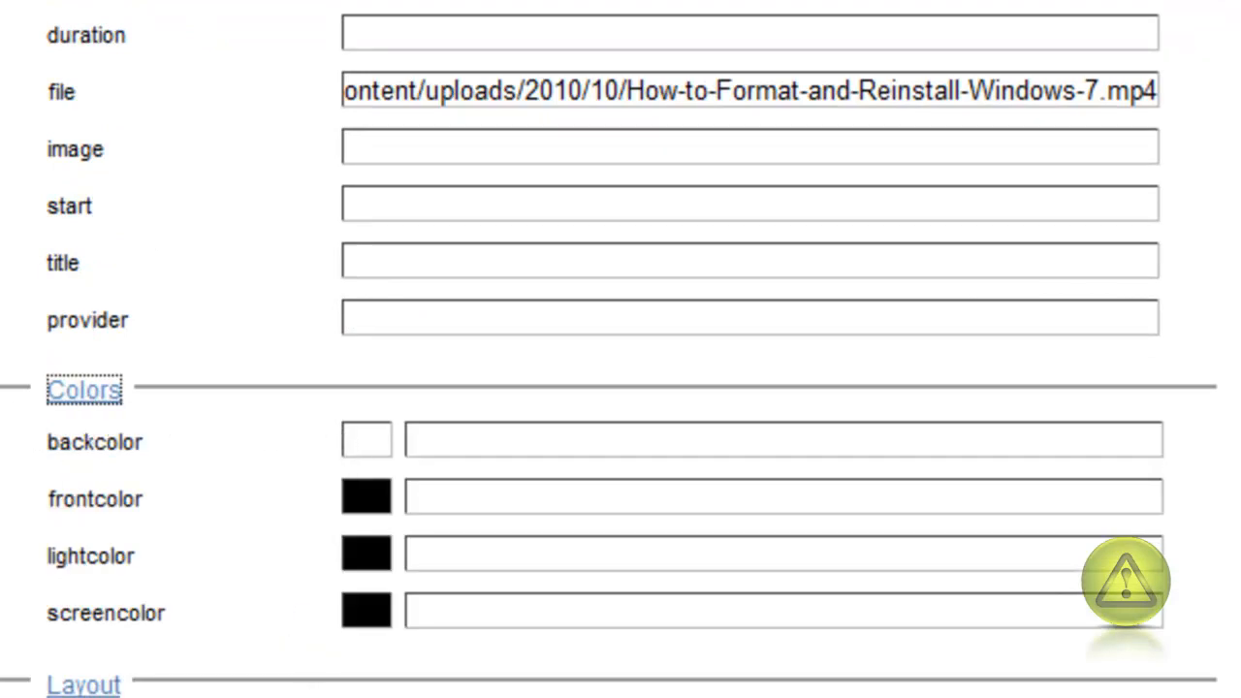
{"action": "scroll", "scroll_direction": "down", "scroll_amount": 3}
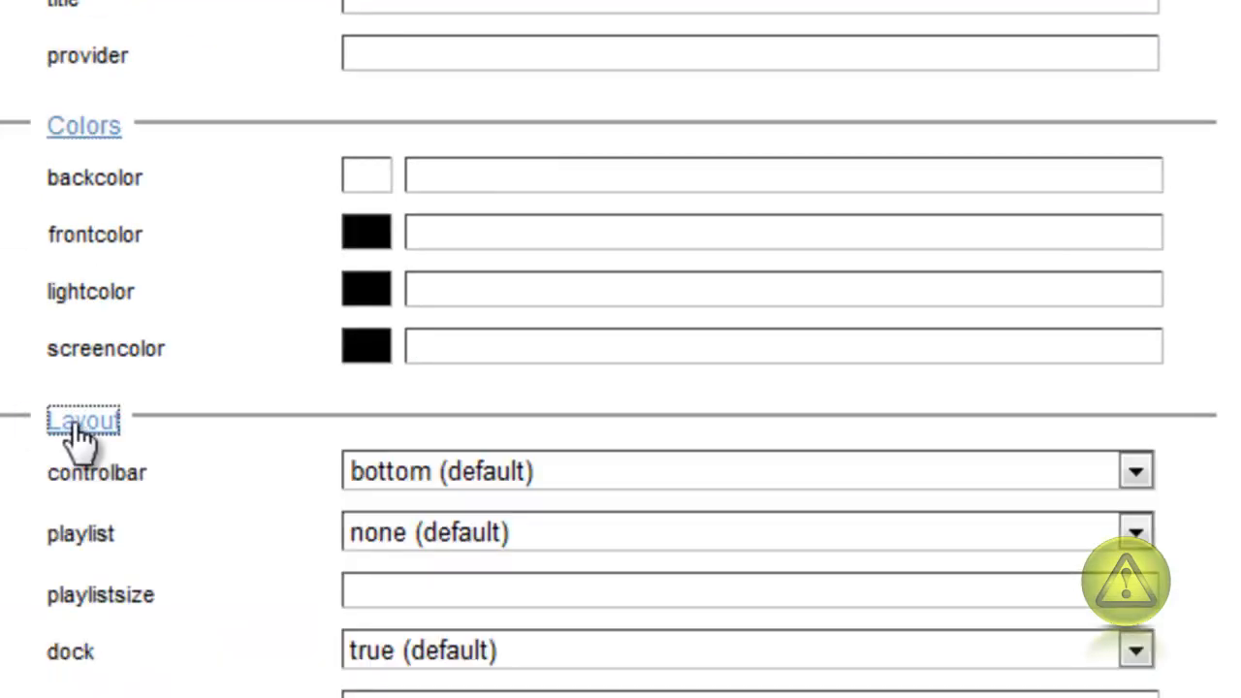
{"action": "mouse_move", "coordinate": [456, 582]}
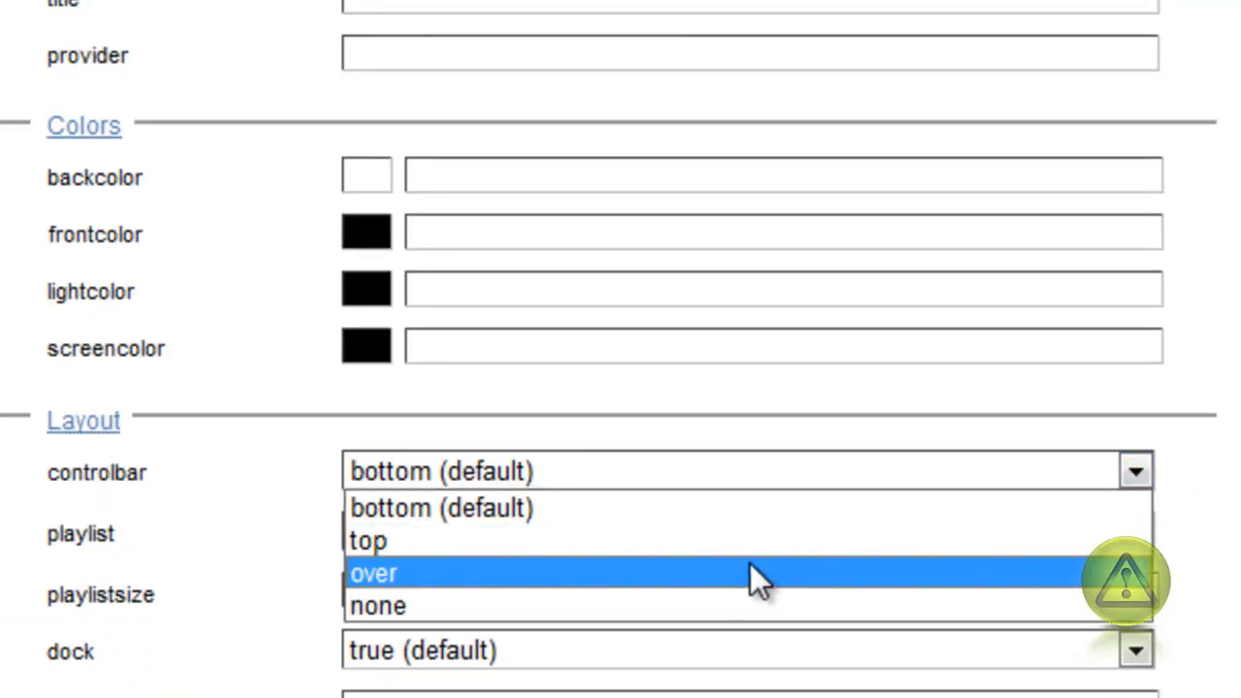
{"action": "left_click", "coordinate": [372, 574]}
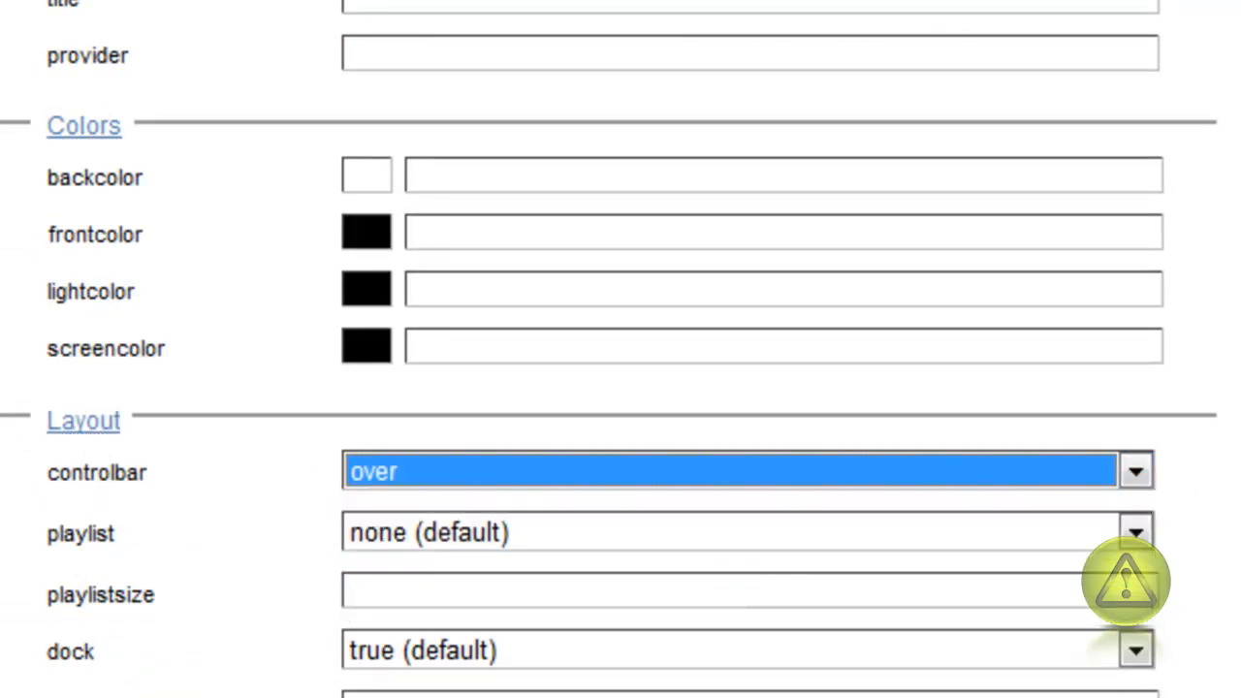
{"action": "scroll", "scroll_direction": "down", "scroll_amount": 3}
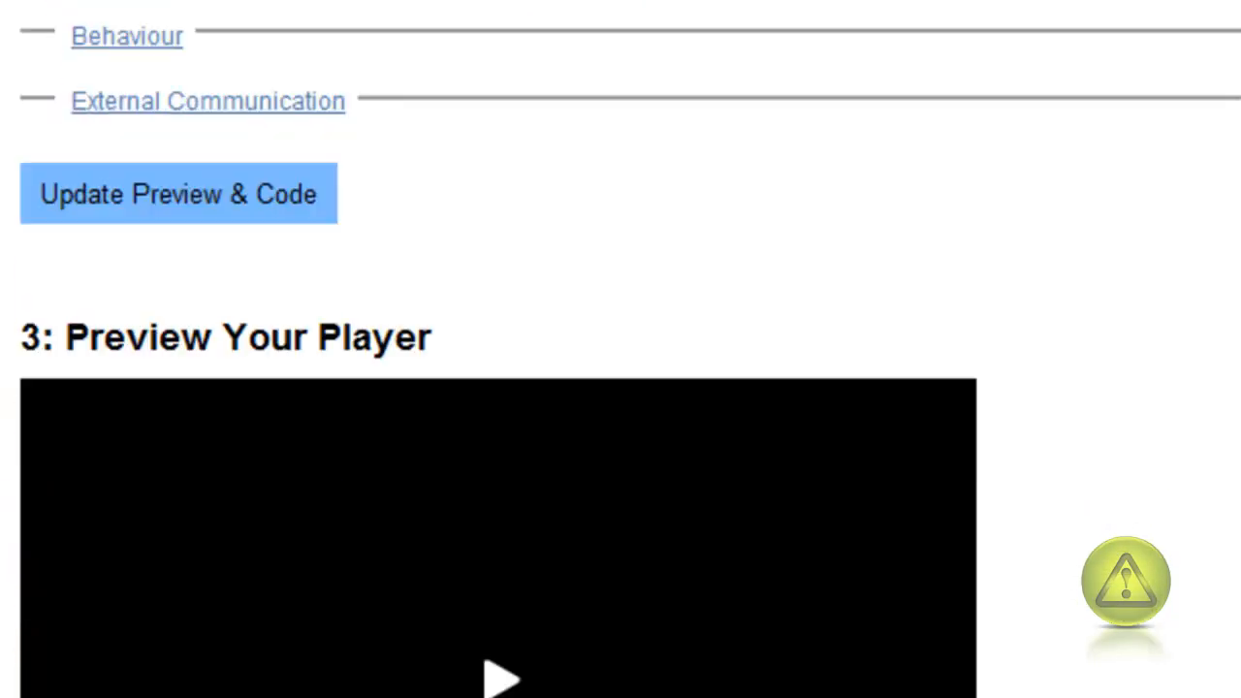
{"action": "left_click", "coordinate": [126, 34]}
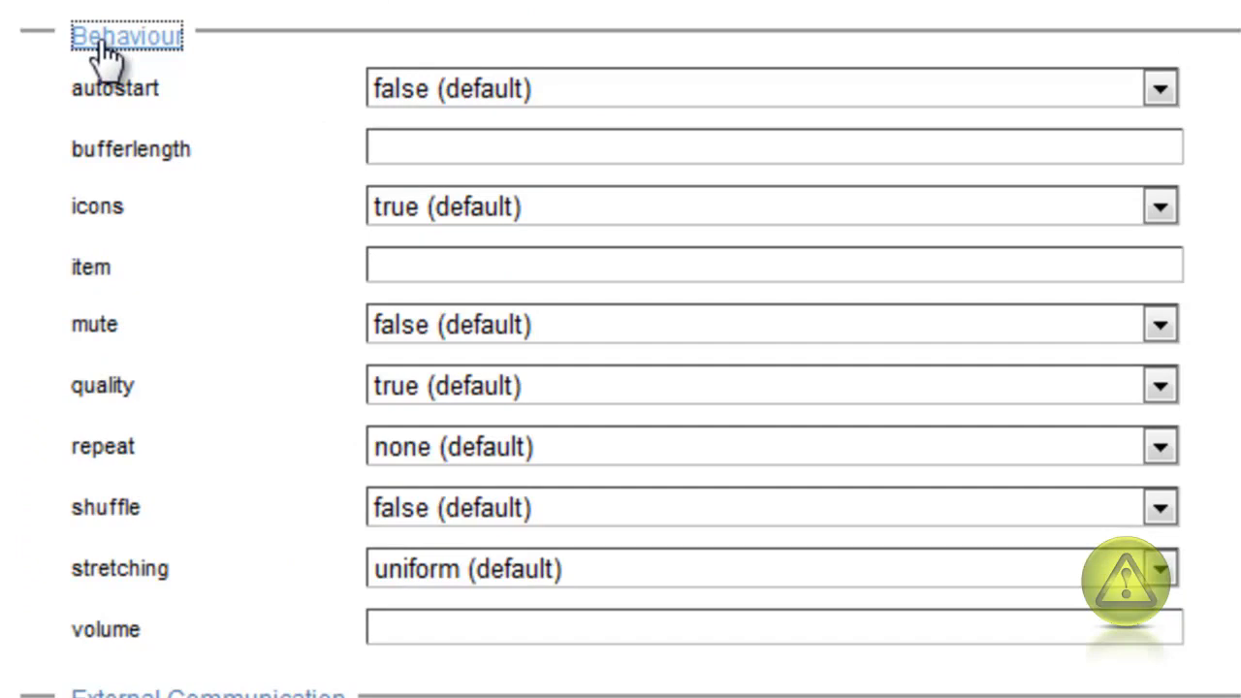
{"action": "left_click", "coordinate": [1159, 89]}
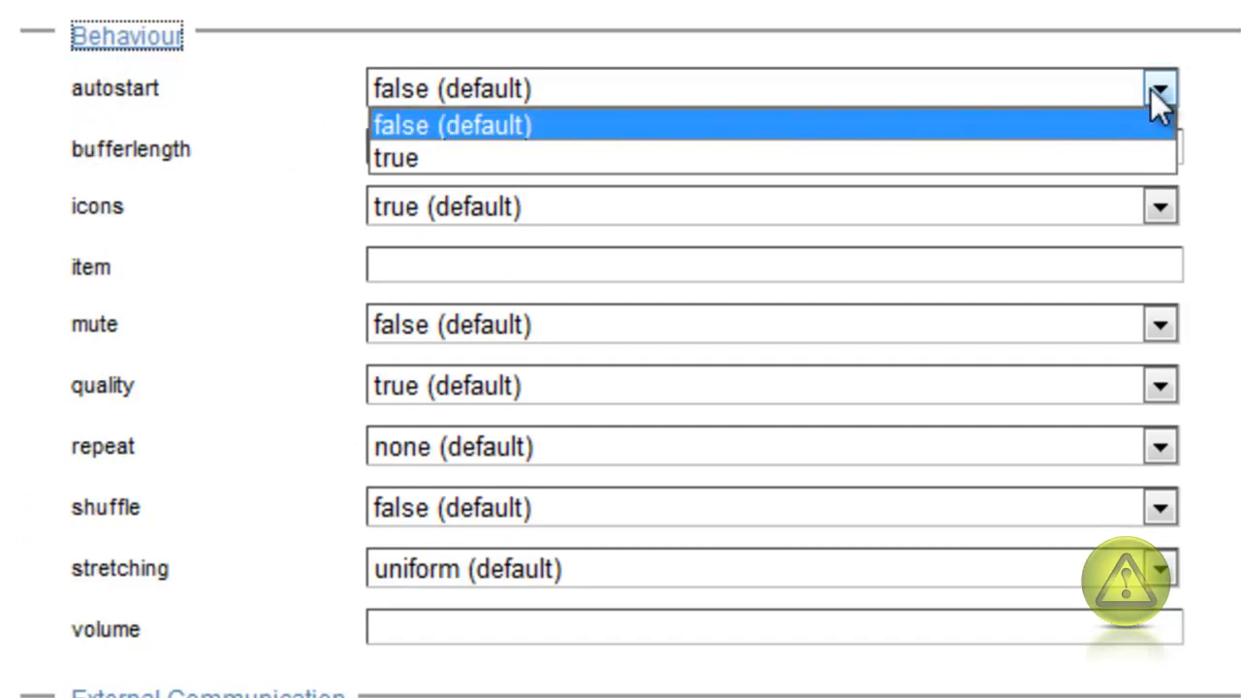
{"action": "left_click", "coordinate": [395, 159]}
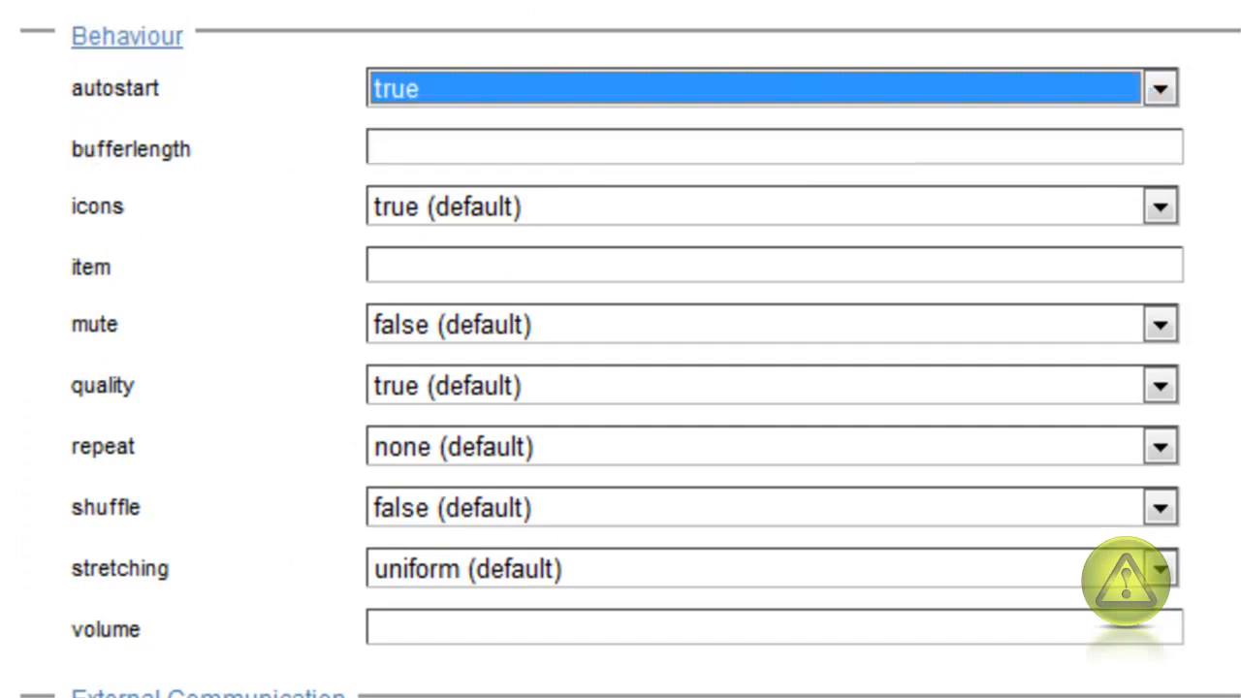
{"action": "scroll", "scroll_direction": "down", "scroll_amount": 3}
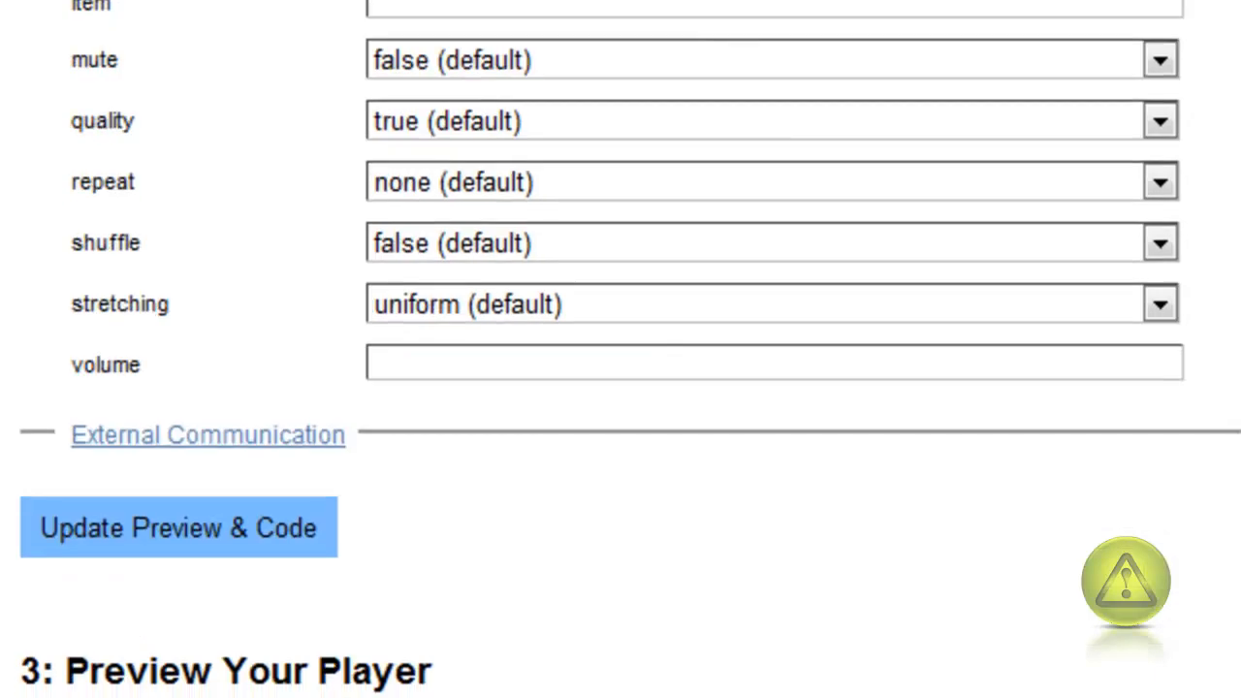
{"action": "scroll", "scroll_direction": "down", "scroll_amount": 3}
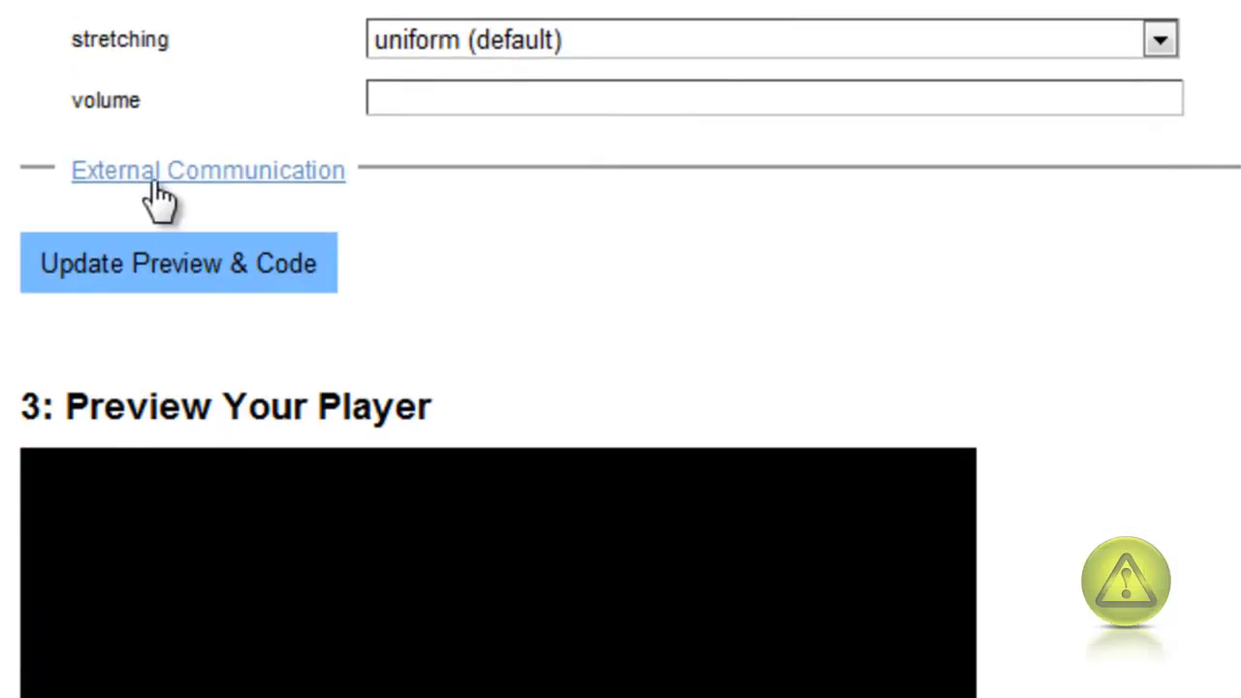
{"action": "left_click", "coordinate": [207, 171]}
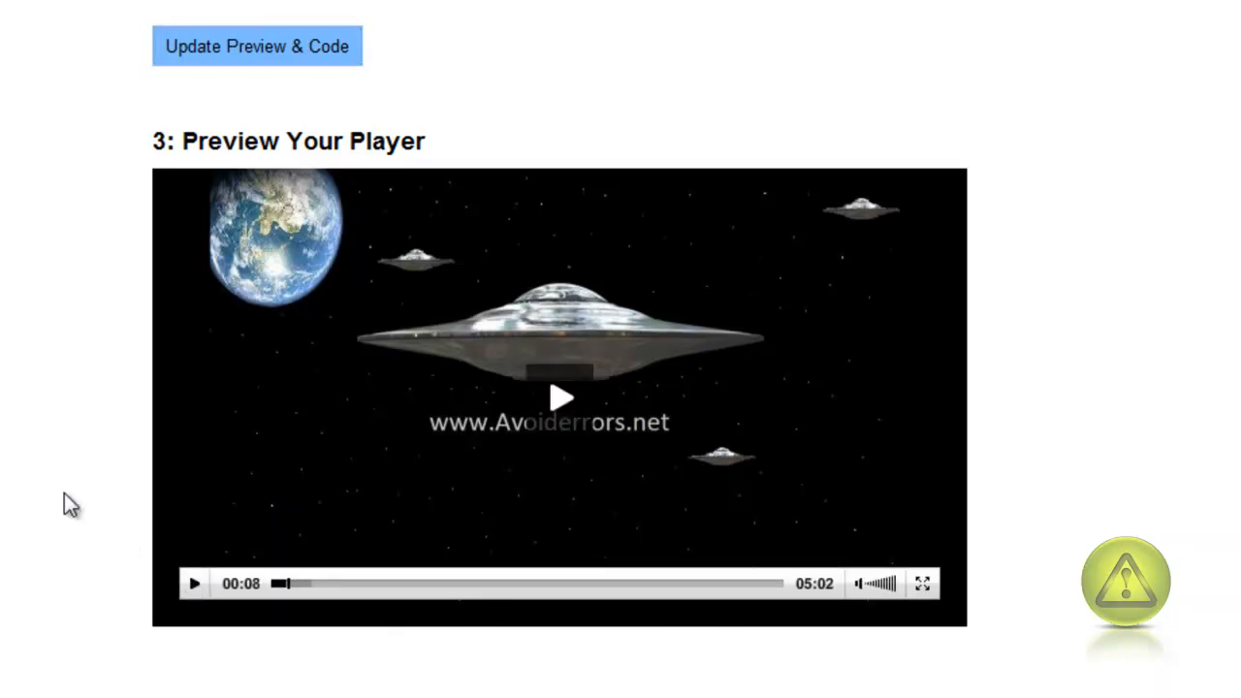
Select and copy the whole generated swfobject player code.
{"action": "scroll", "scroll_direction": "down", "scroll_amount": 3}
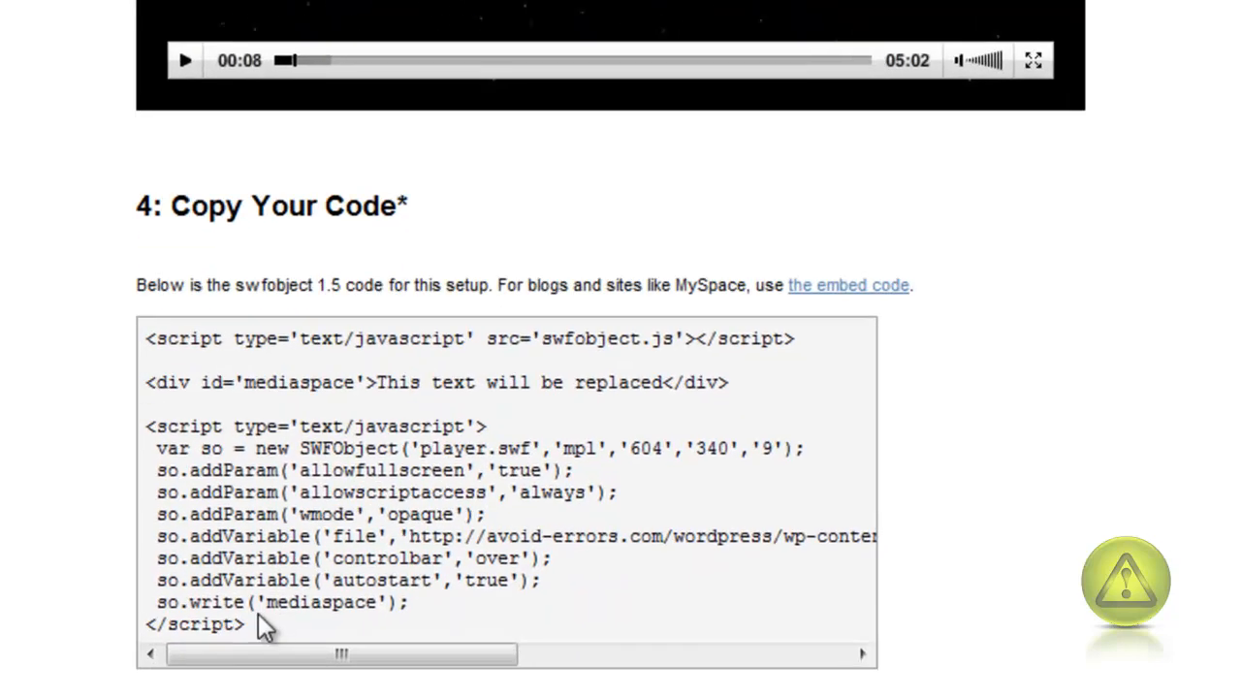
{"action": "scroll", "scroll_direction": "down", "scroll_amount": 3}
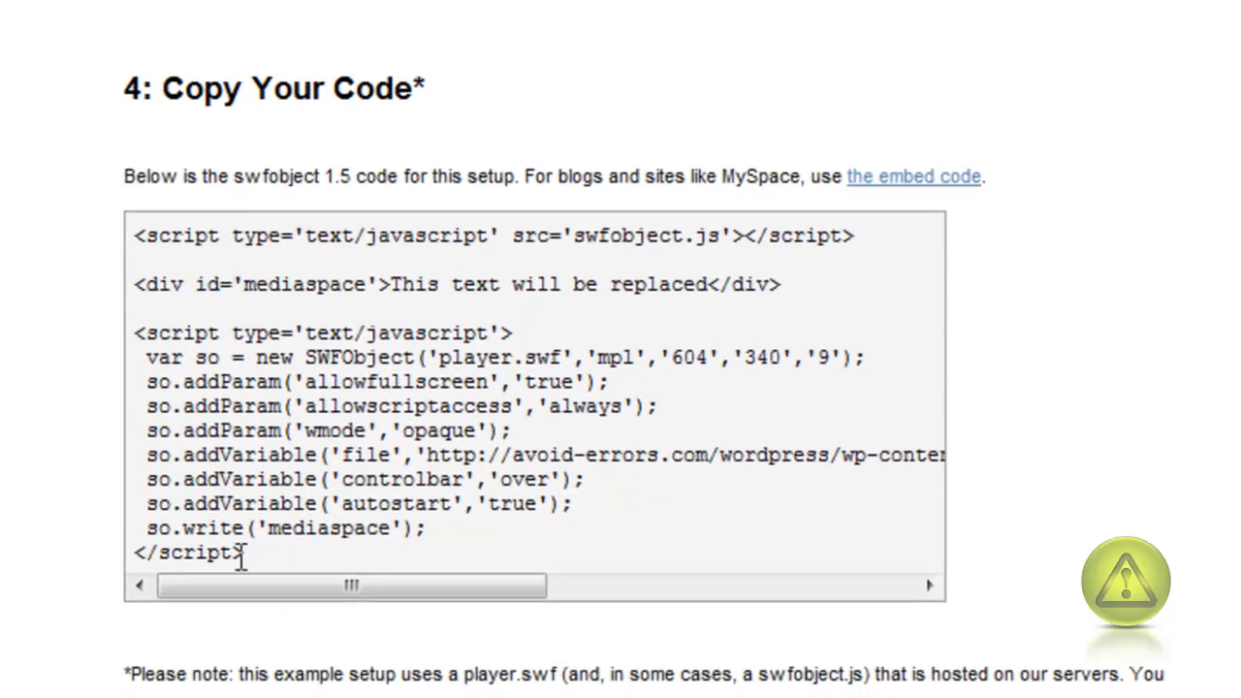
{"action": "left_click_drag", "start_coordinate": [175, 527], "coordinate": [248, 553]}
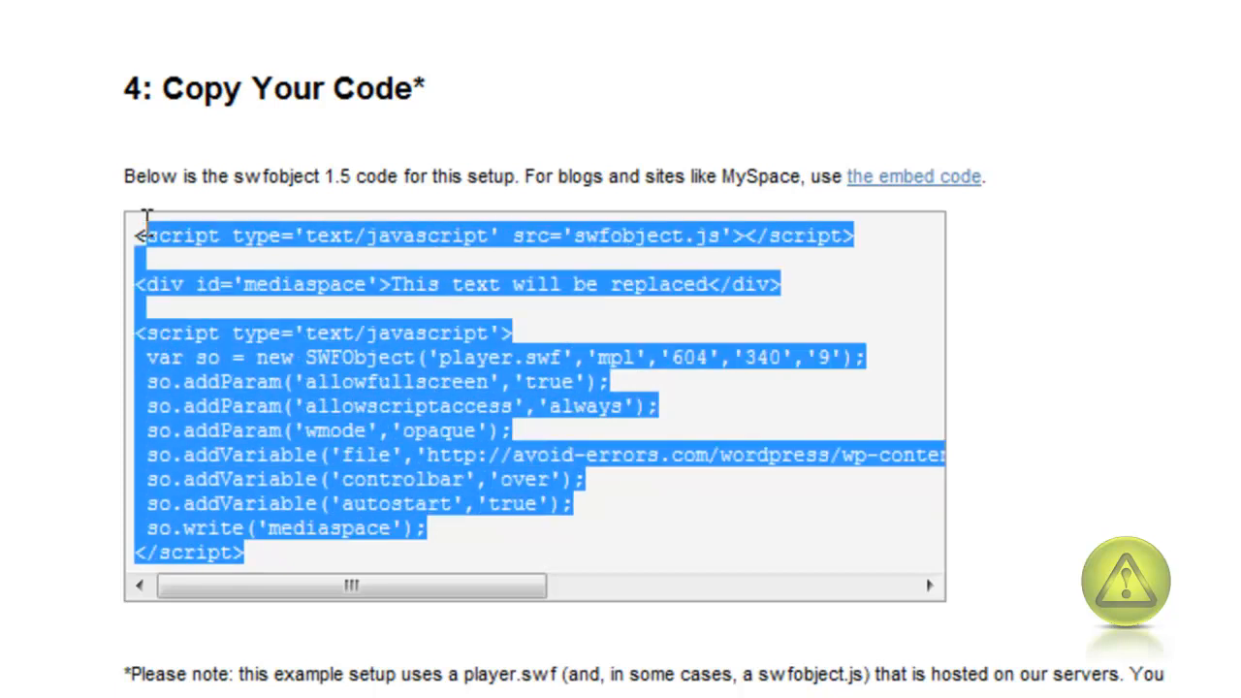
{"action": "right_click", "coordinate": [233, 242]}
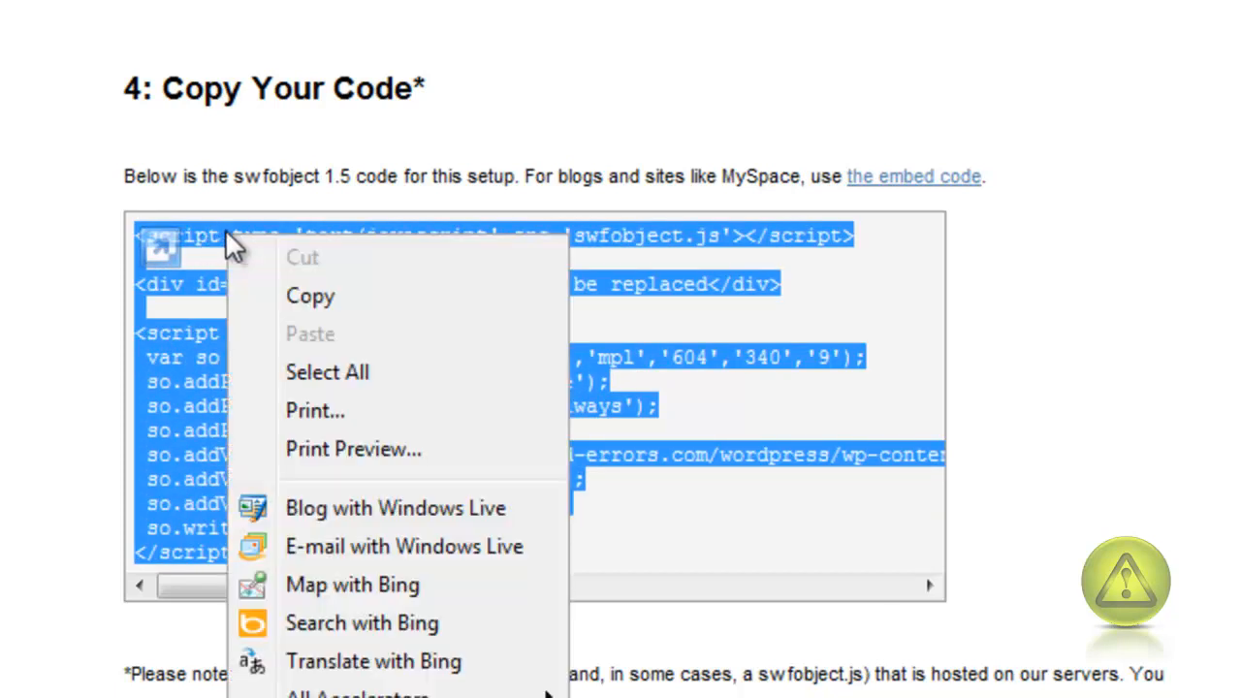
{"action": "left_click", "coordinate": [310, 295]}
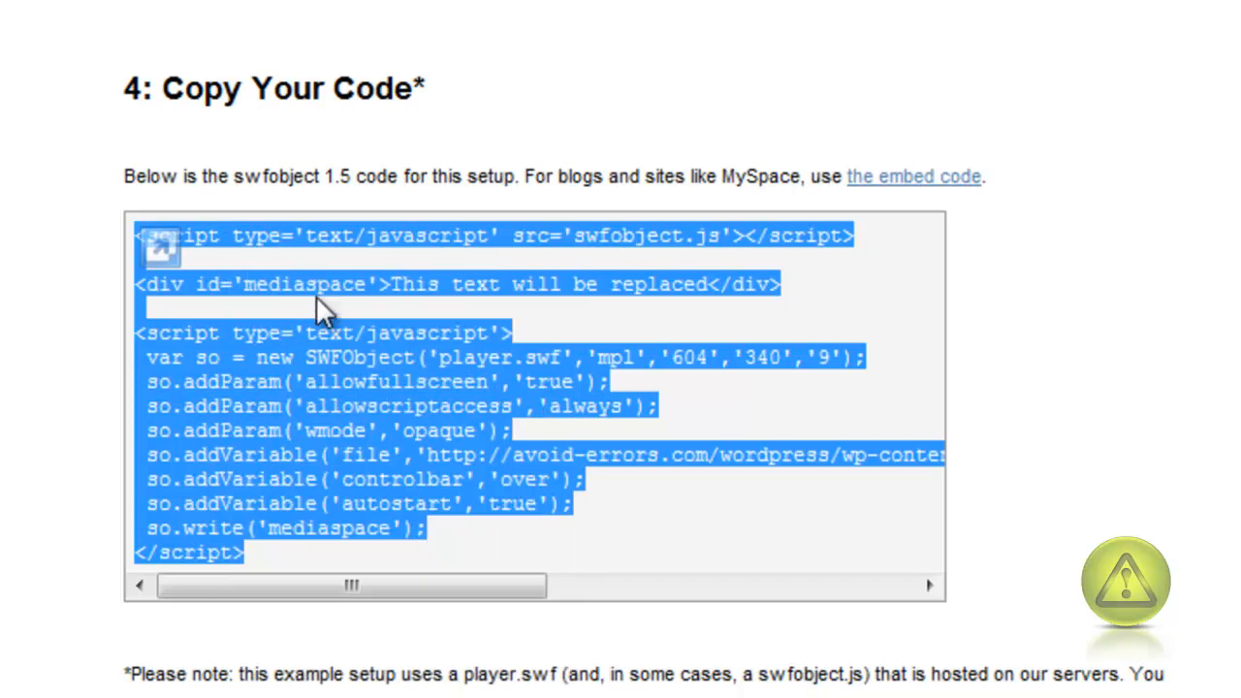
{"action": "mouse_move", "coordinate": [212, 586]}
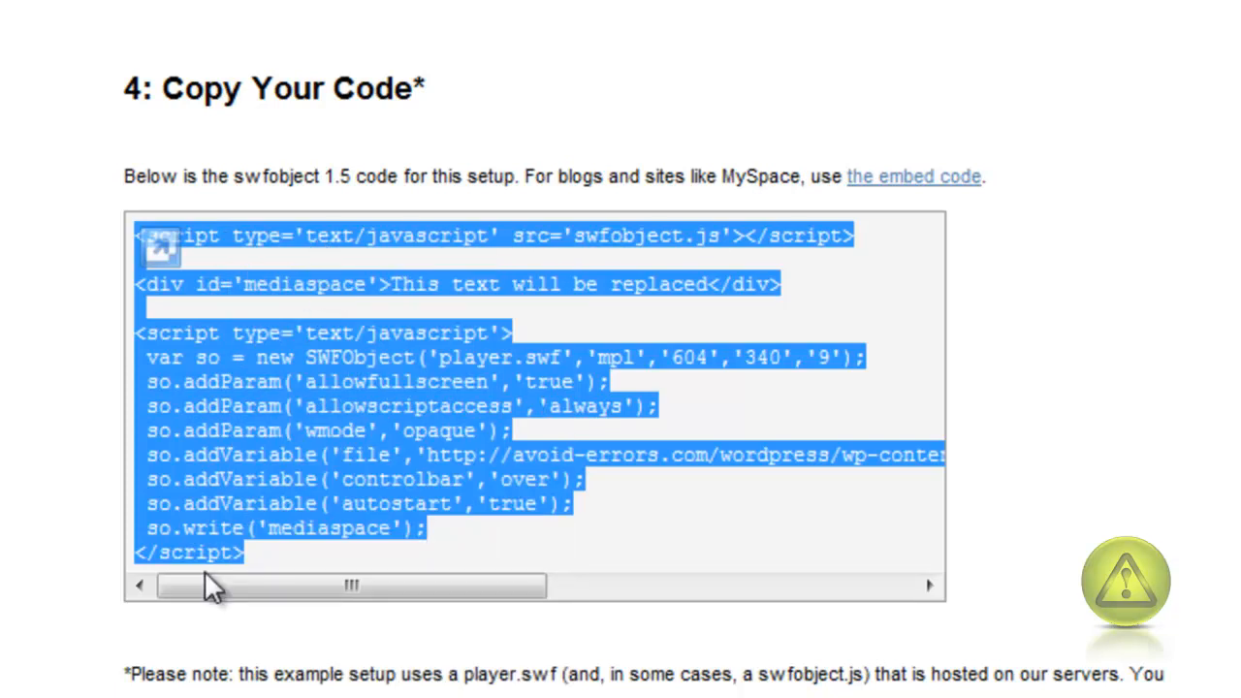
{"action": "mouse_move", "coordinate": [279, 334]}
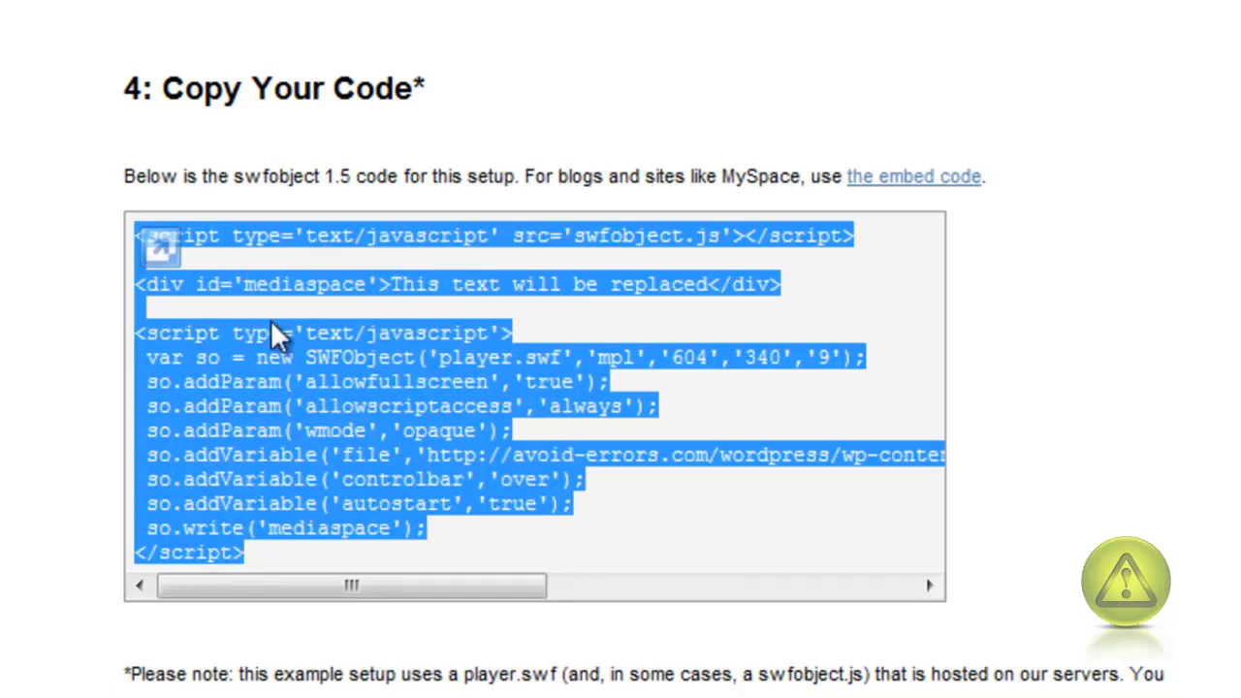
{"action": "mouse_move", "coordinate": [291, 380]}
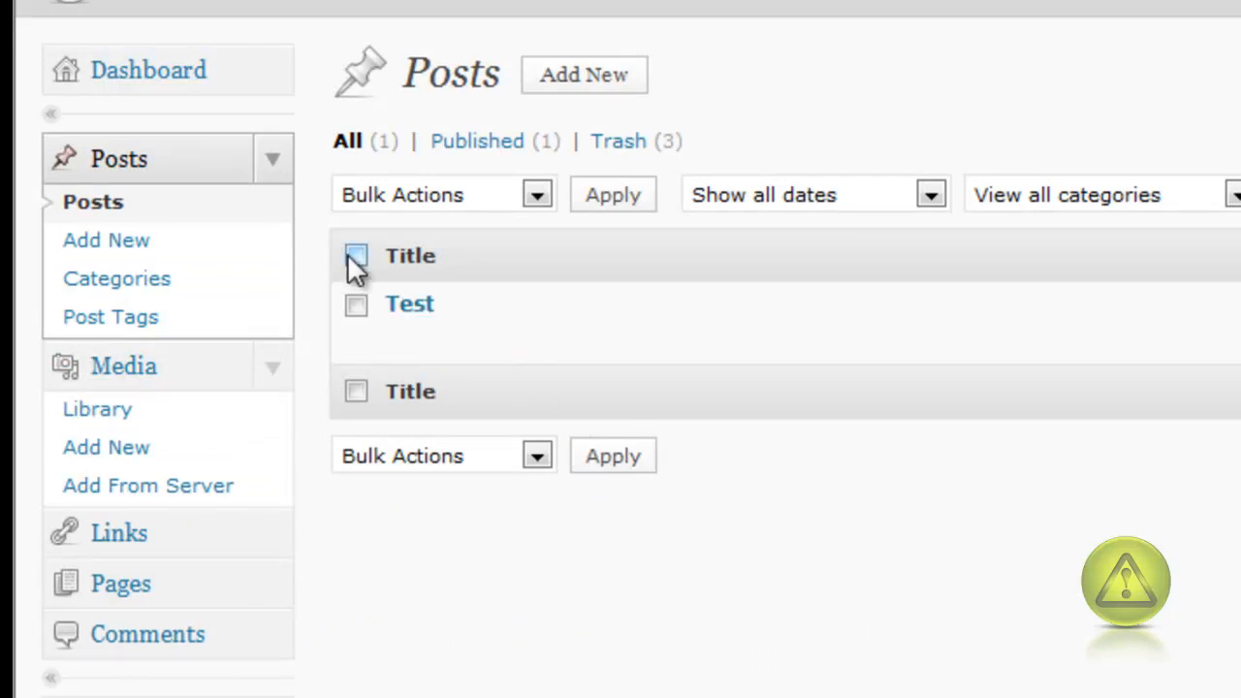
Trash the old post and start a new post titled Test.
{"action": "left_click", "coordinate": [356, 256]}
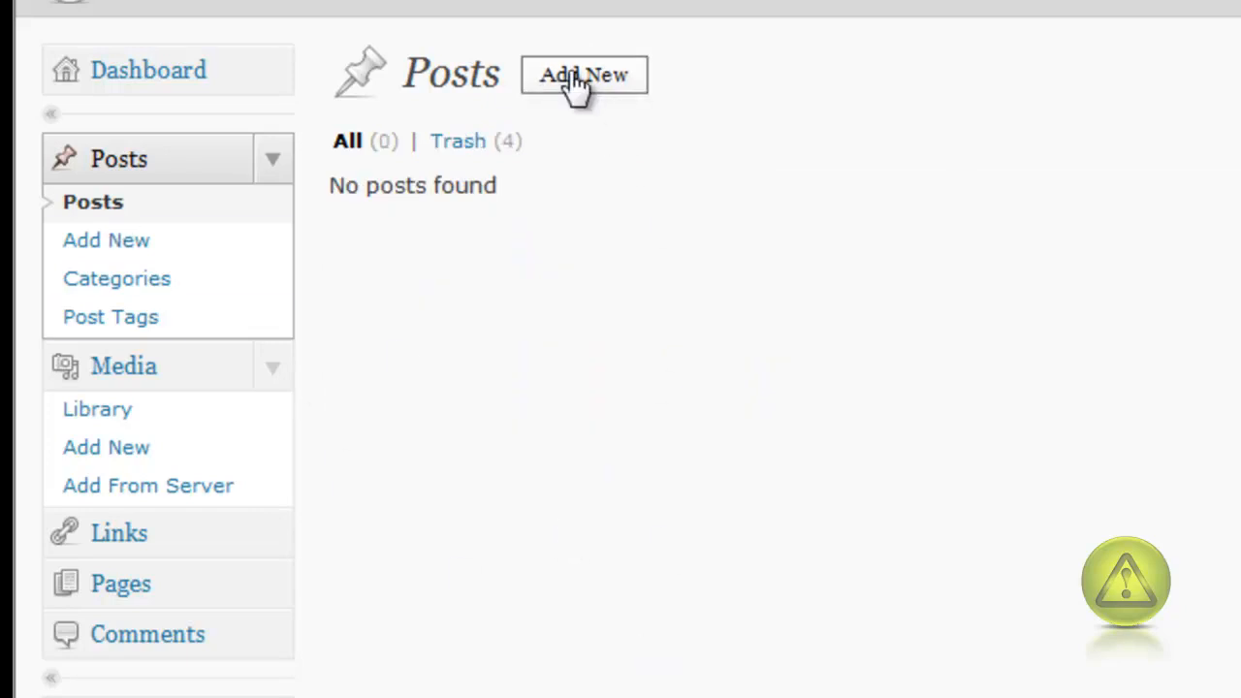
{"action": "left_click", "coordinate": [583, 73]}
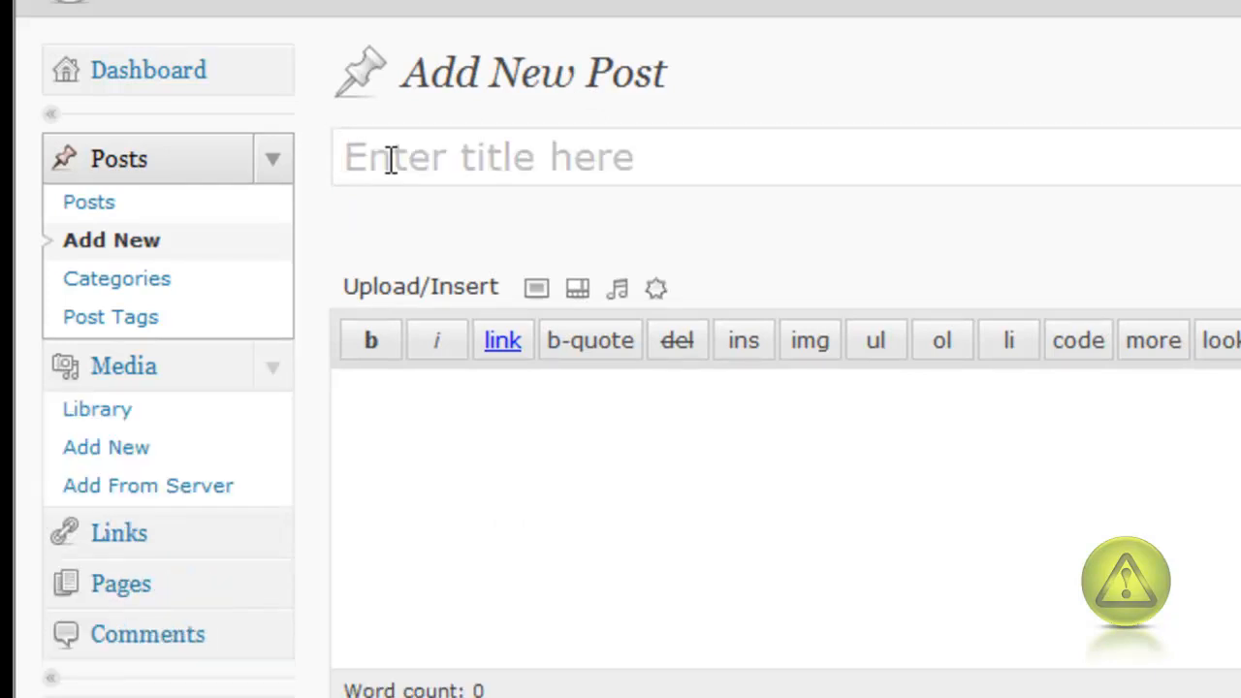
{"action": "type", "text": "Test"}
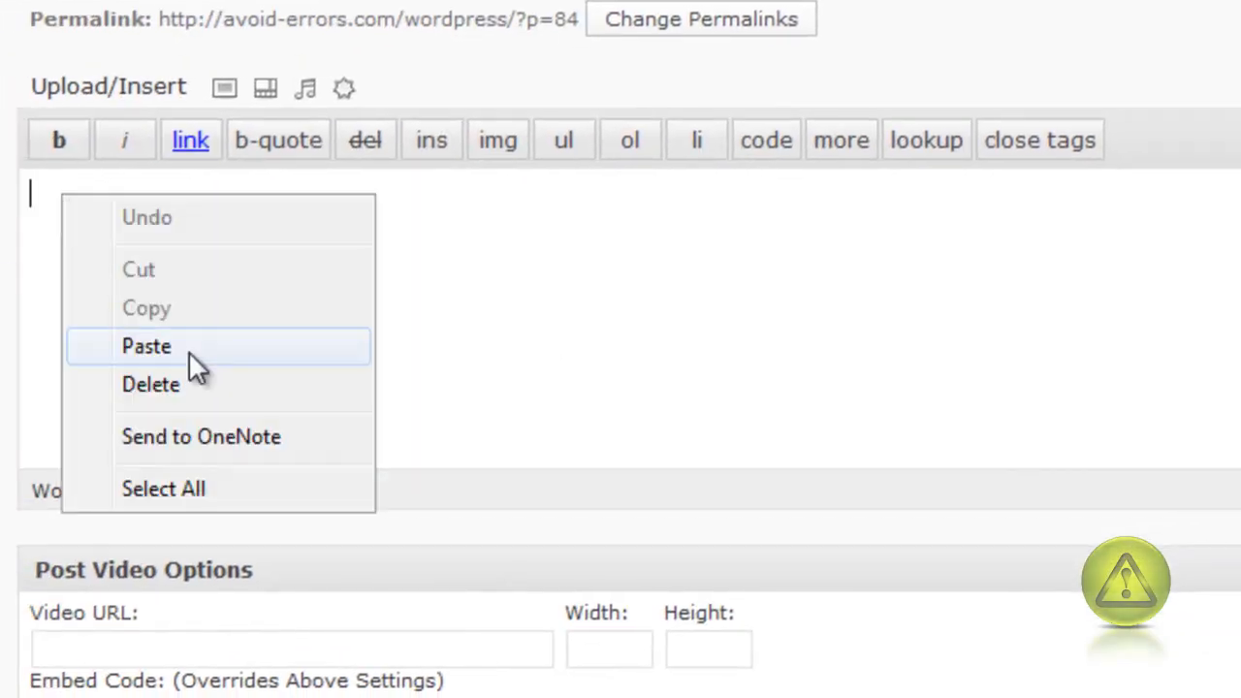
Paste the player code into the post body and publish it.
{"action": "left_click", "coordinate": [147, 345]}
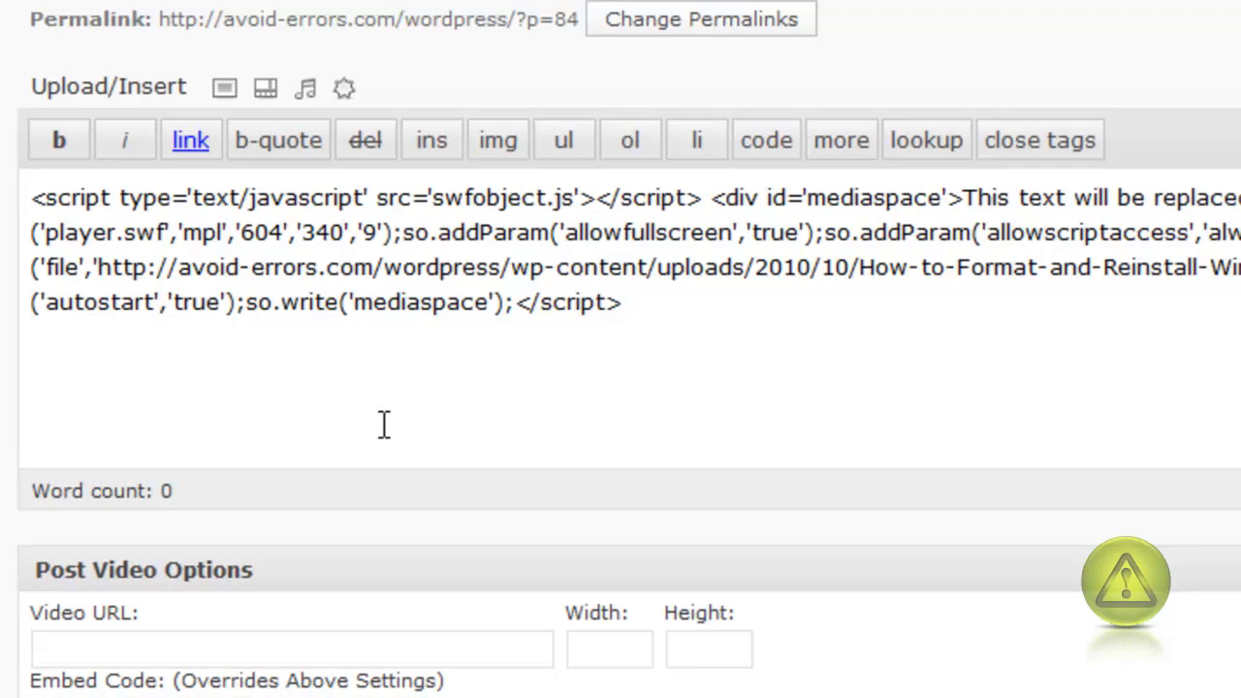
{"action": "mouse_move", "coordinate": [388, 418]}
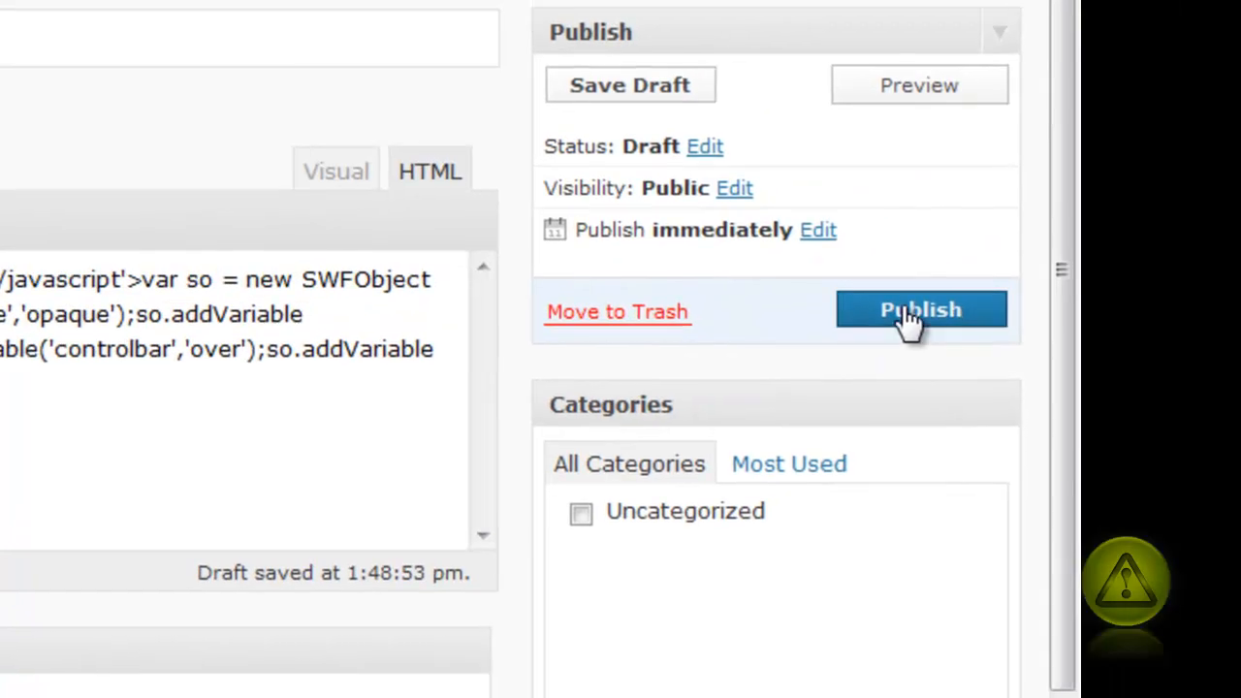
{"action": "left_click", "coordinate": [920, 310]}
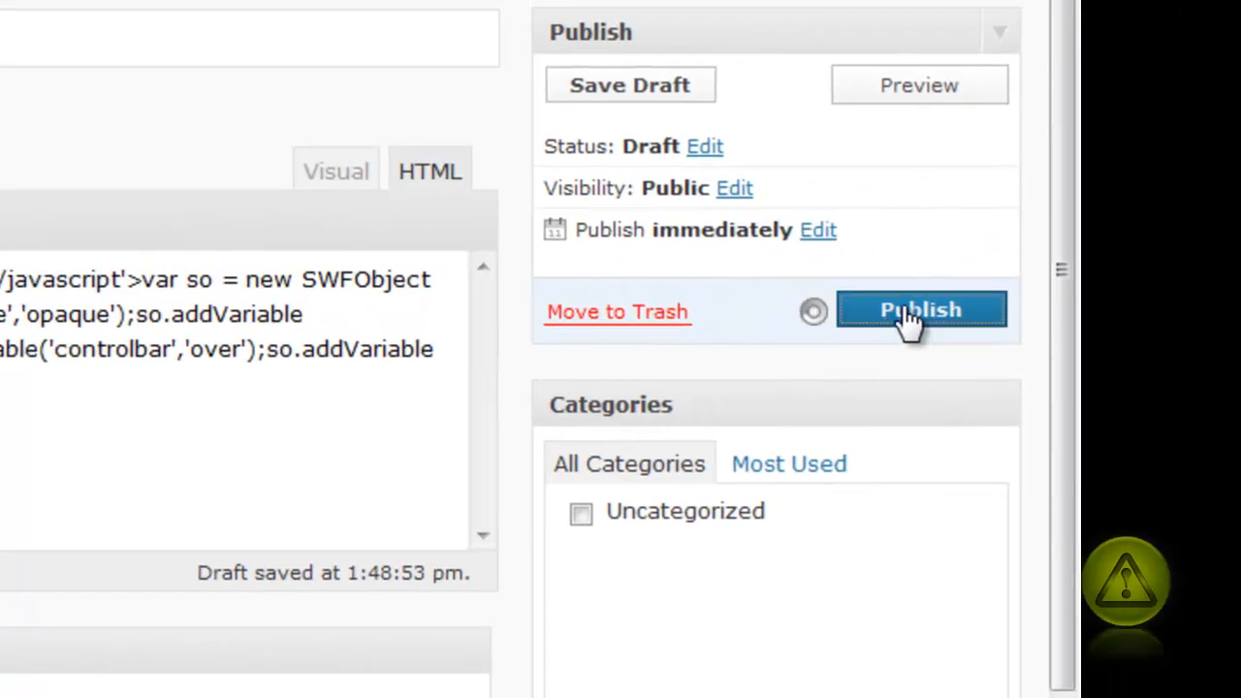
{"action": "left_click", "coordinate": [919, 310]}
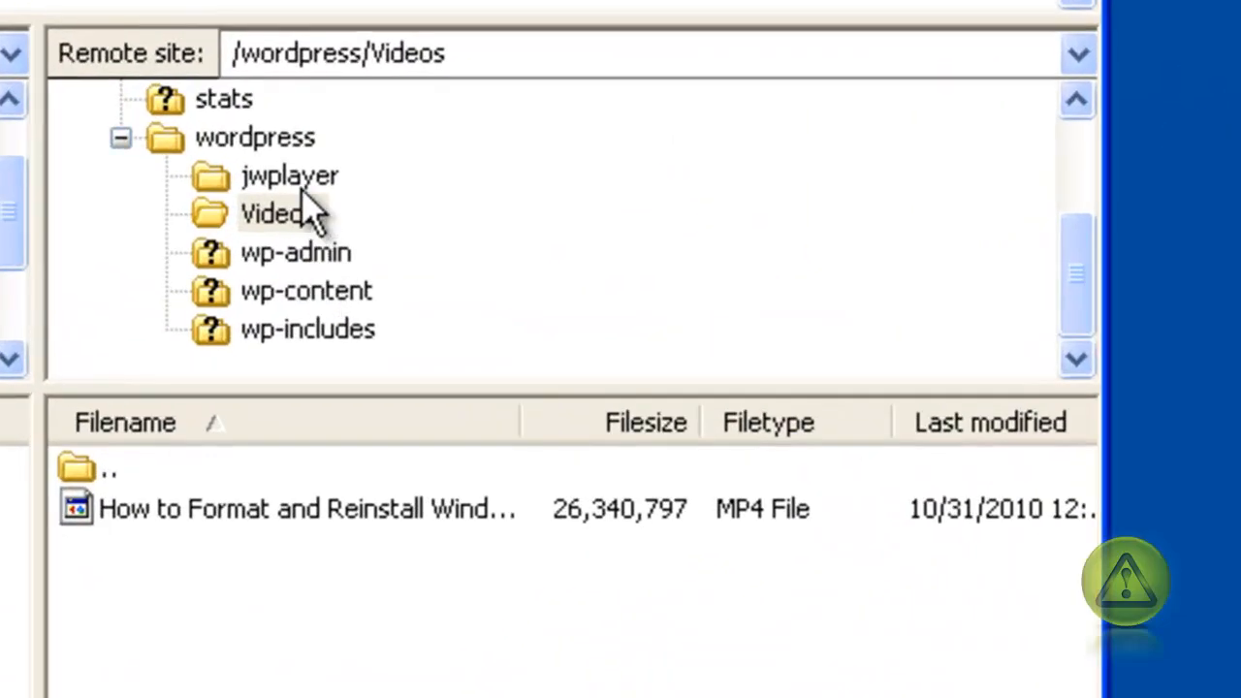
Delete the remote jwplayer folder from the wordpress directory and confirm with Yes.
{"action": "left_click", "coordinate": [291, 175]}
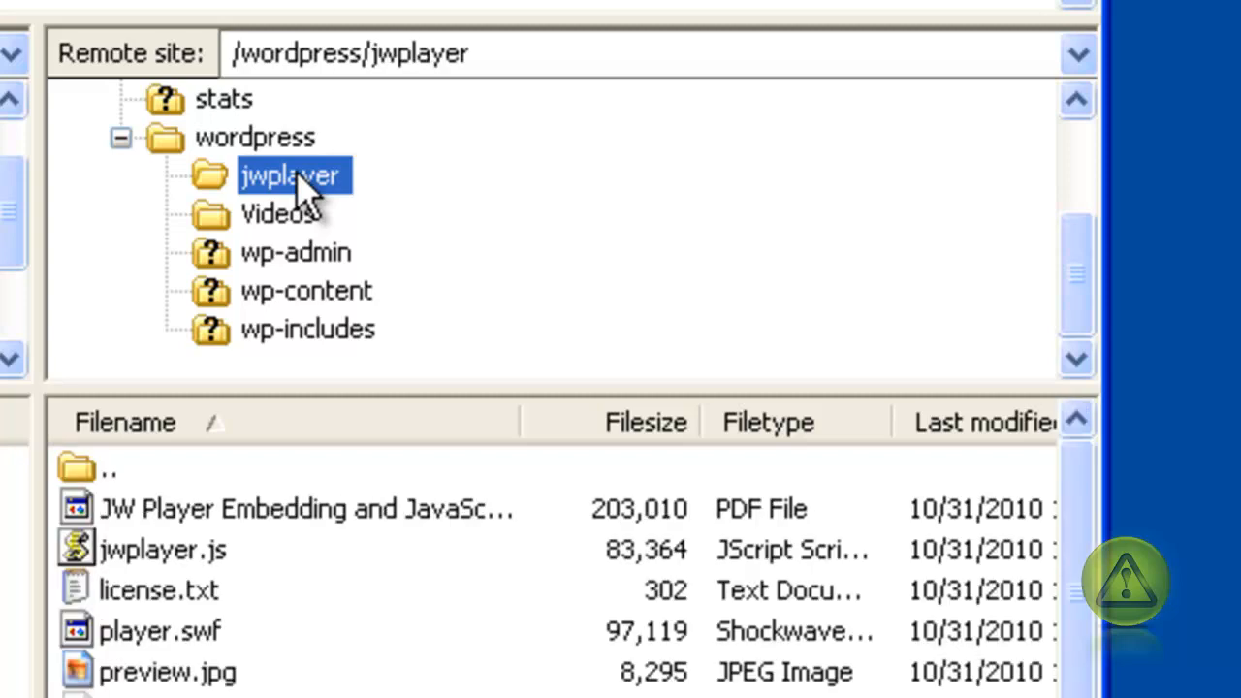
{"action": "mouse_move", "coordinate": [300, 198]}
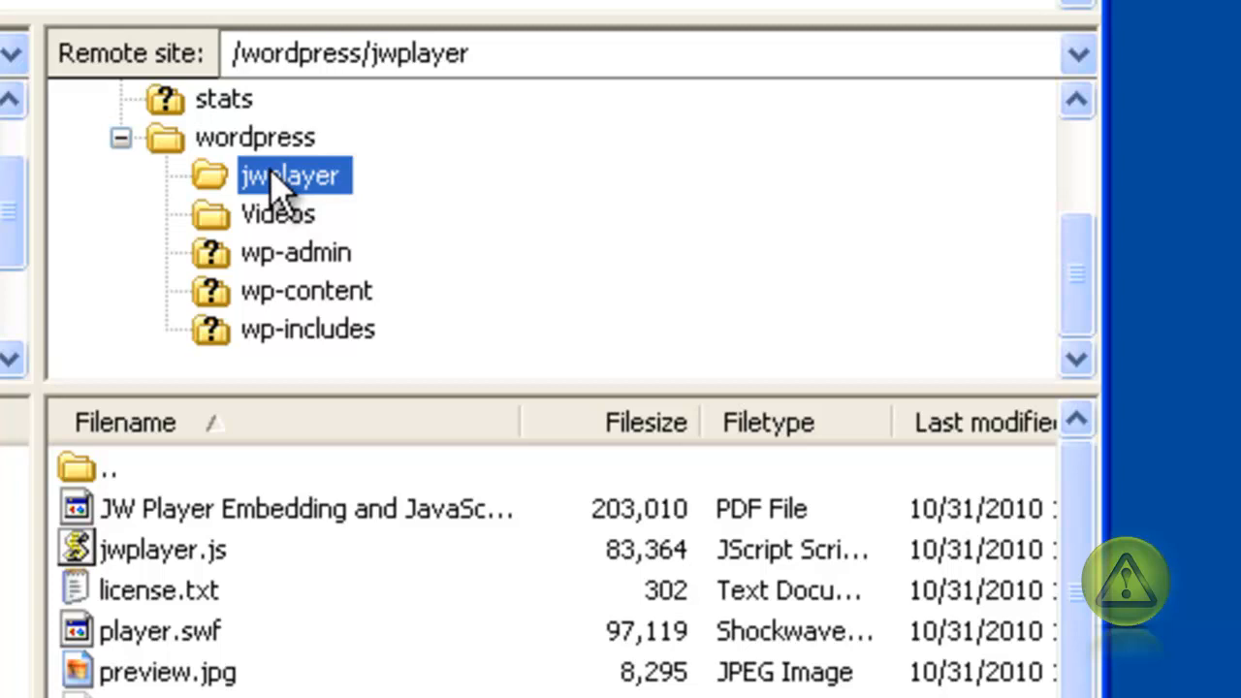
{"action": "right_click", "coordinate": [291, 175]}
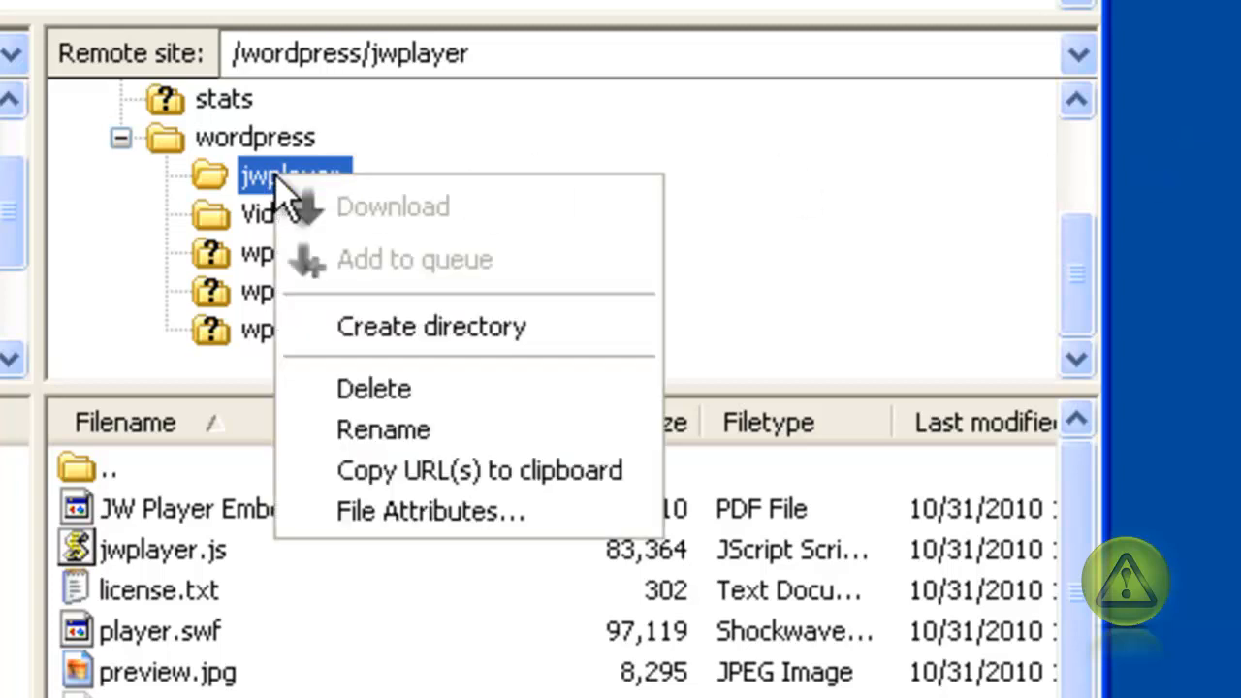
{"action": "left_click", "coordinate": [373, 388]}
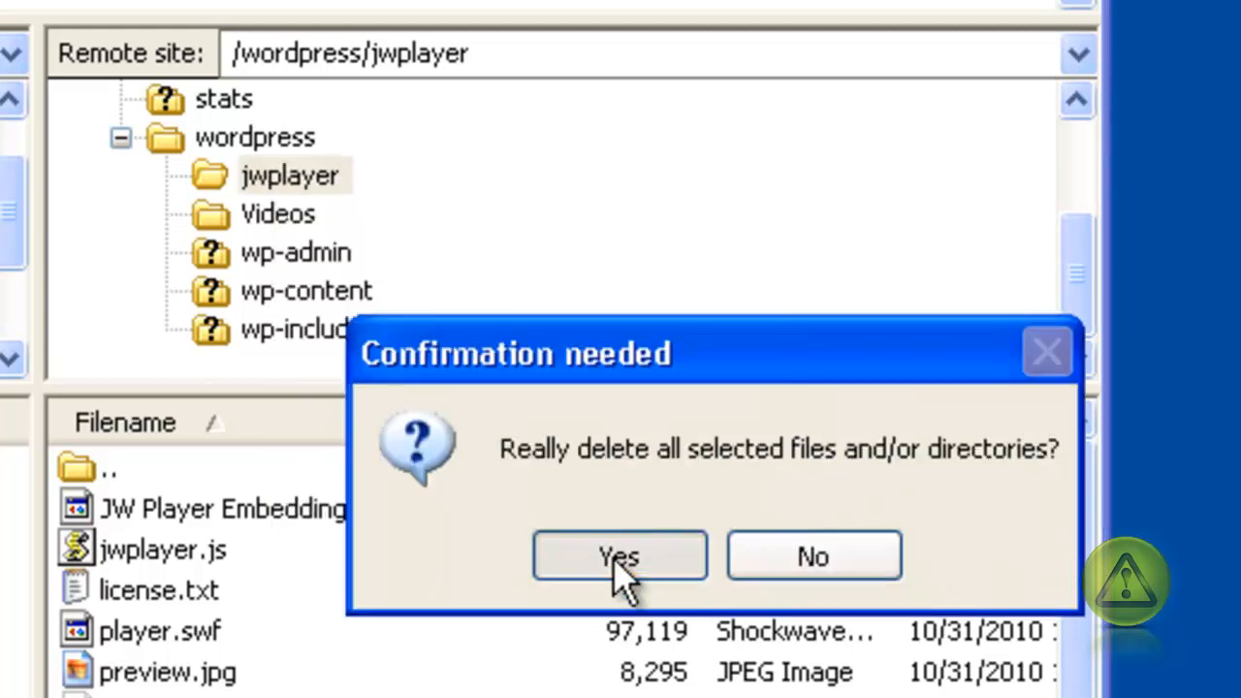
{"action": "left_click", "coordinate": [619, 554]}
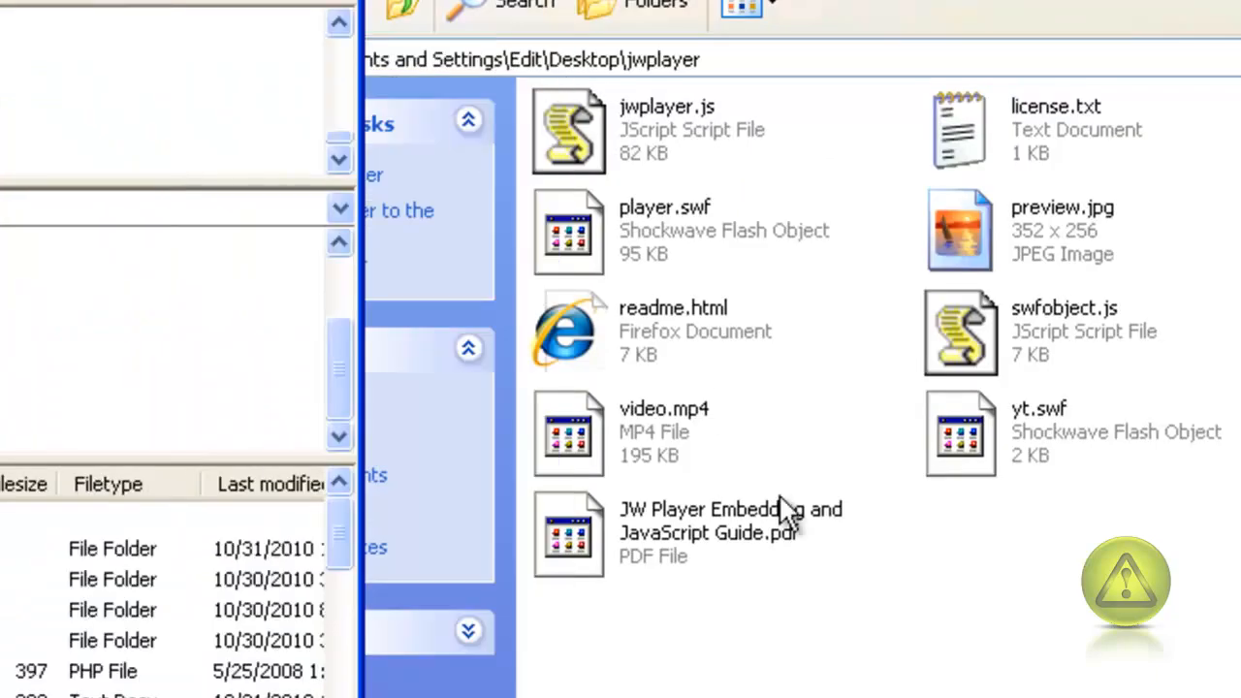
Select jwplayer.js, player.swf and swfobject.js in the local jwplayer folder for upload.
{"action": "left_click", "coordinate": [570, 130]}
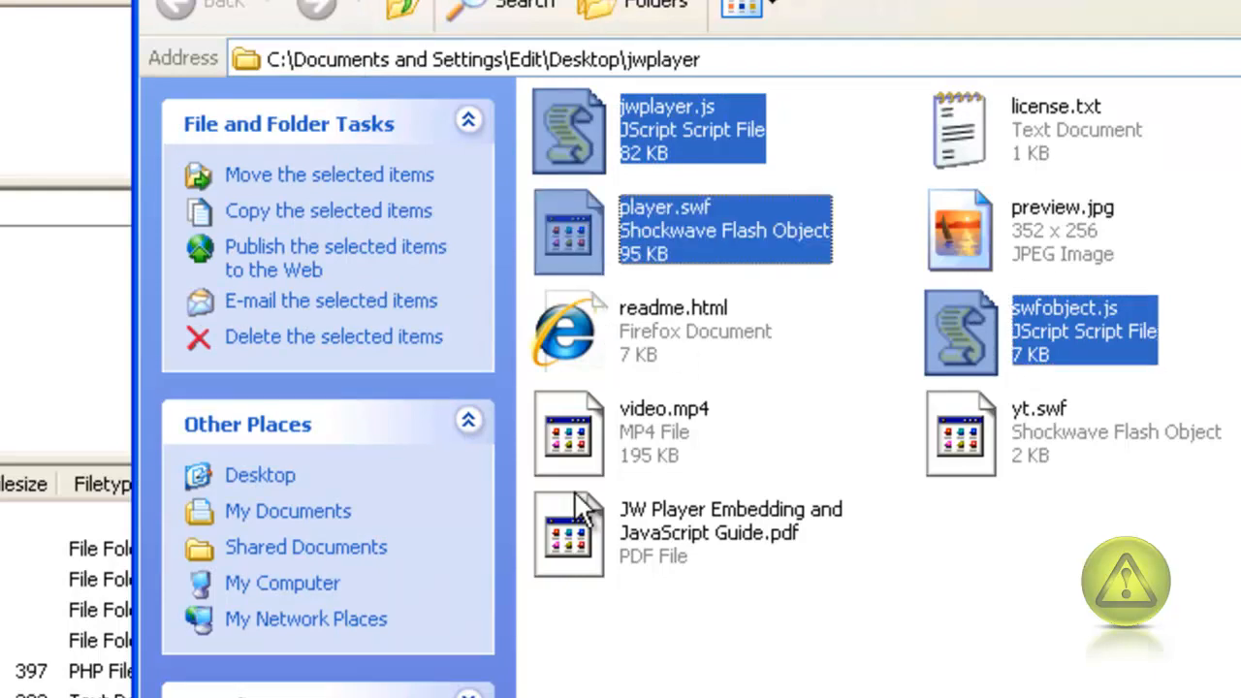
{"action": "left_click", "coordinate": [570, 533]}
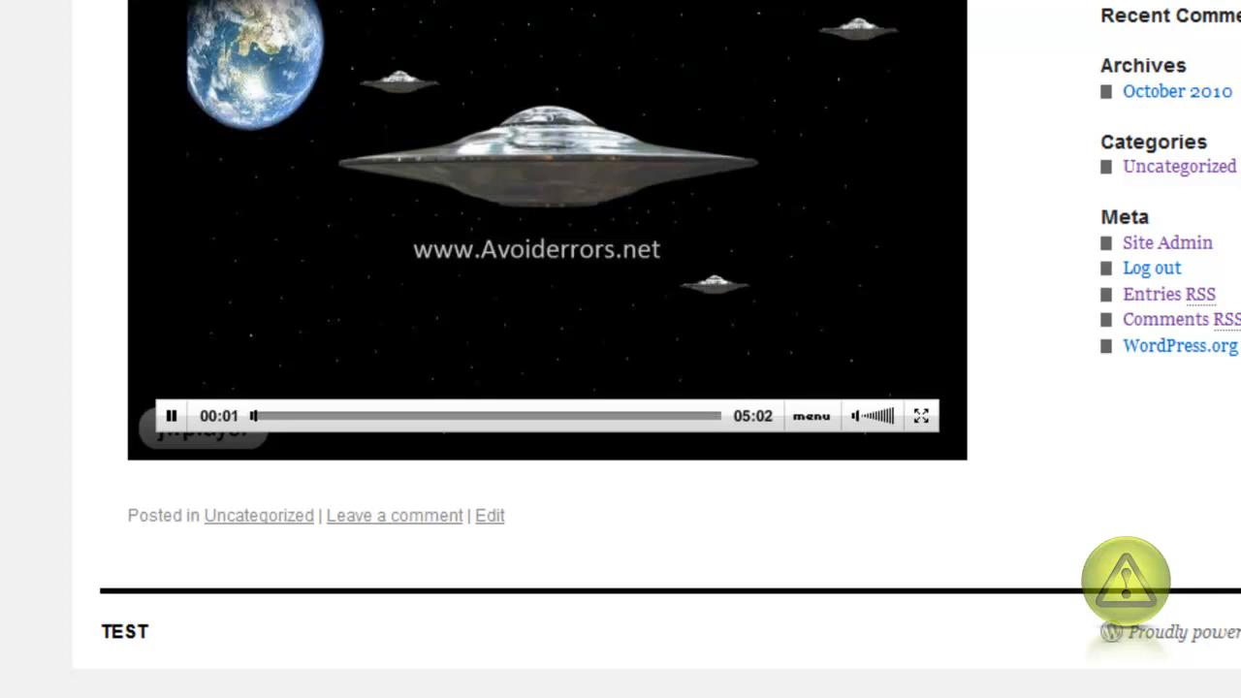
{"action": "scroll", "scroll_direction": "up", "scroll_amount": 3}
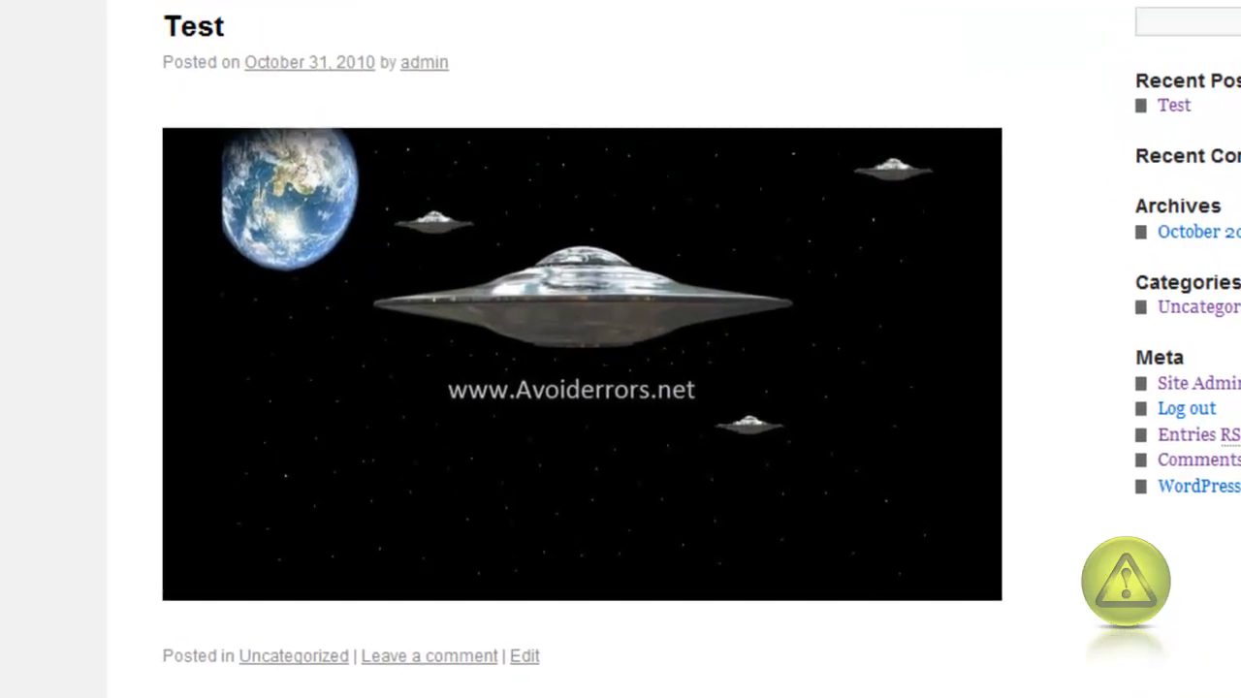
{"action": "left_click", "coordinate": [581, 365]}
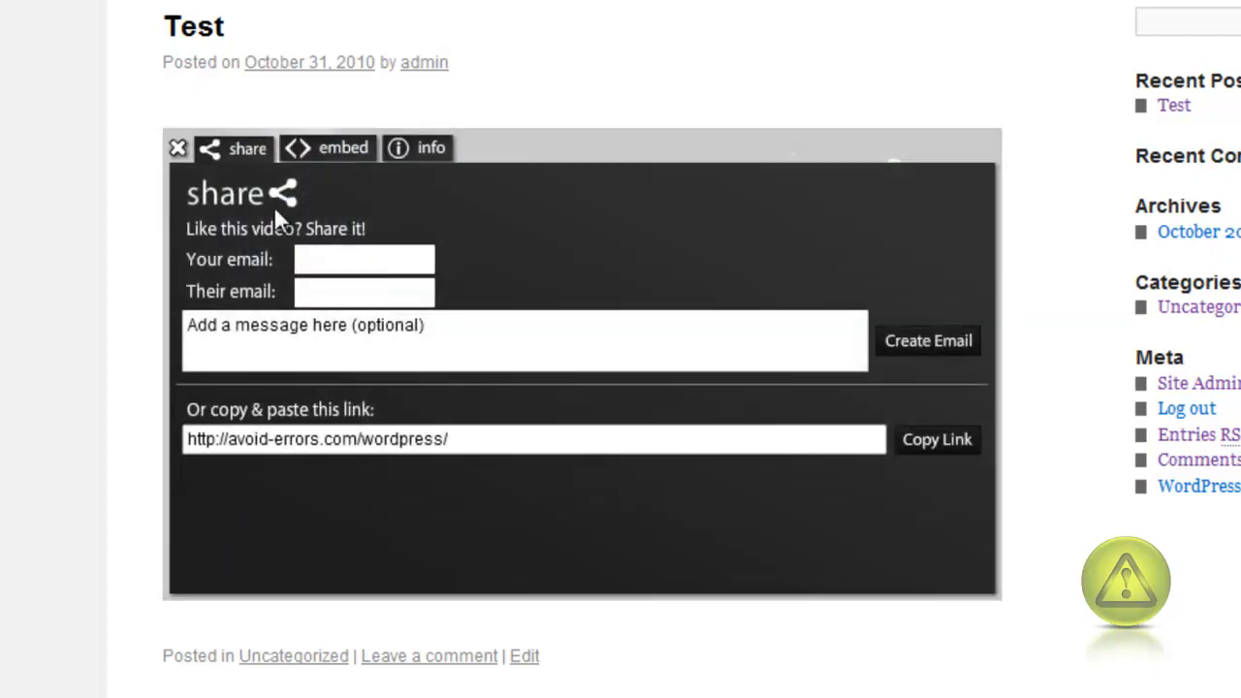
{"action": "left_click", "coordinate": [327, 147]}
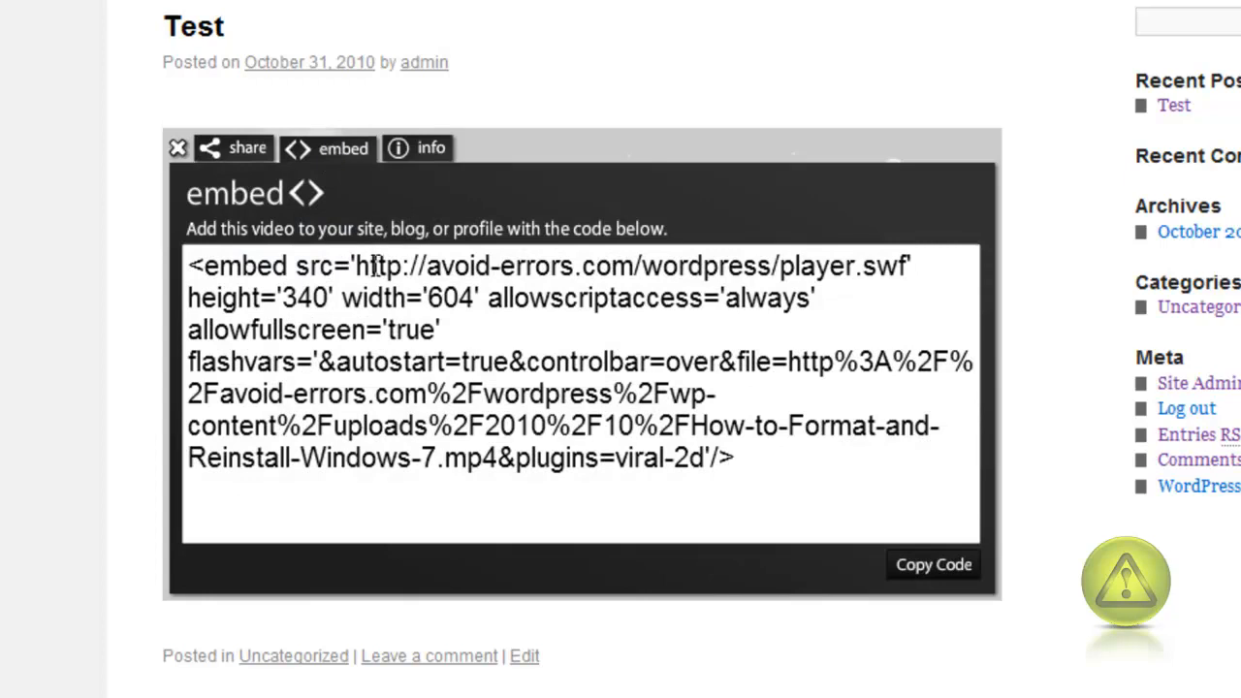
{"action": "mouse_move", "coordinate": [780, 617]}
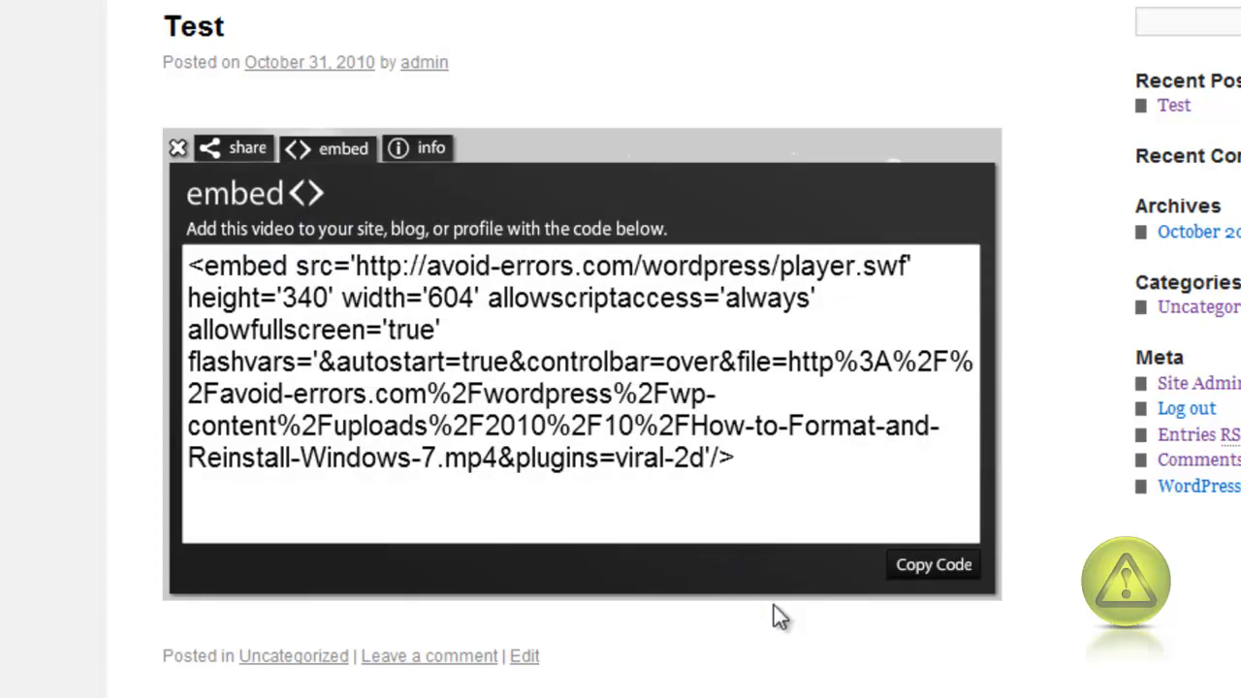
{"action": "mouse_move", "coordinate": [804, 678]}
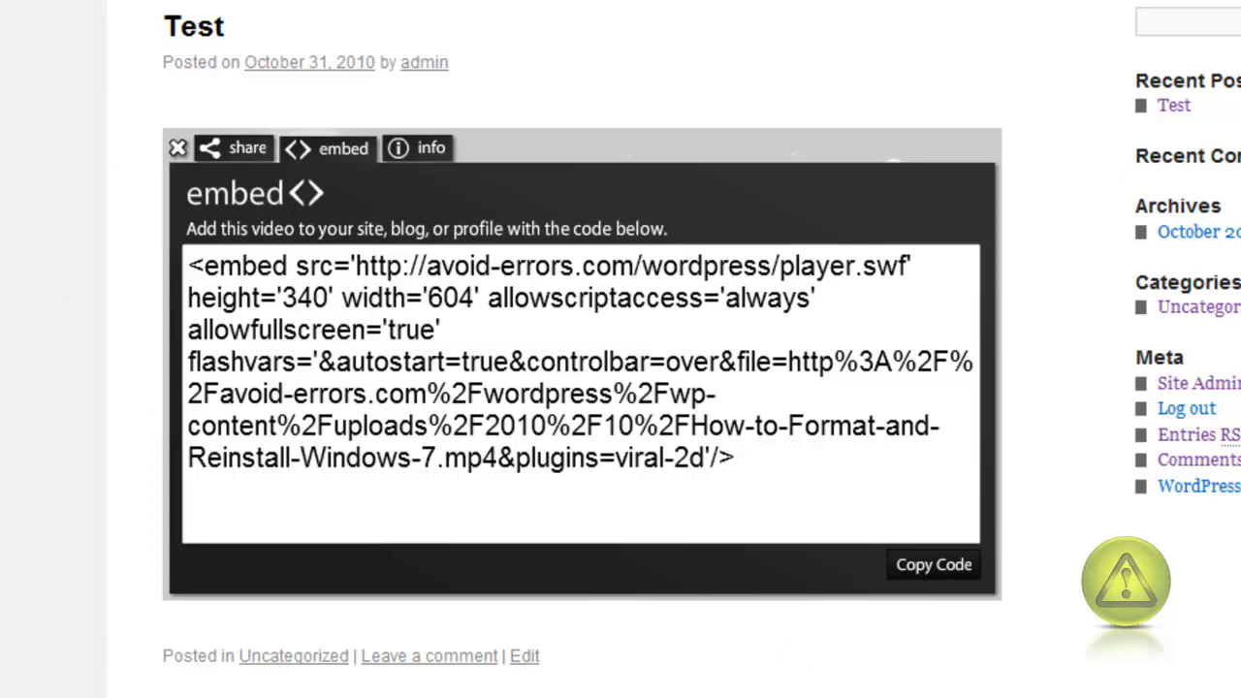
{"action": "left_click", "coordinate": [178, 147]}
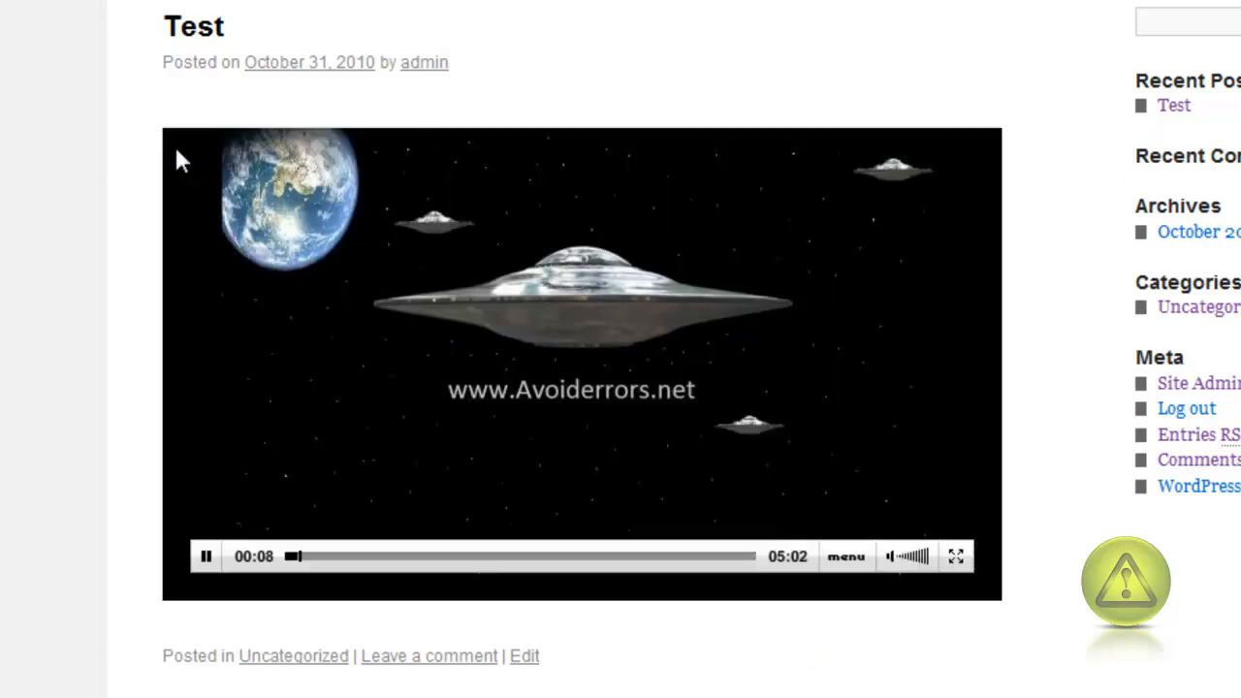